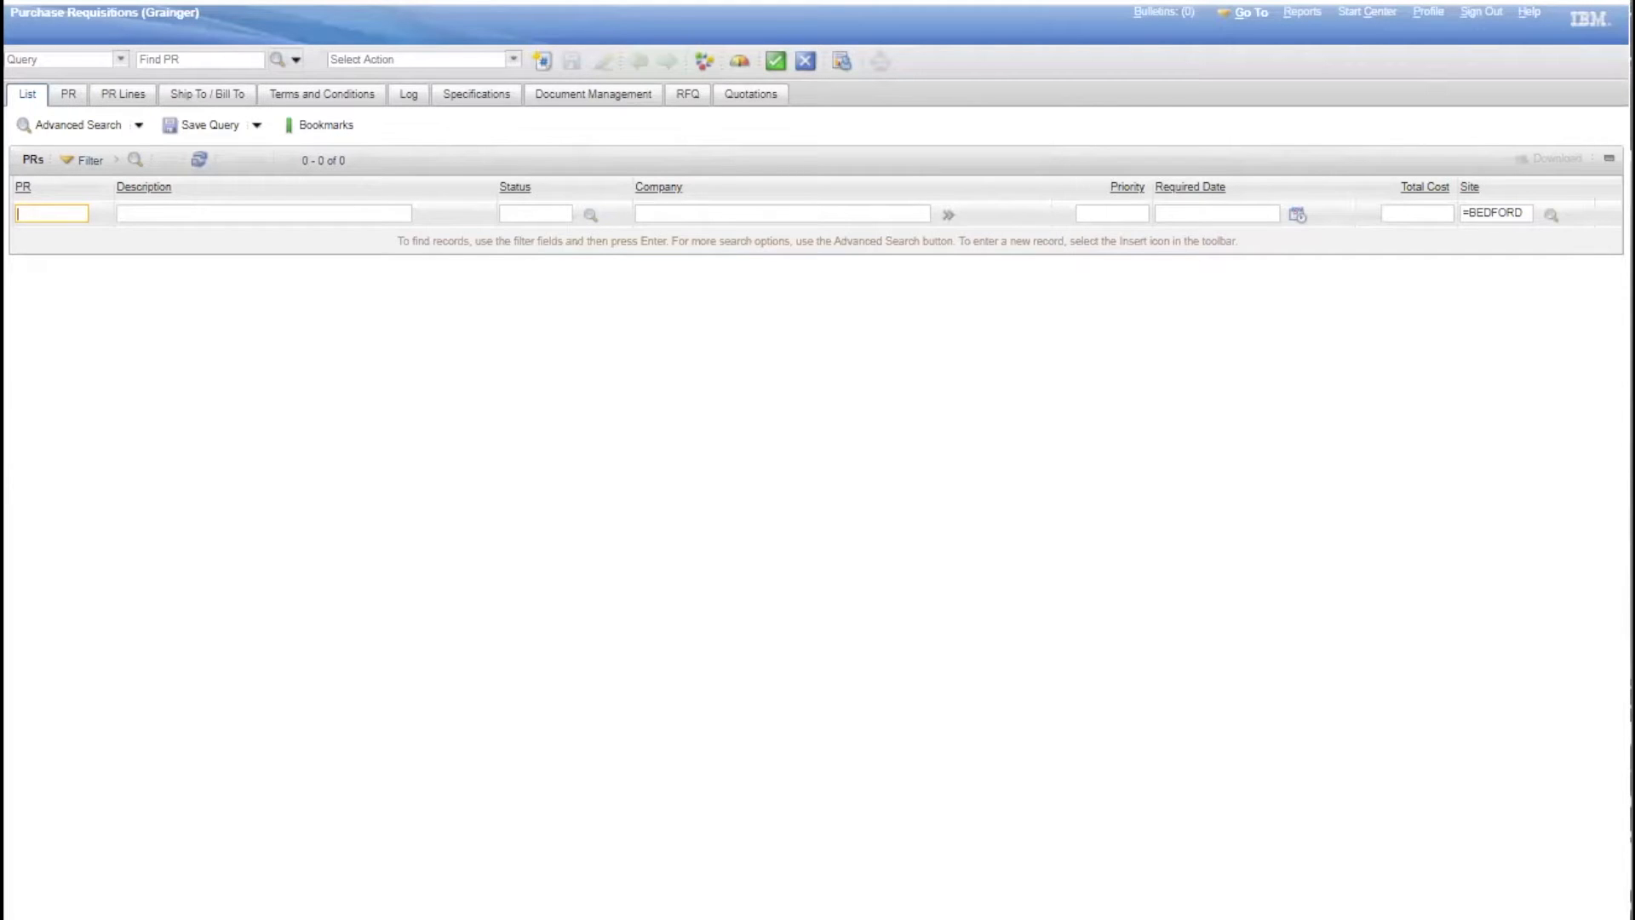
mouse_move(529, 172)
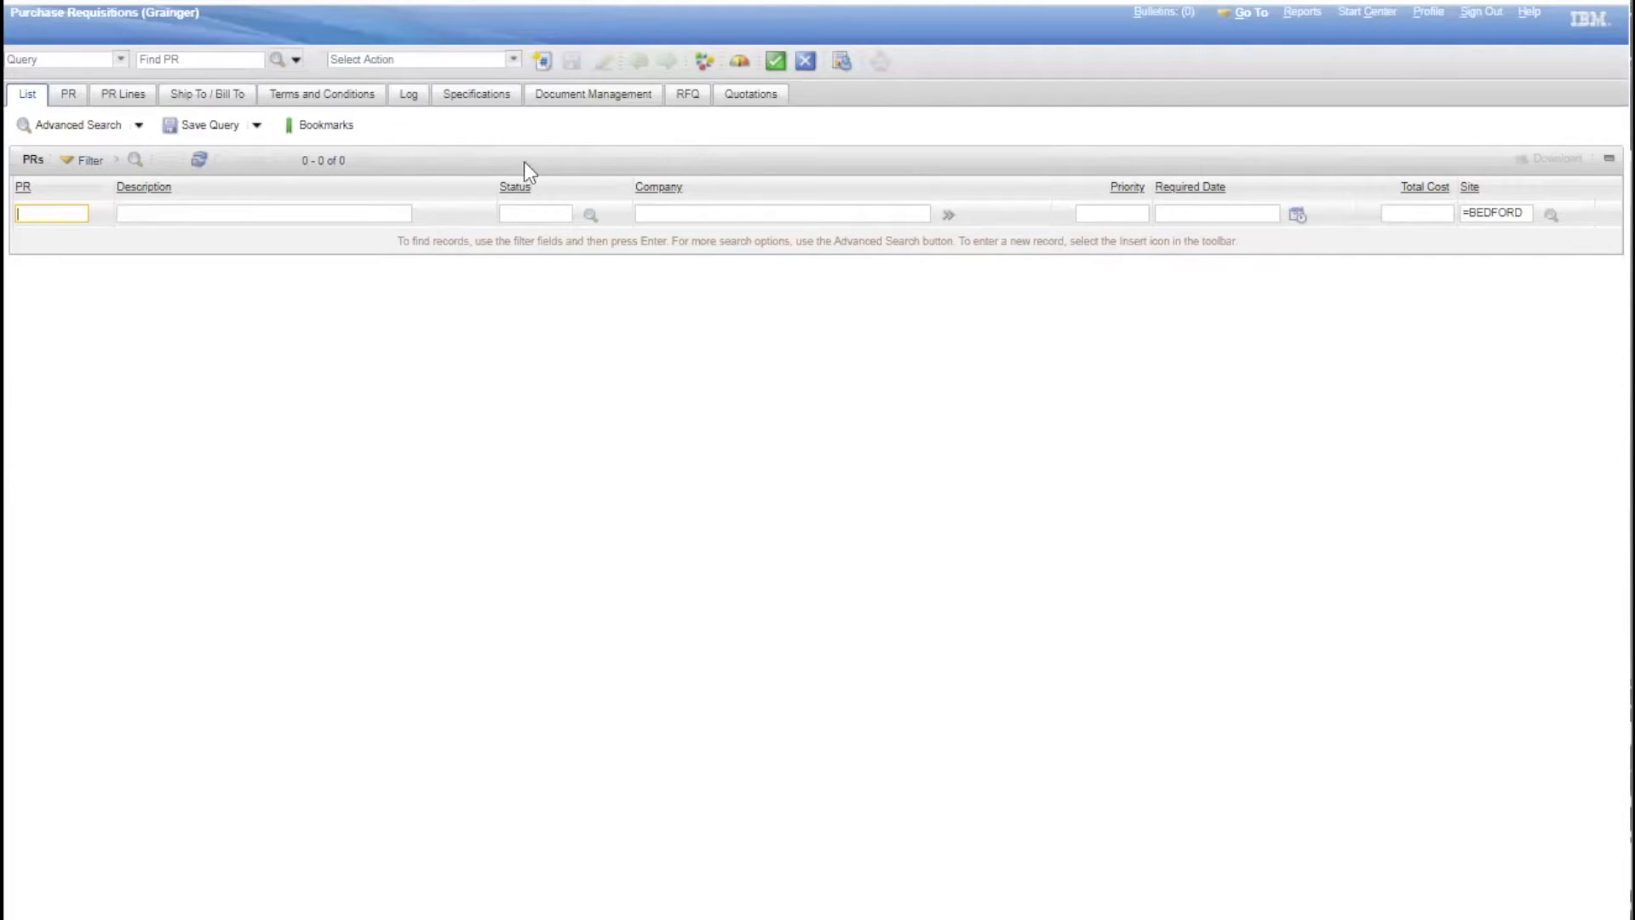
mouse_move(102, 294)
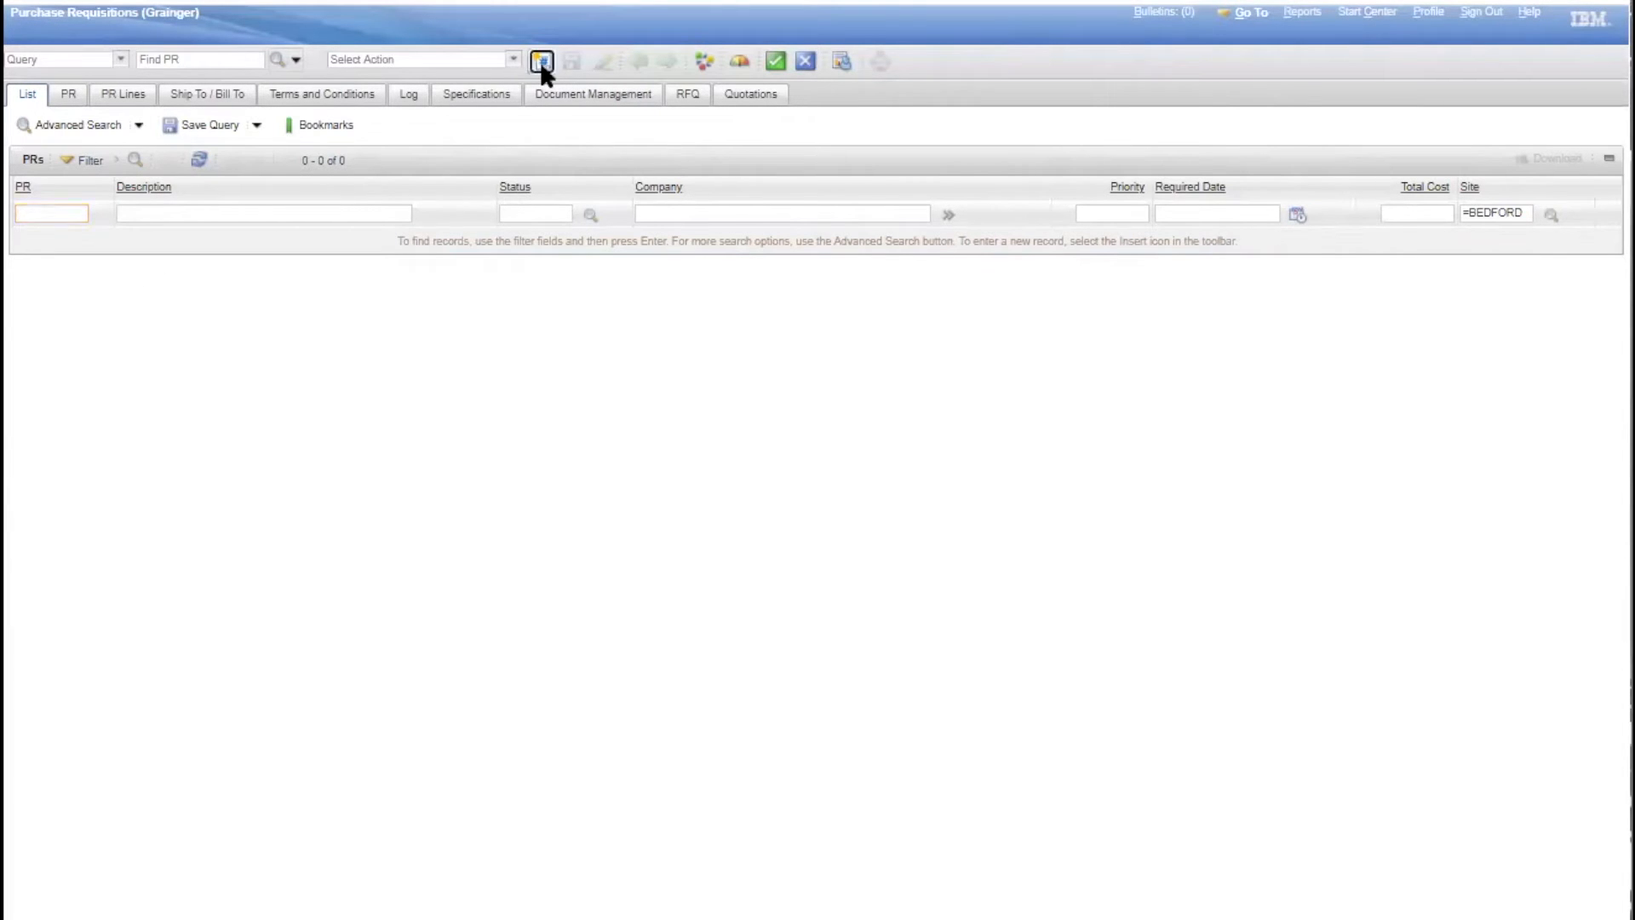
Create new requisition 1532 and set its vendor company to GRAINGER (W.W. Grainger)
left_click(541, 60)
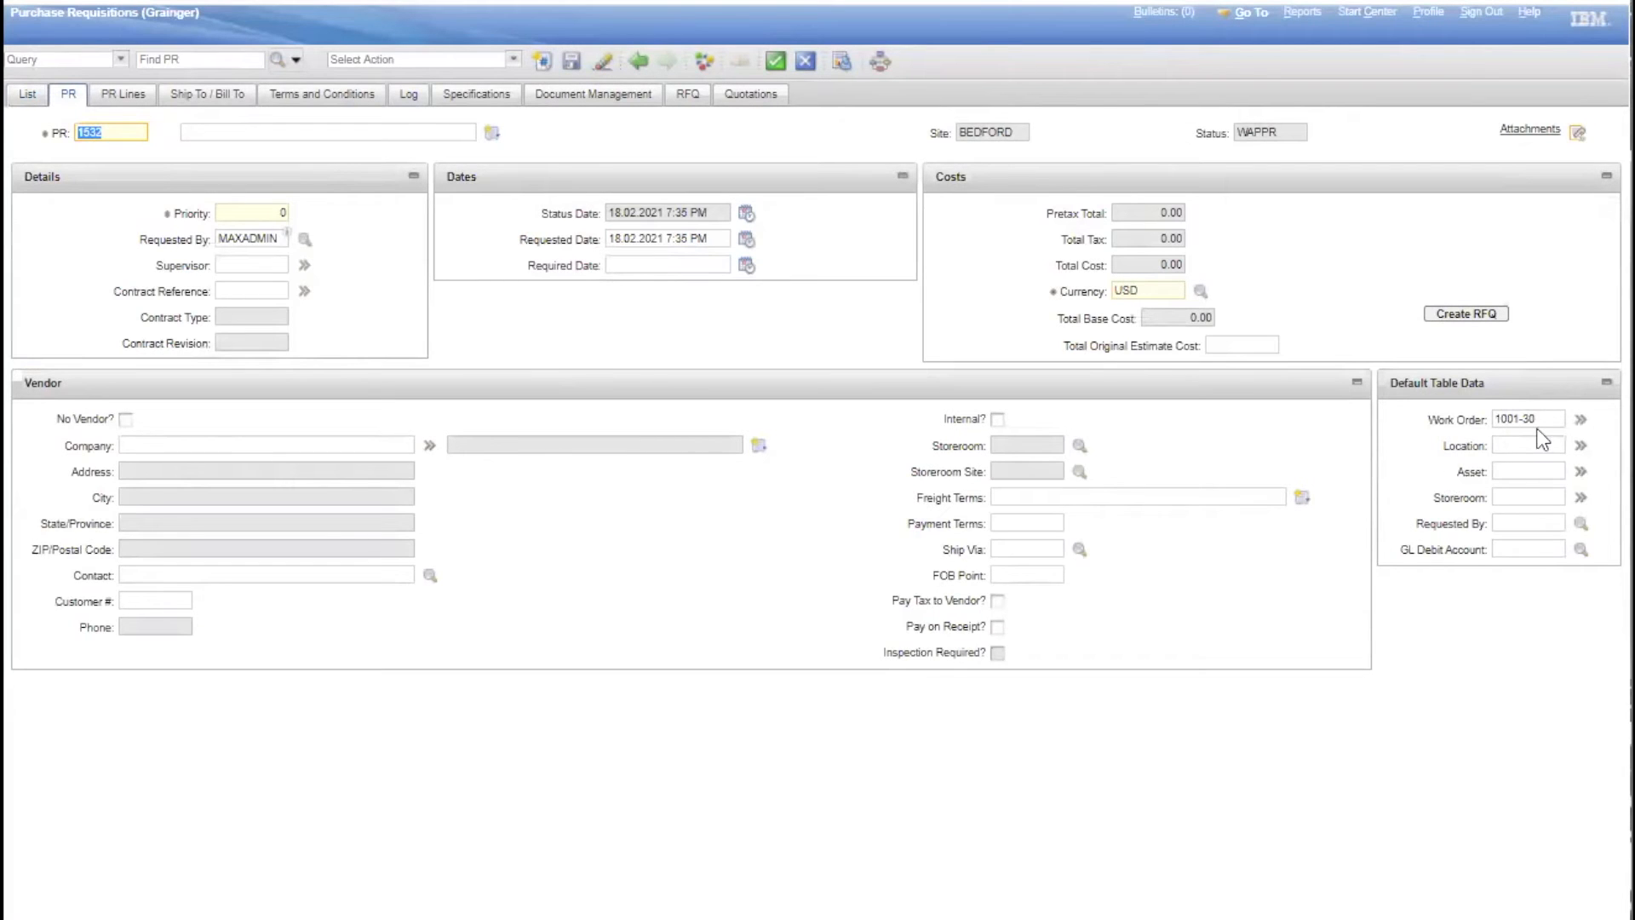
left_click(1527, 418)
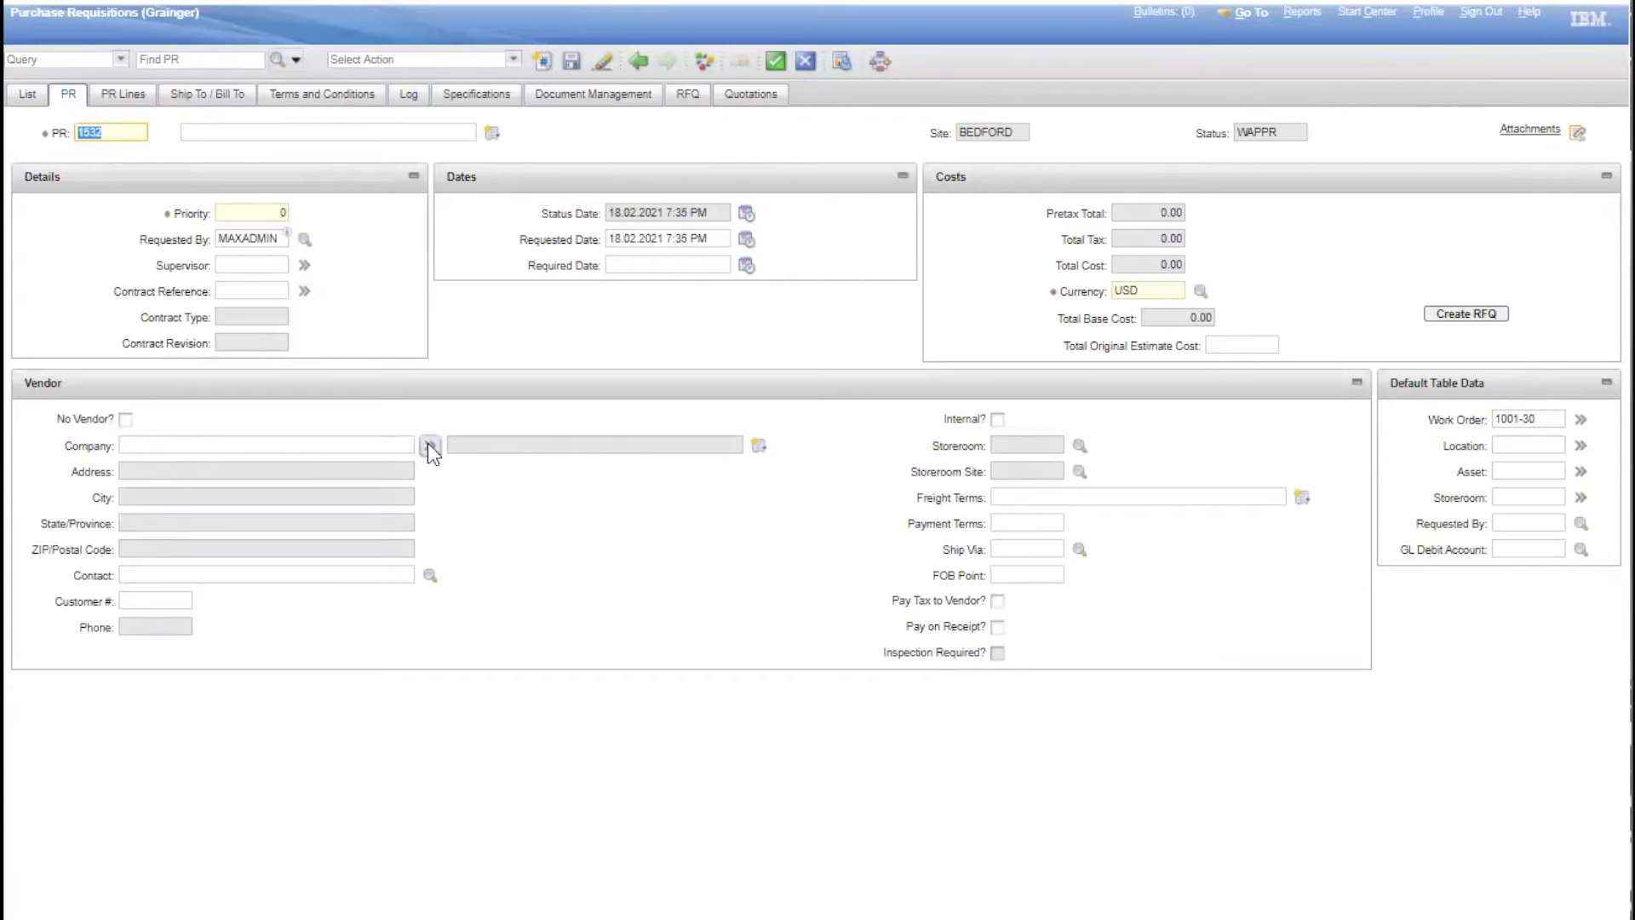
mouse_move(428, 446)
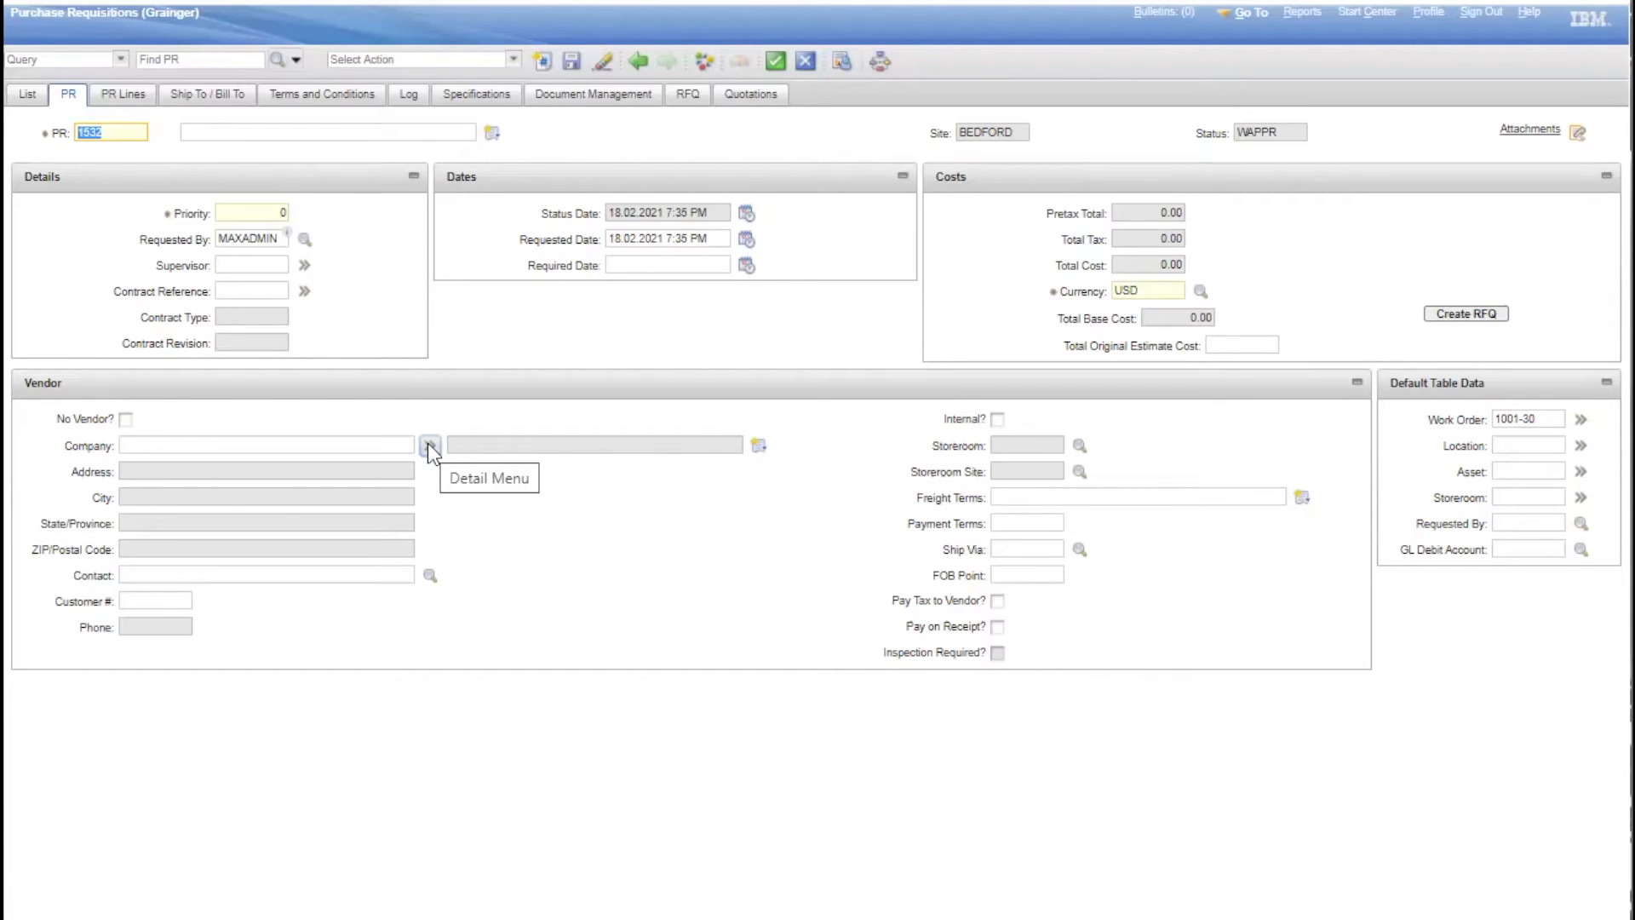
left_click(428, 445)
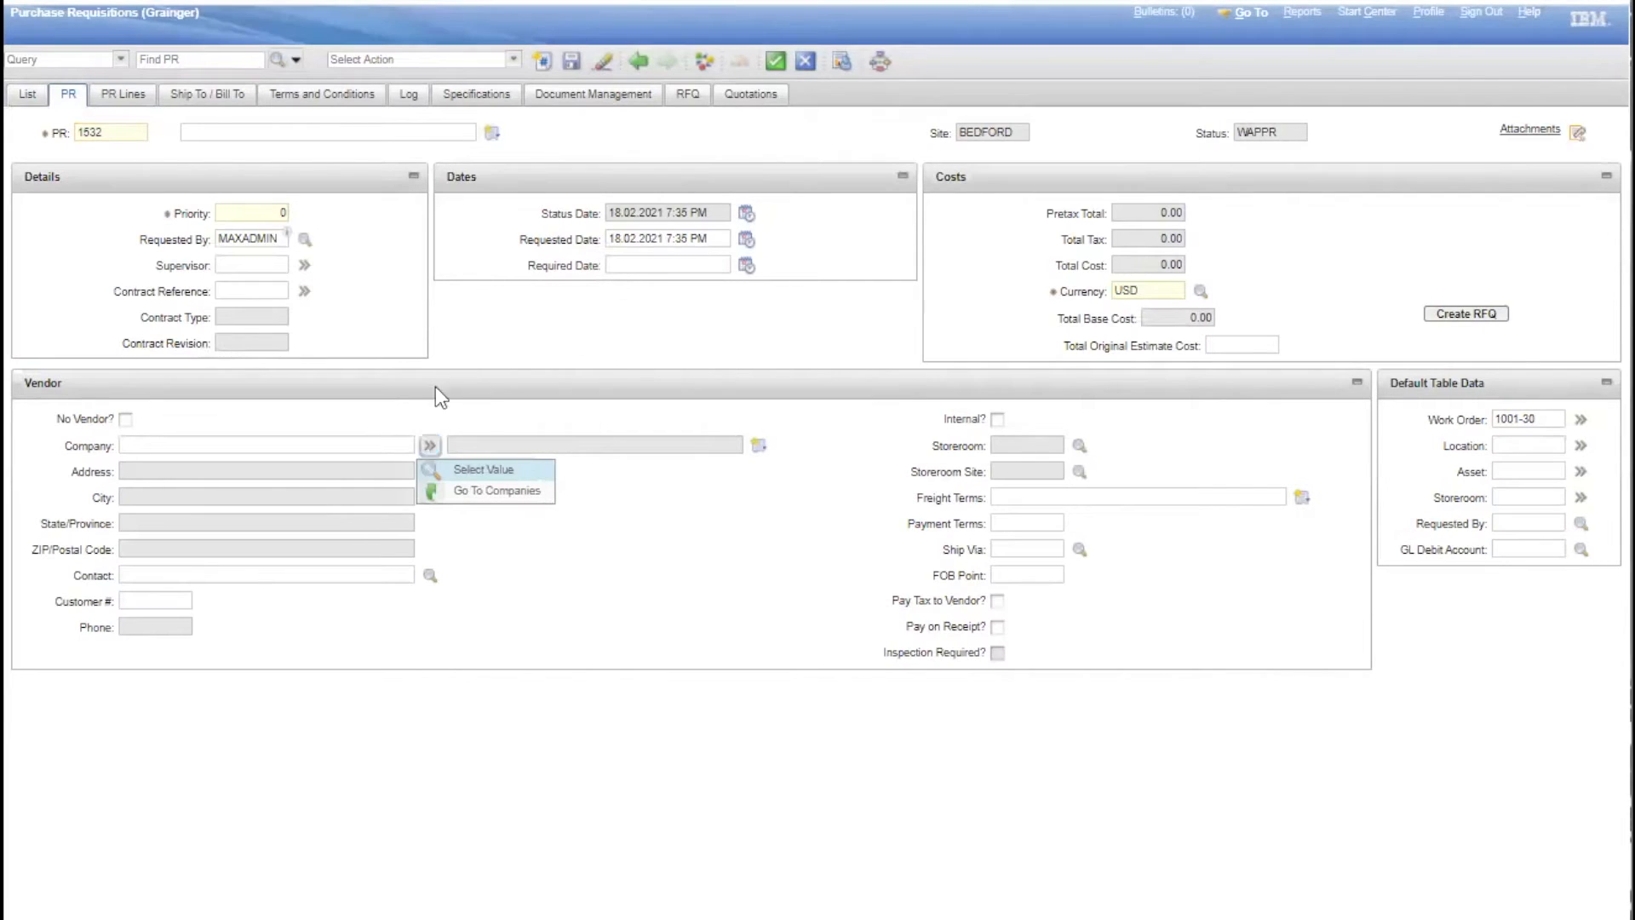
left_click(482, 468)
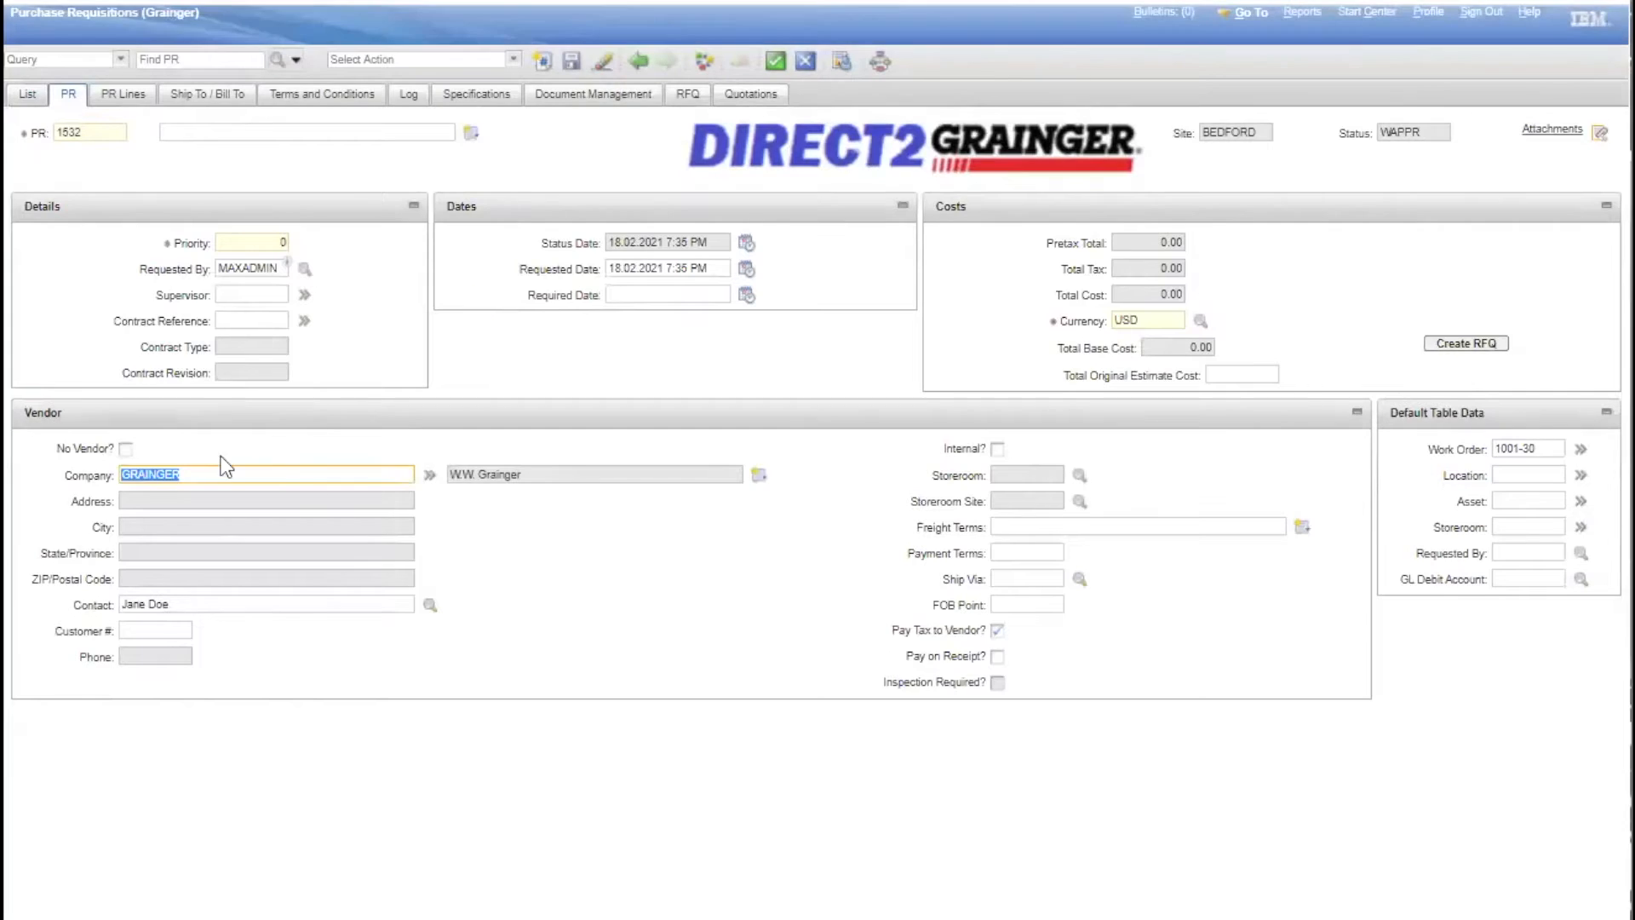
mouse_move(790, 156)
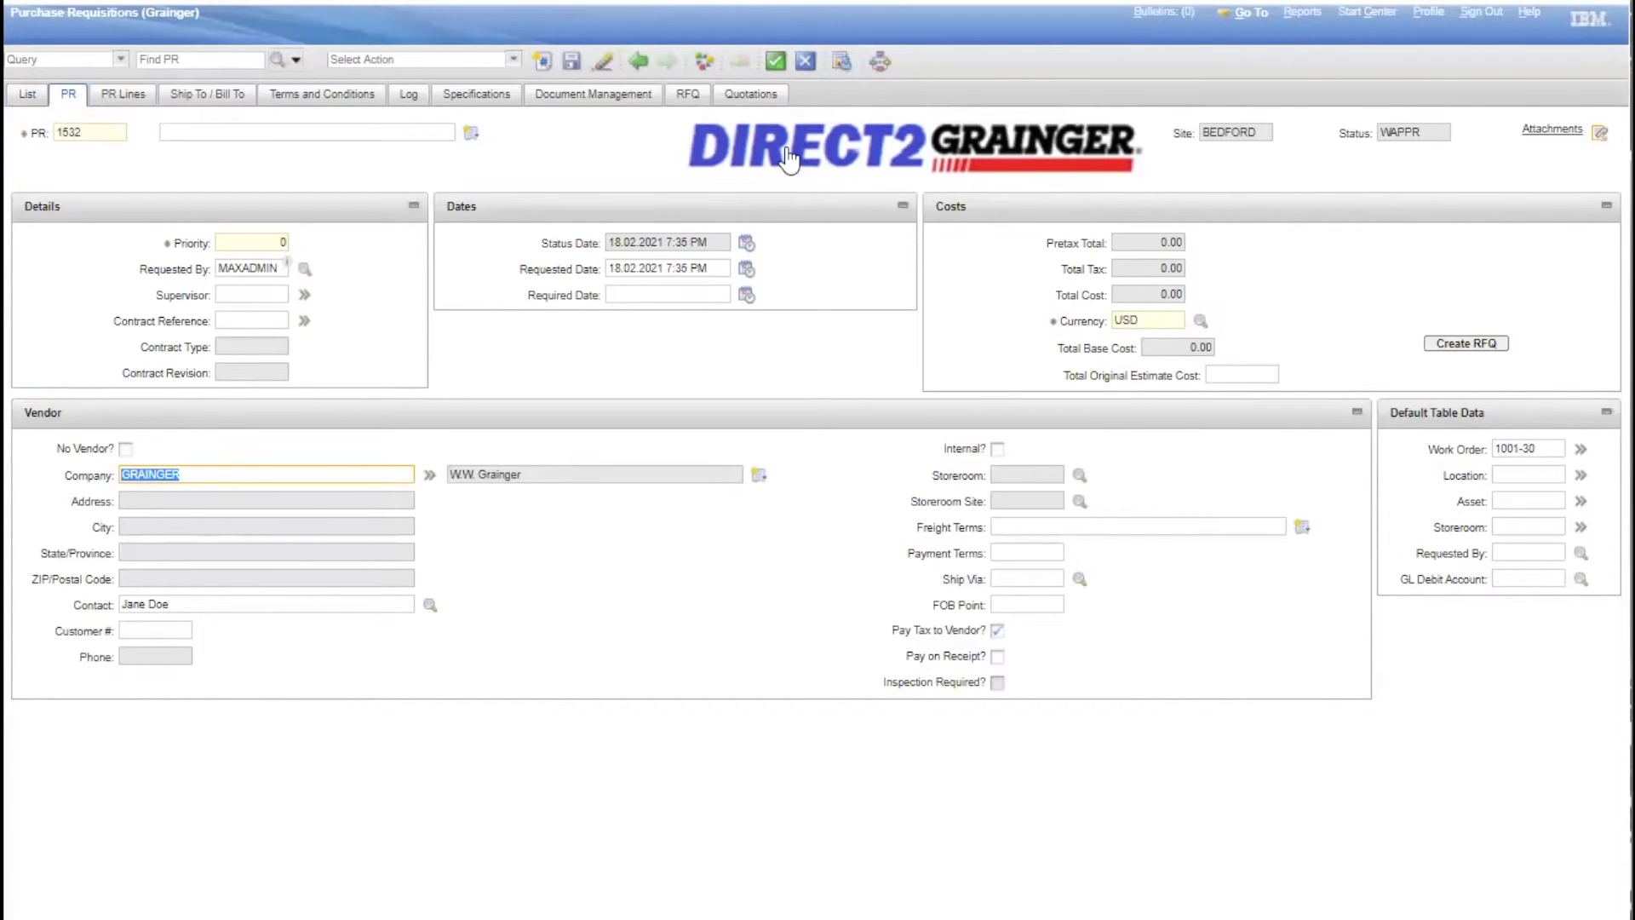
mouse_move(975, 167)
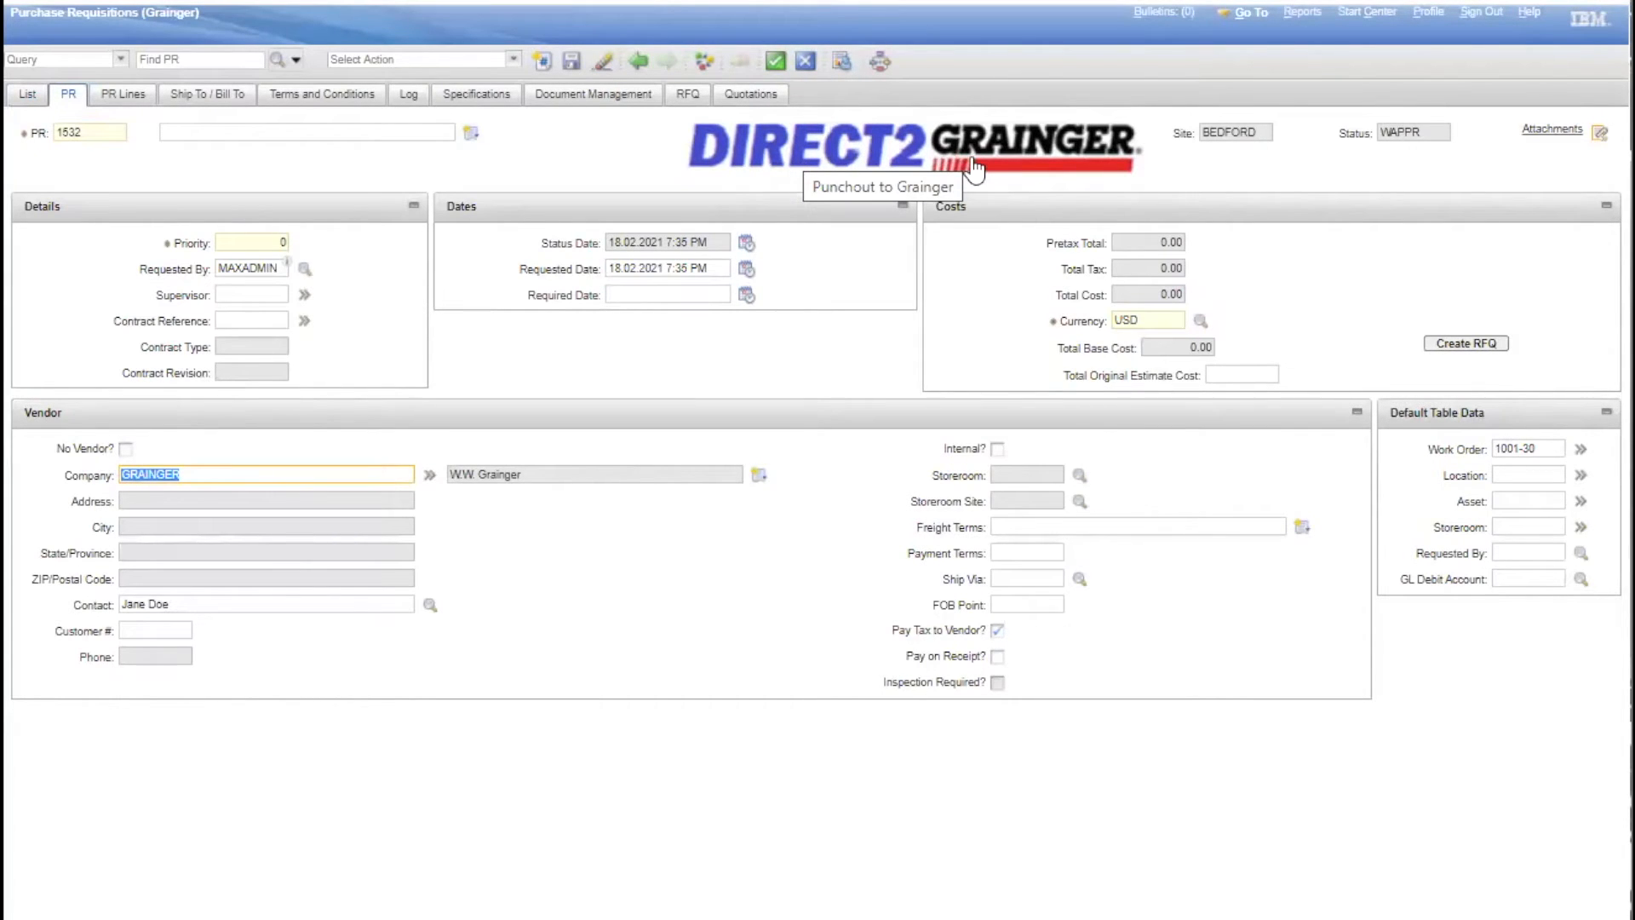
mouse_move(844, 154)
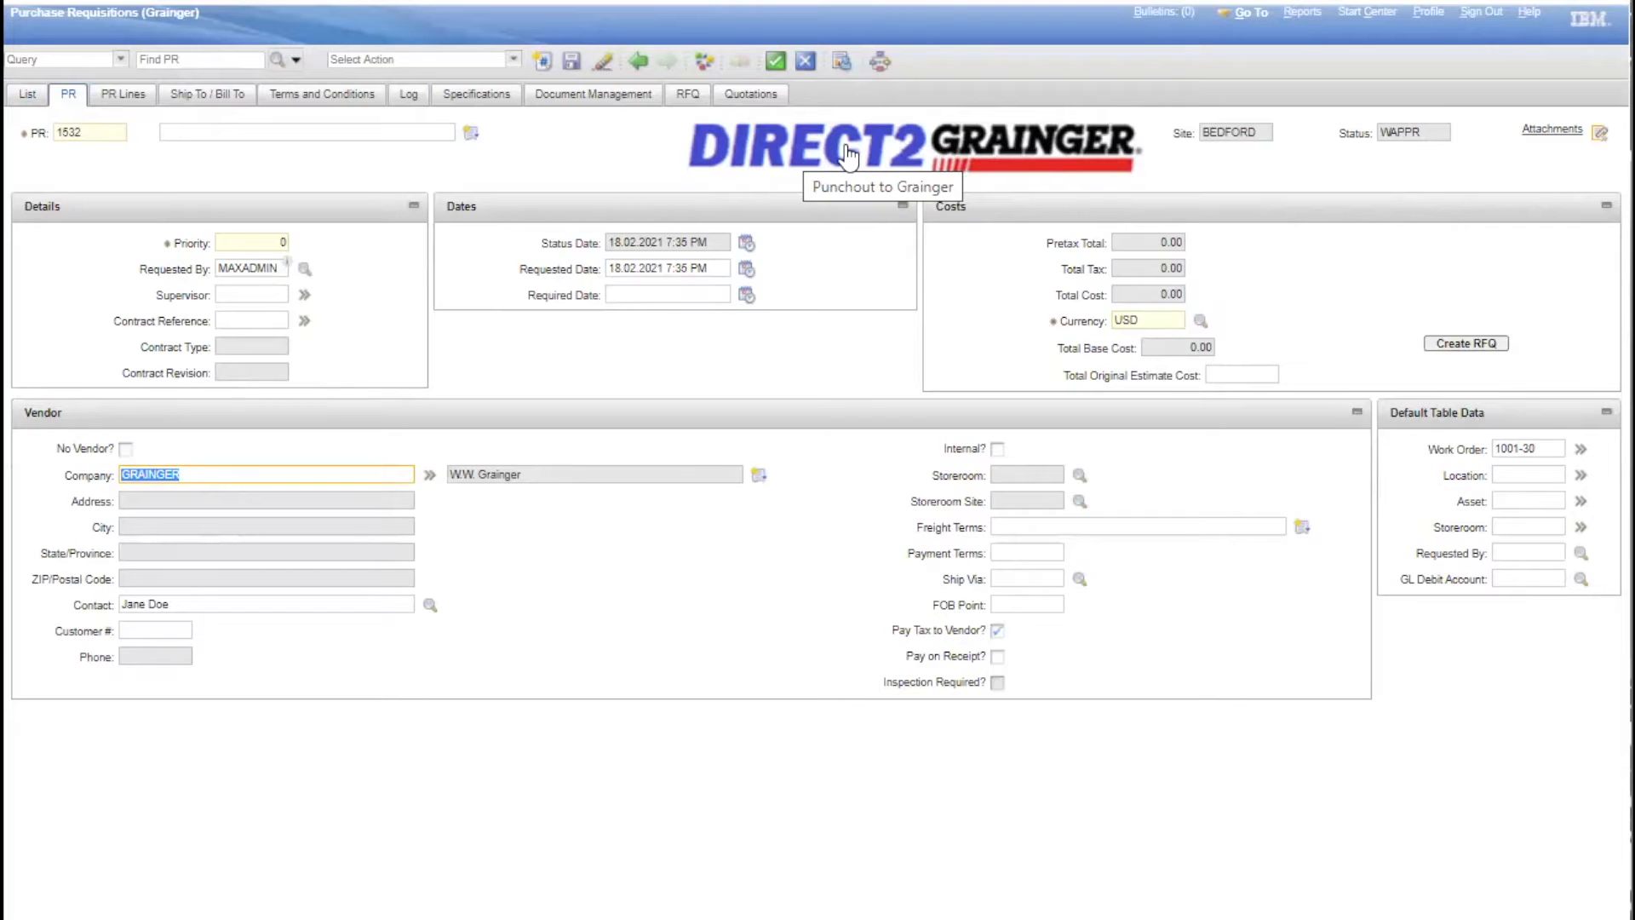
mouse_move(176, 87)
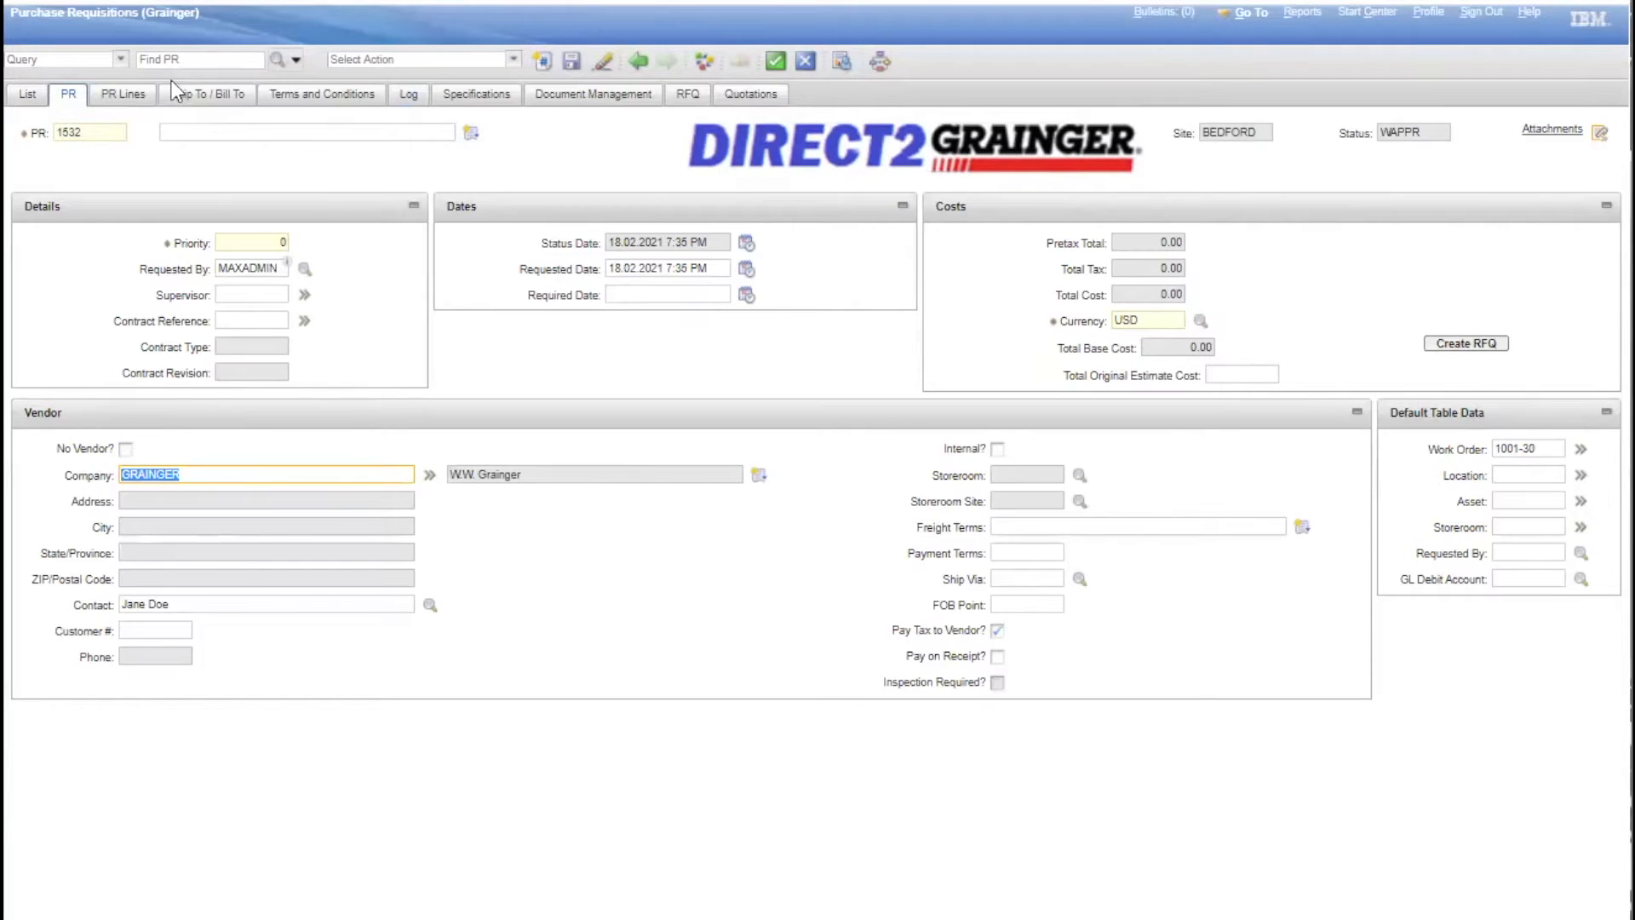
mouse_move(122, 95)
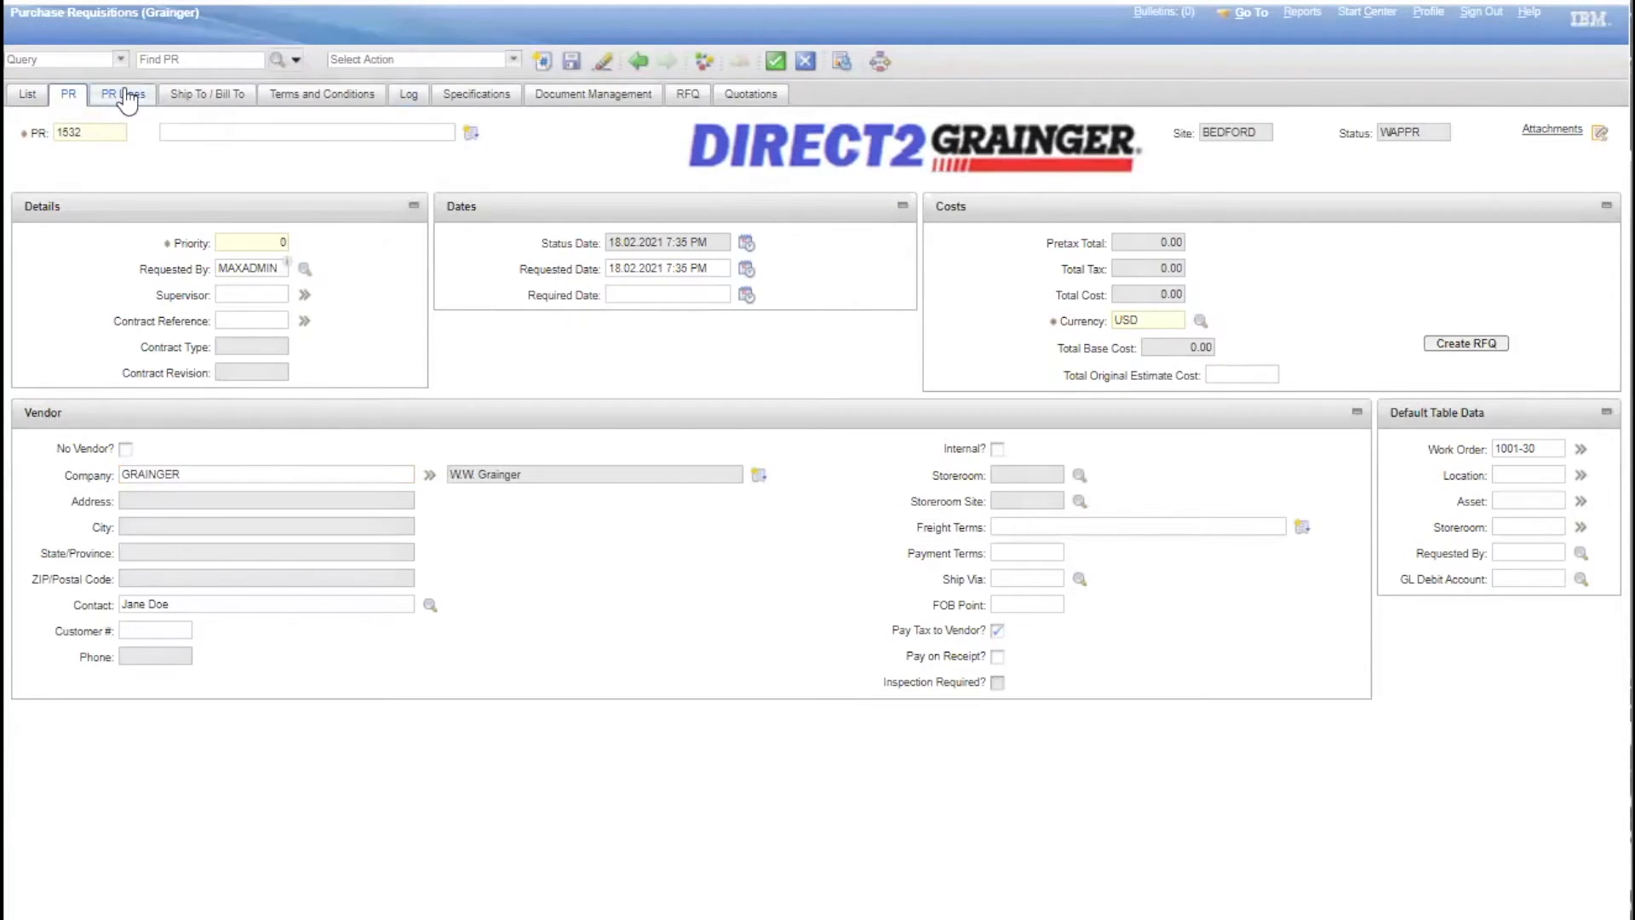
Open requisition 1532's PR Lines and launch the Grainger punch-out catalog
left_click(122, 94)
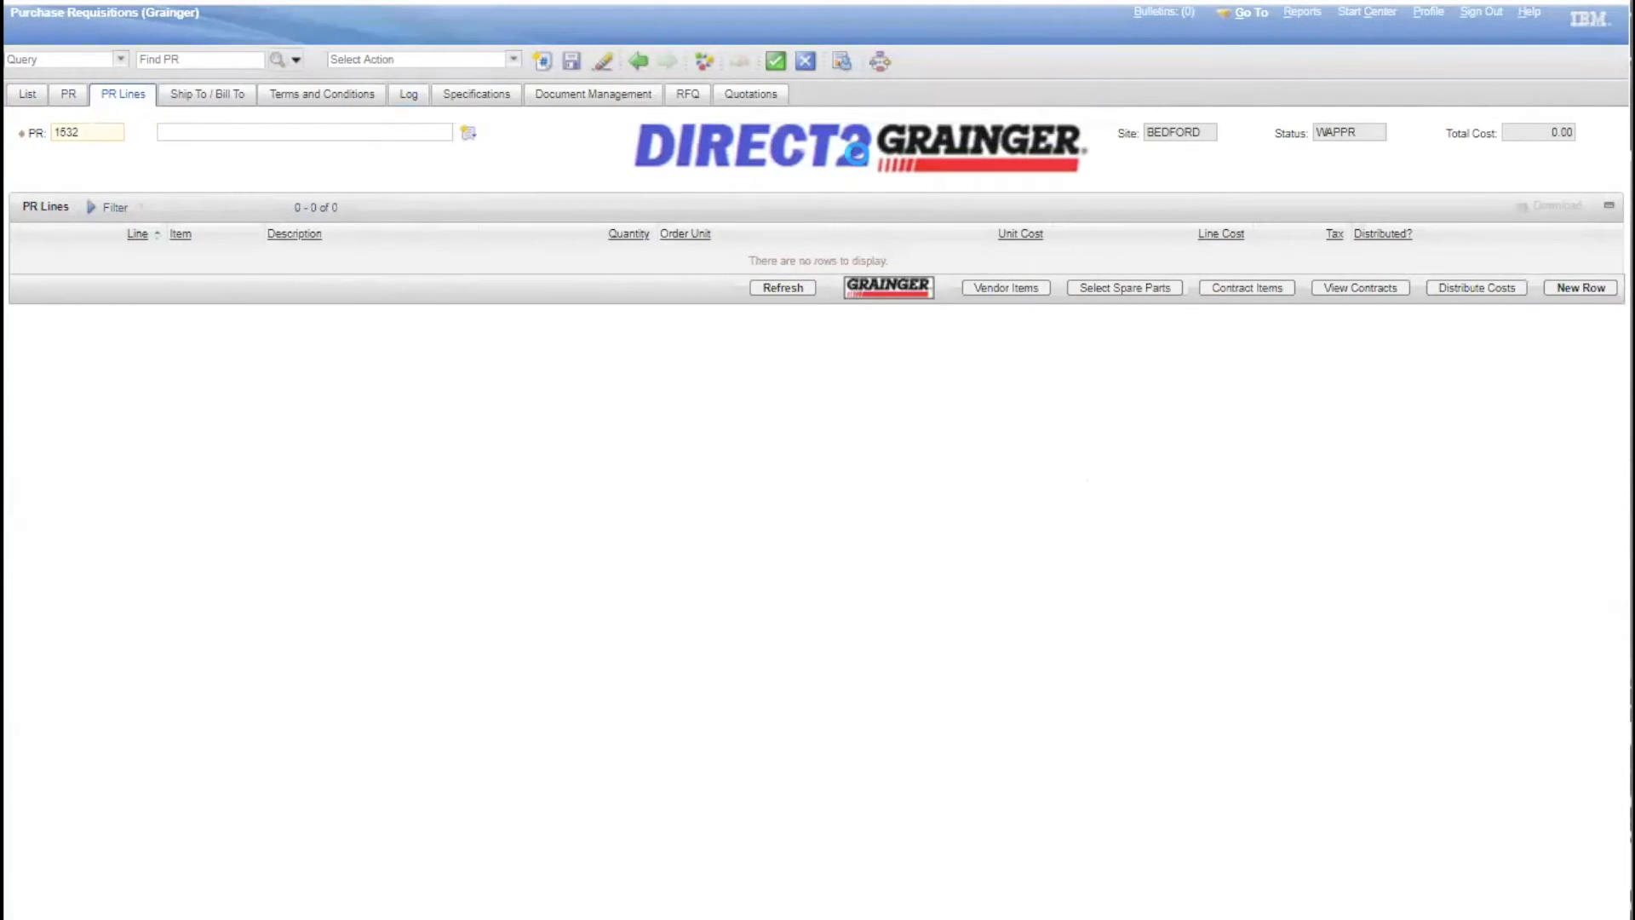
left_click(887, 287)
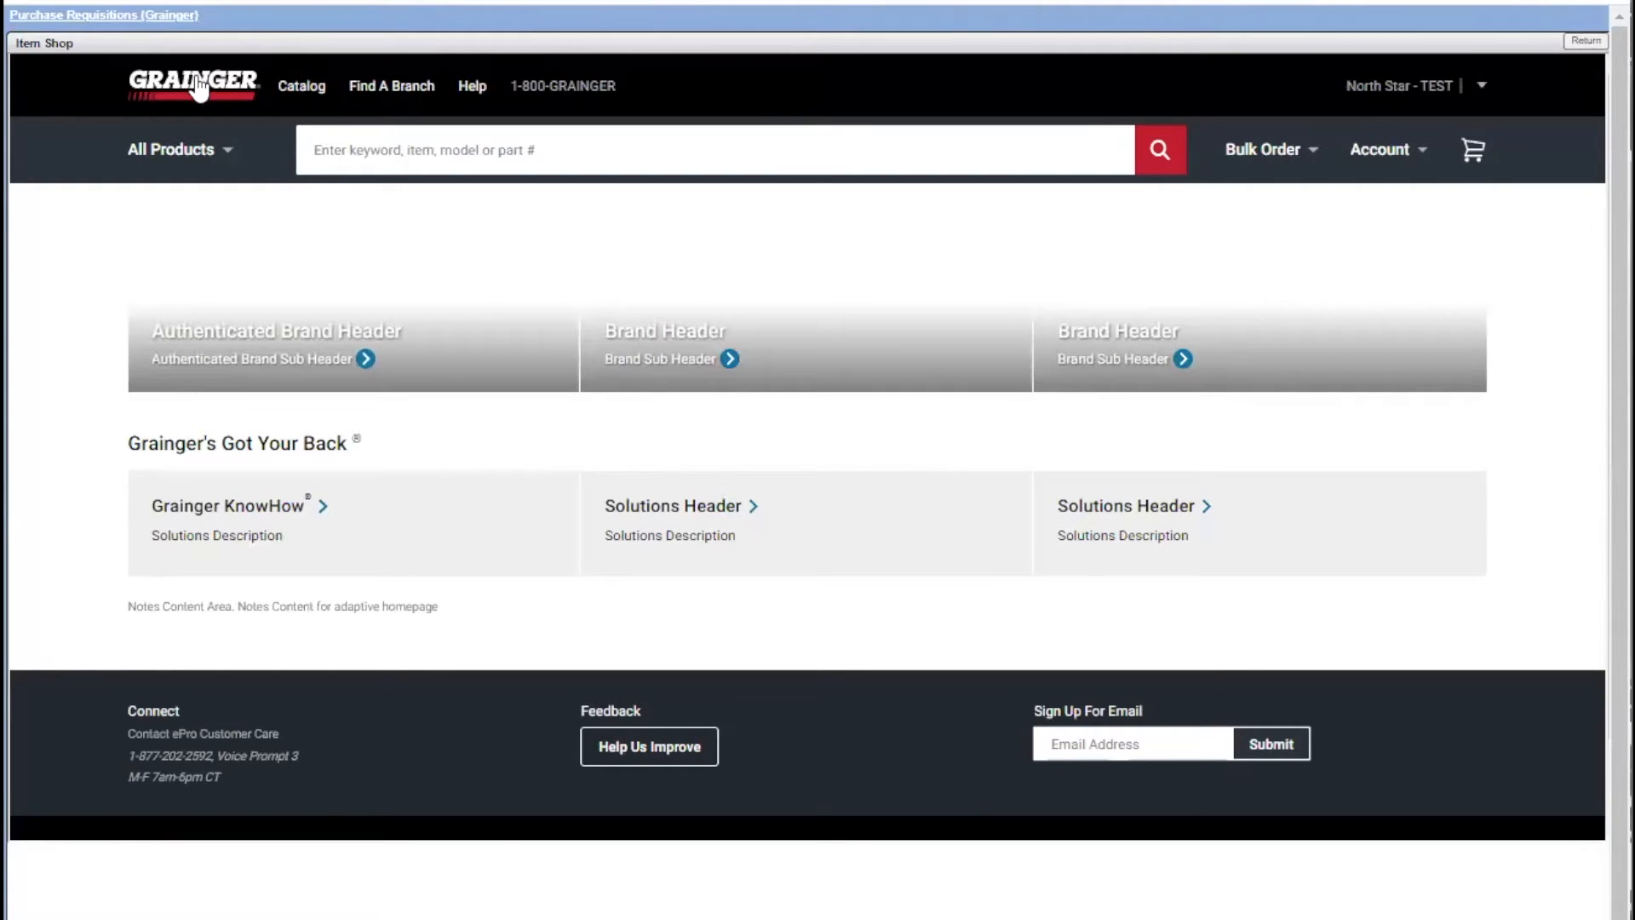
Search 'Hydronic Circulating Pump', then browse All Products > Pumps > Circulating Pumps
type("Hydronic Circulating Pump")
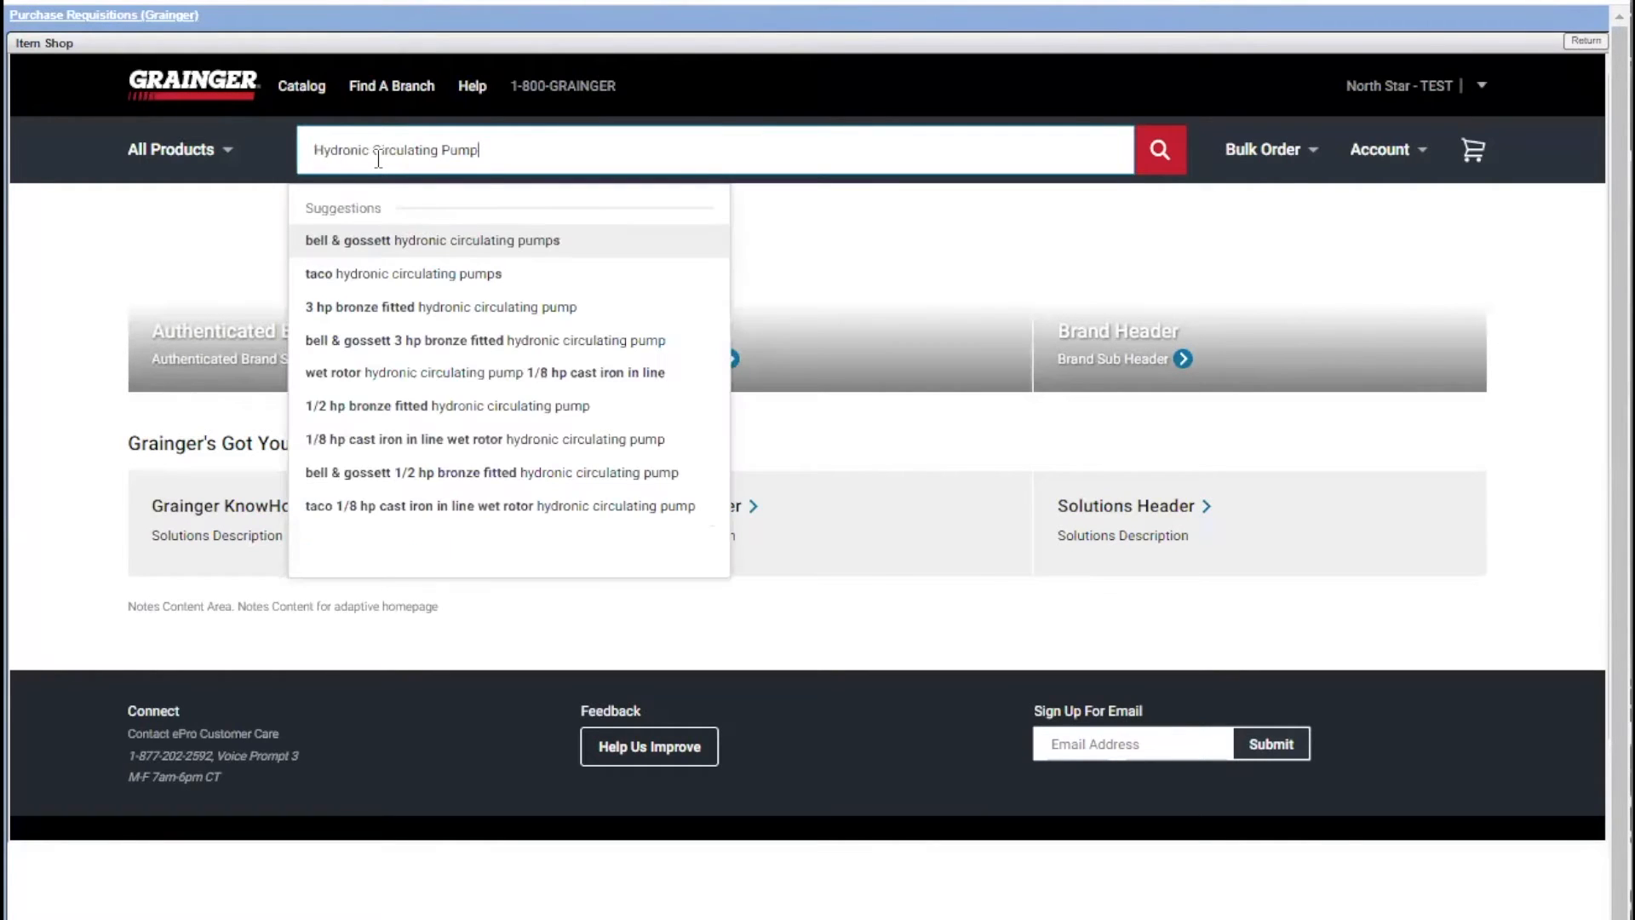
left_click(172, 149)
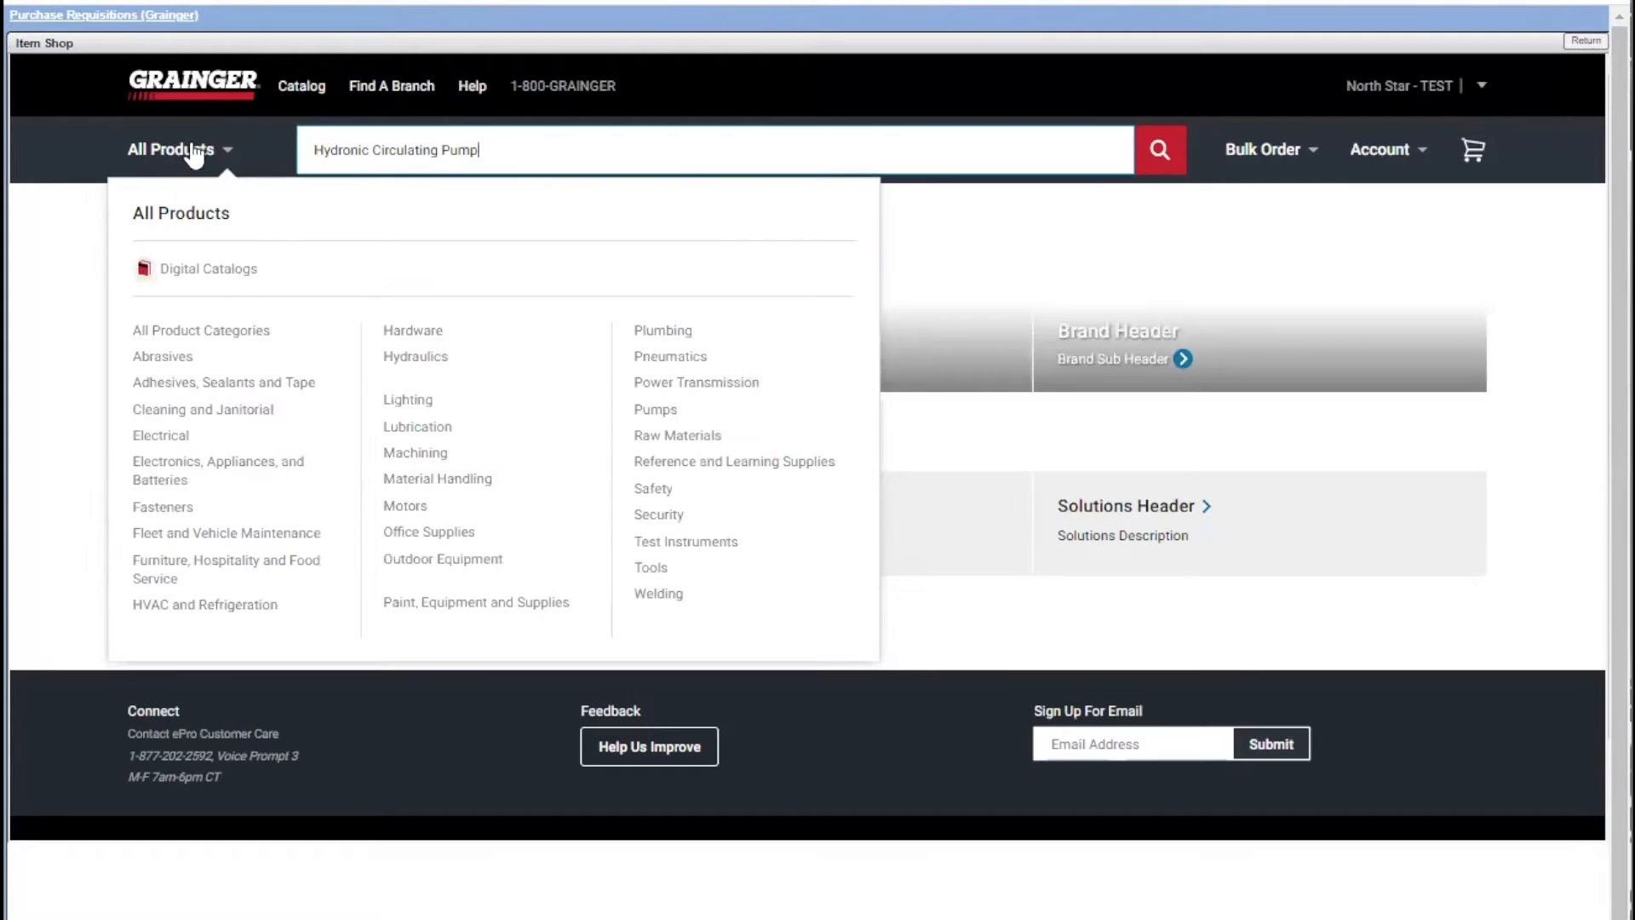
mouse_move(591, 391)
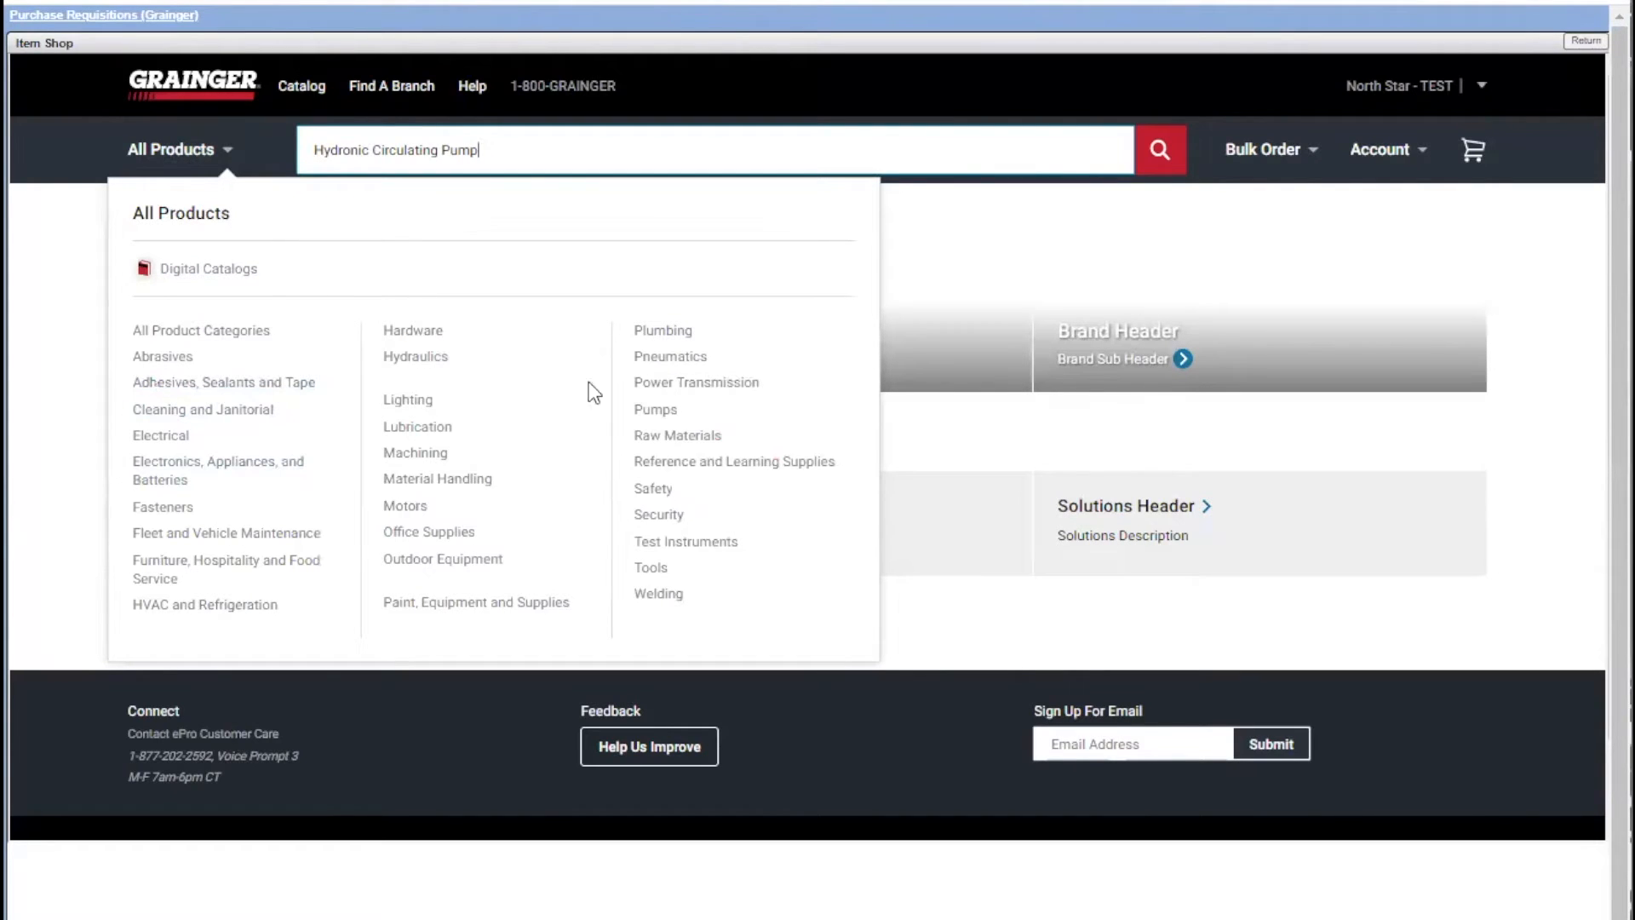
mouse_move(655, 409)
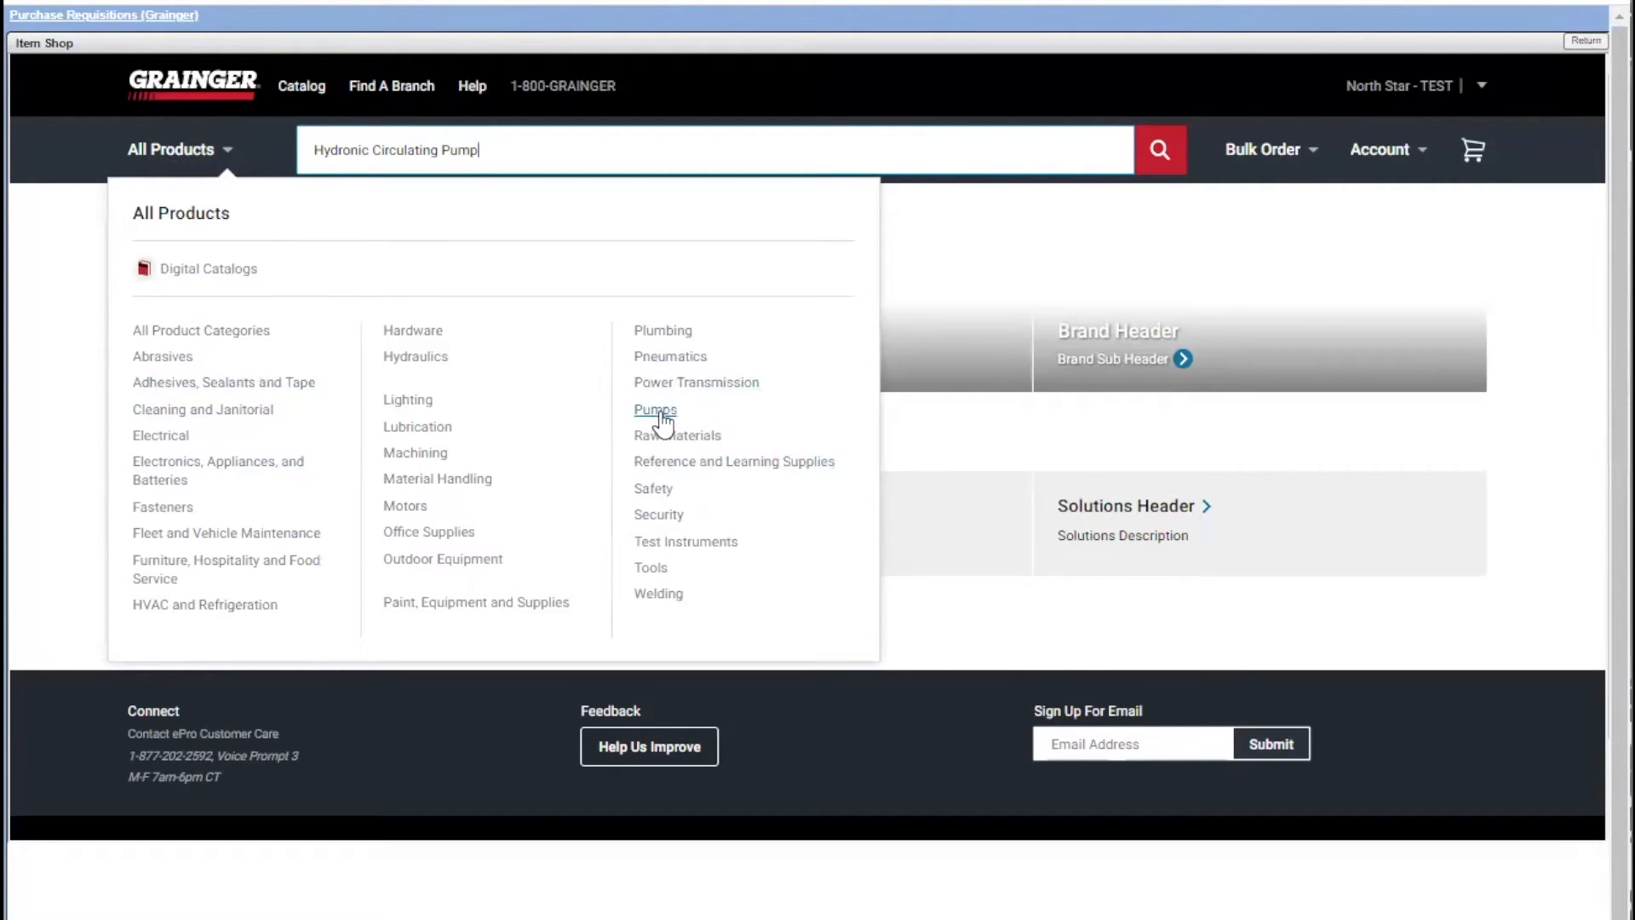
left_click(654, 409)
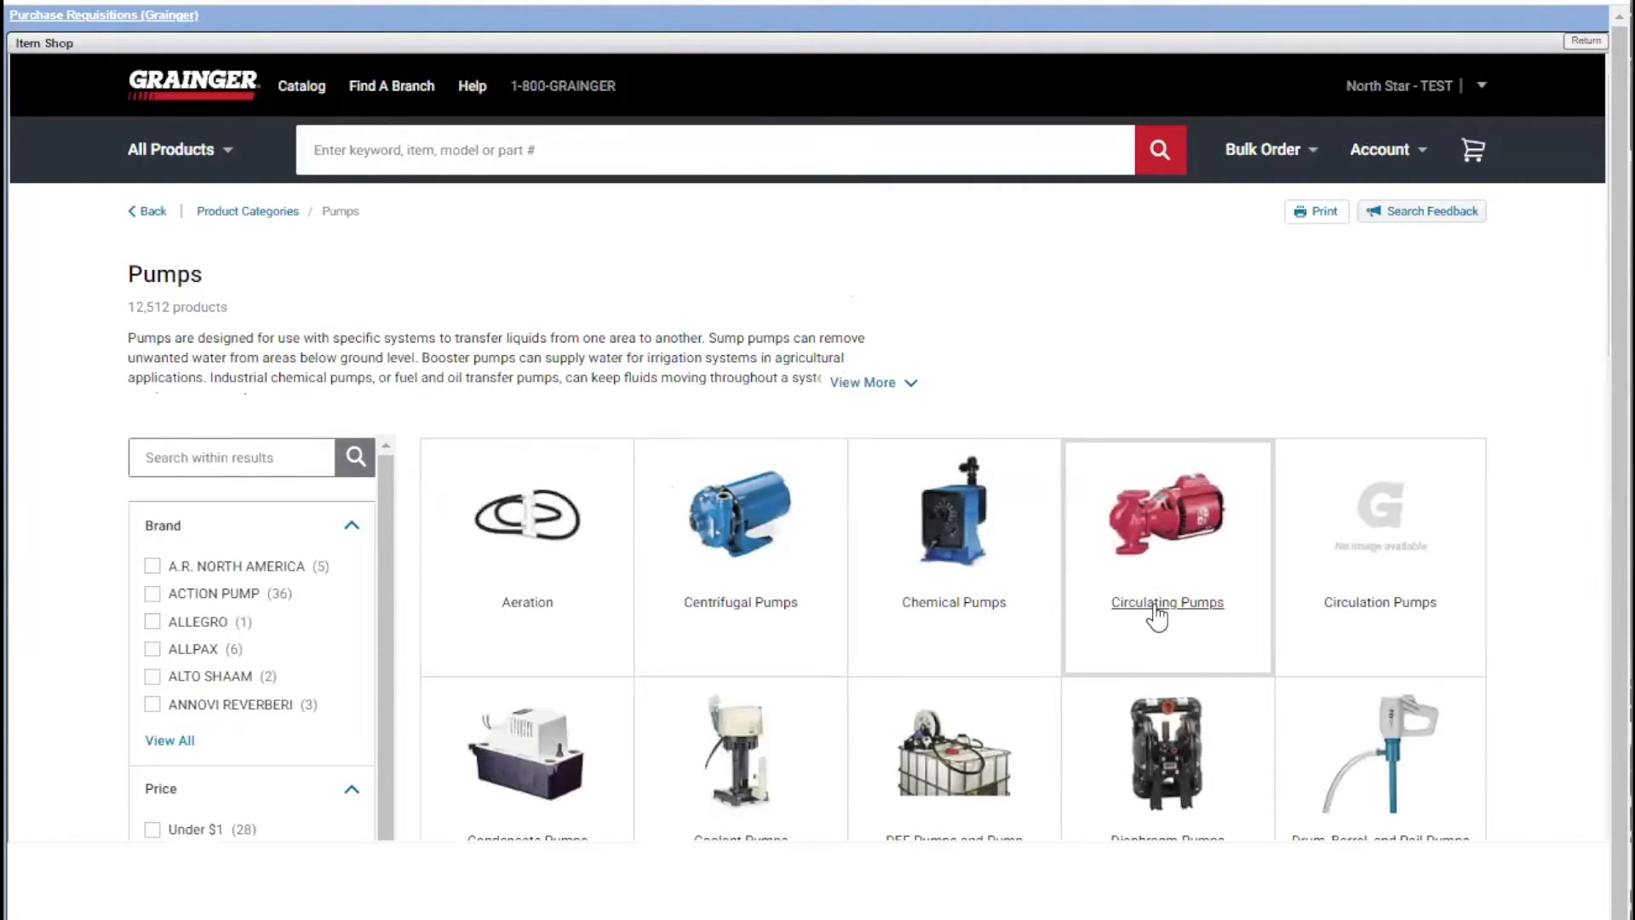
left_click(1167, 602)
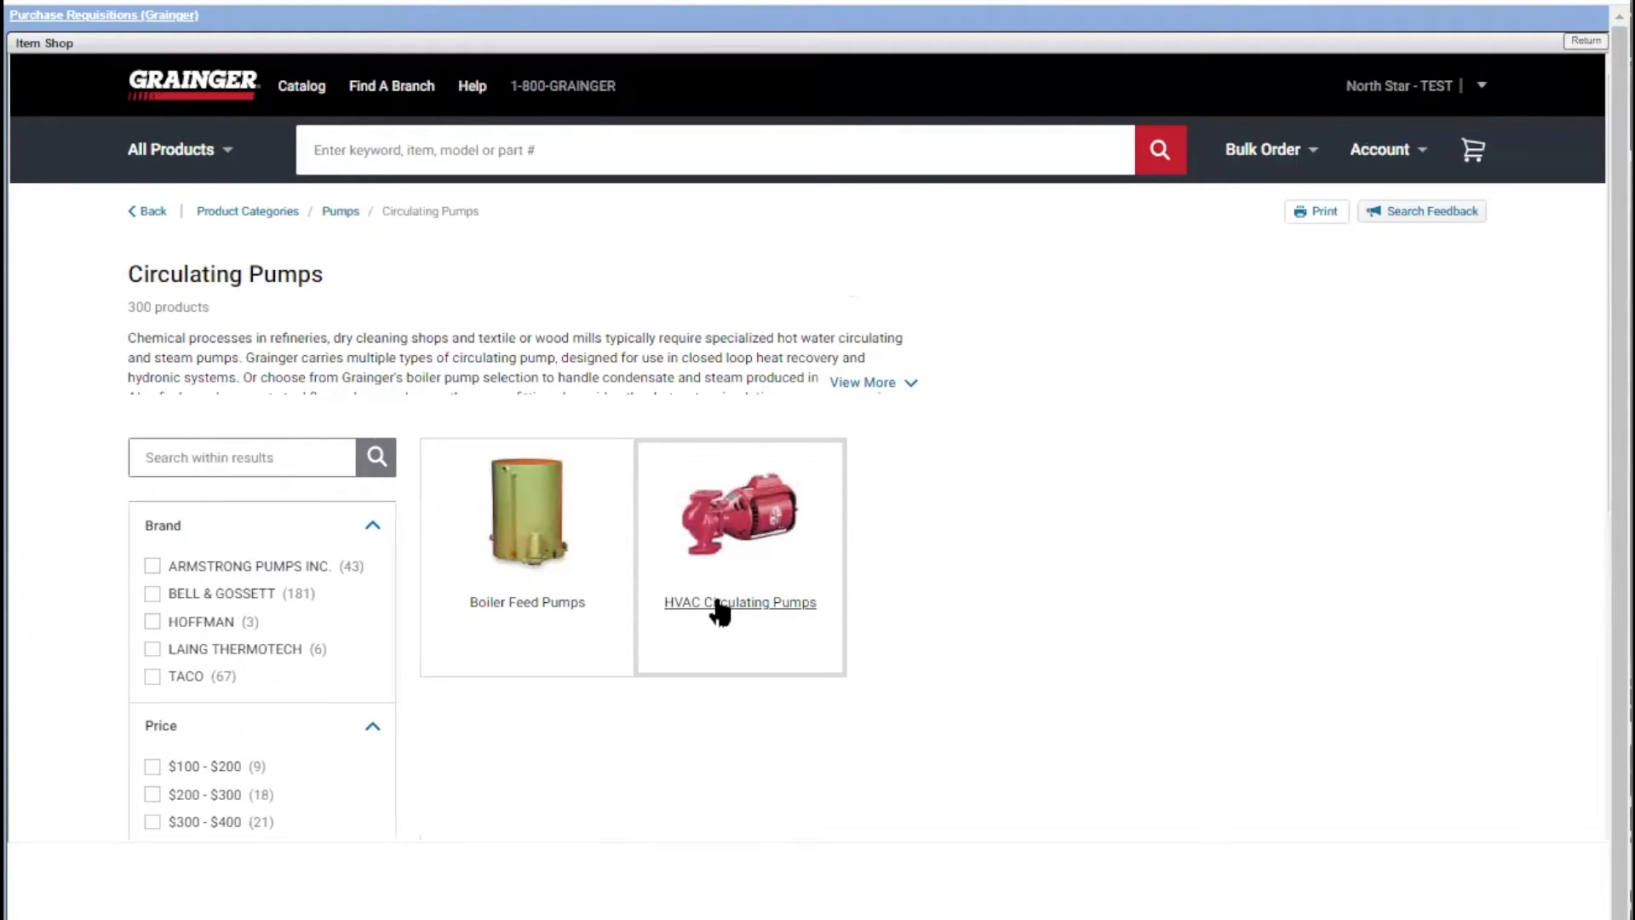
Open HVAC Circulating Pumps and find the Bell & Gossett 1/25 HP pump 4RD04 at $128.39
left_click(739, 602)
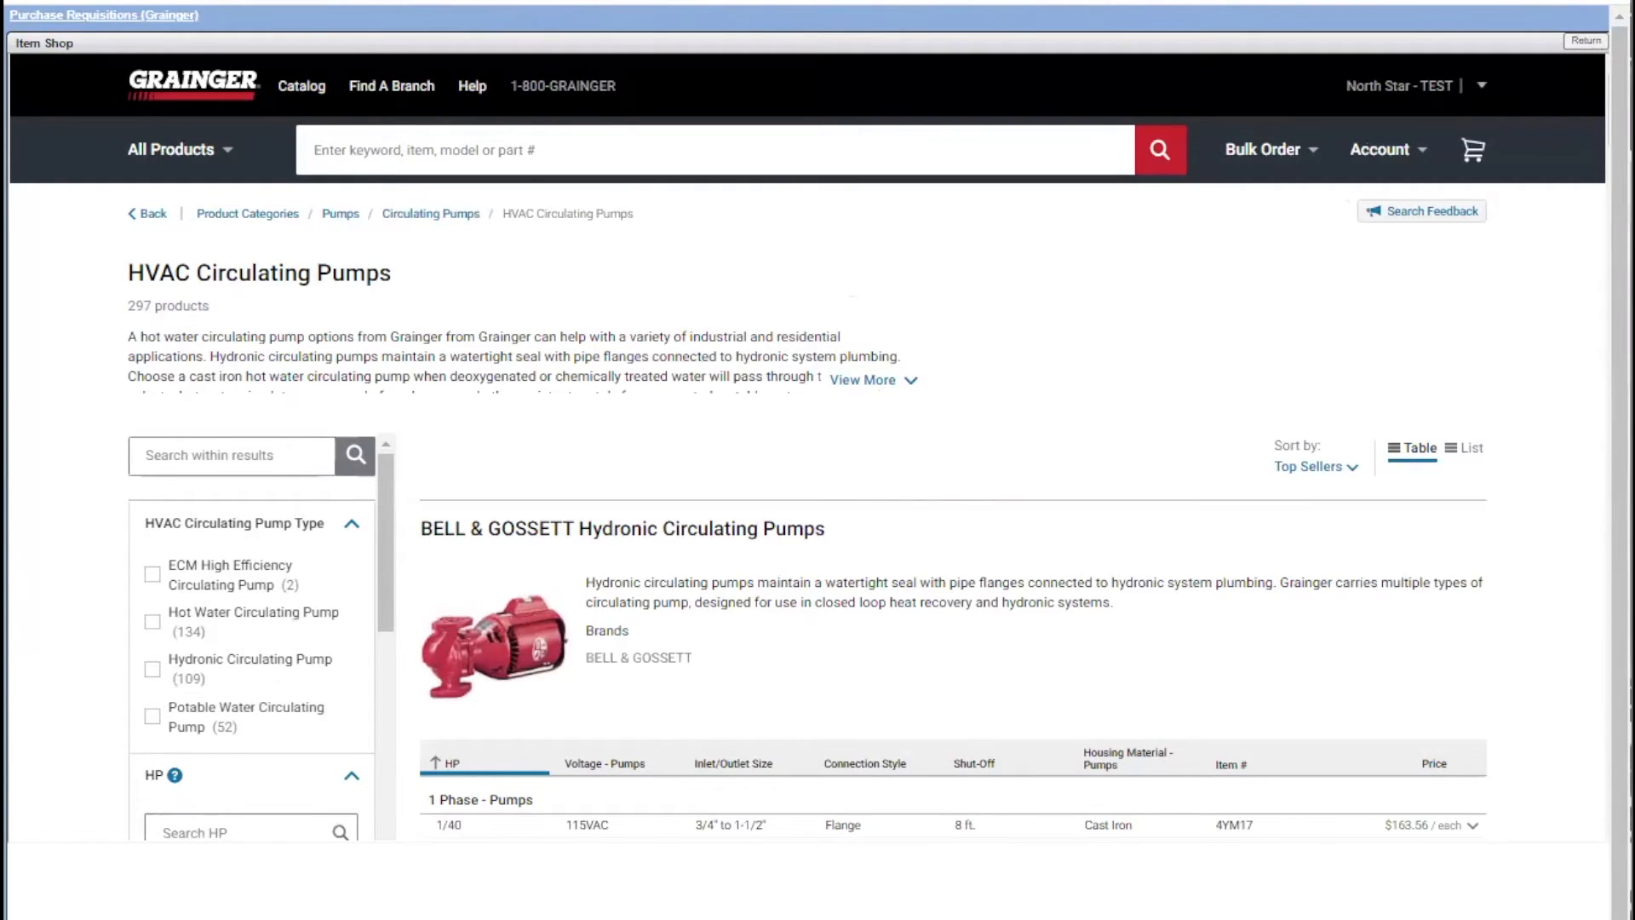
scroll("down", 3)
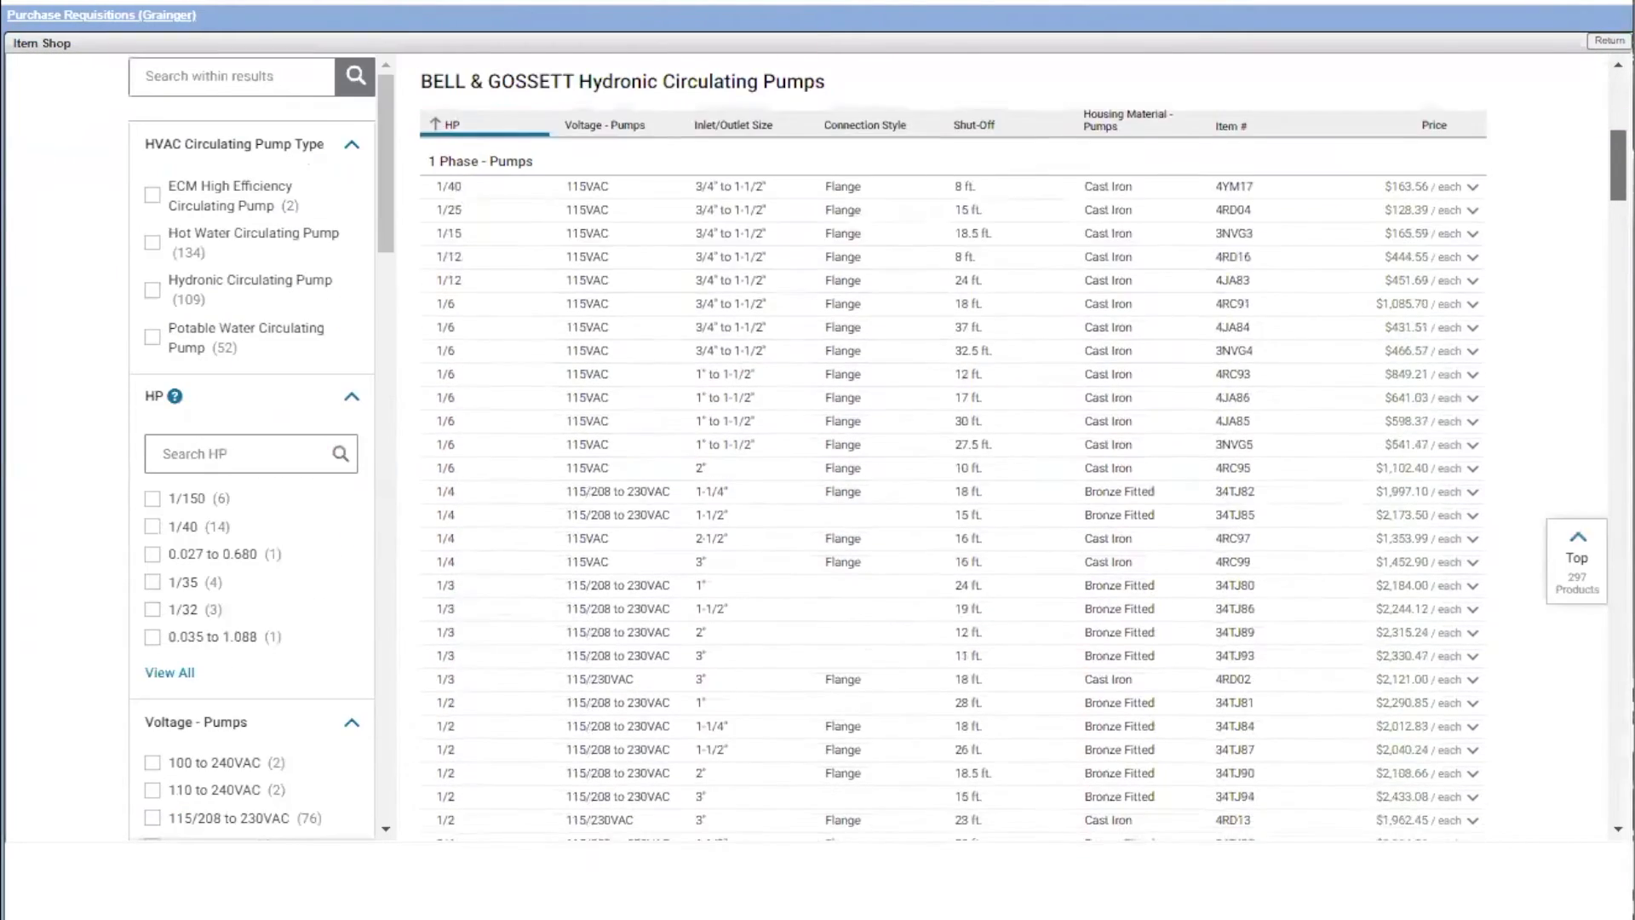
scroll("down", 3)
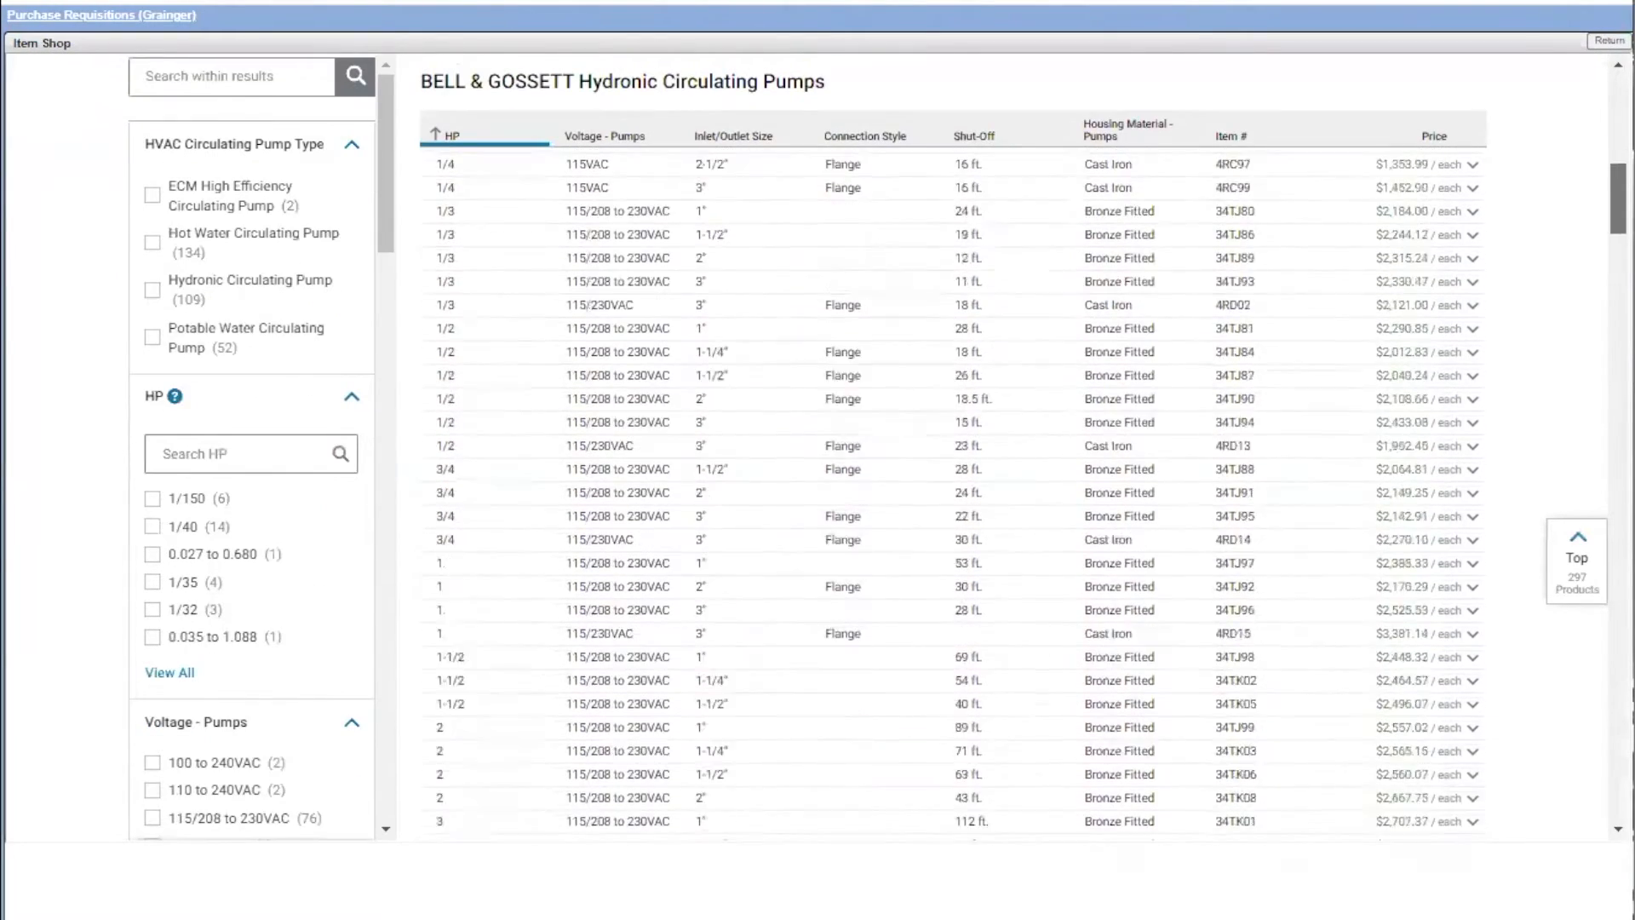
scroll("down", 3)
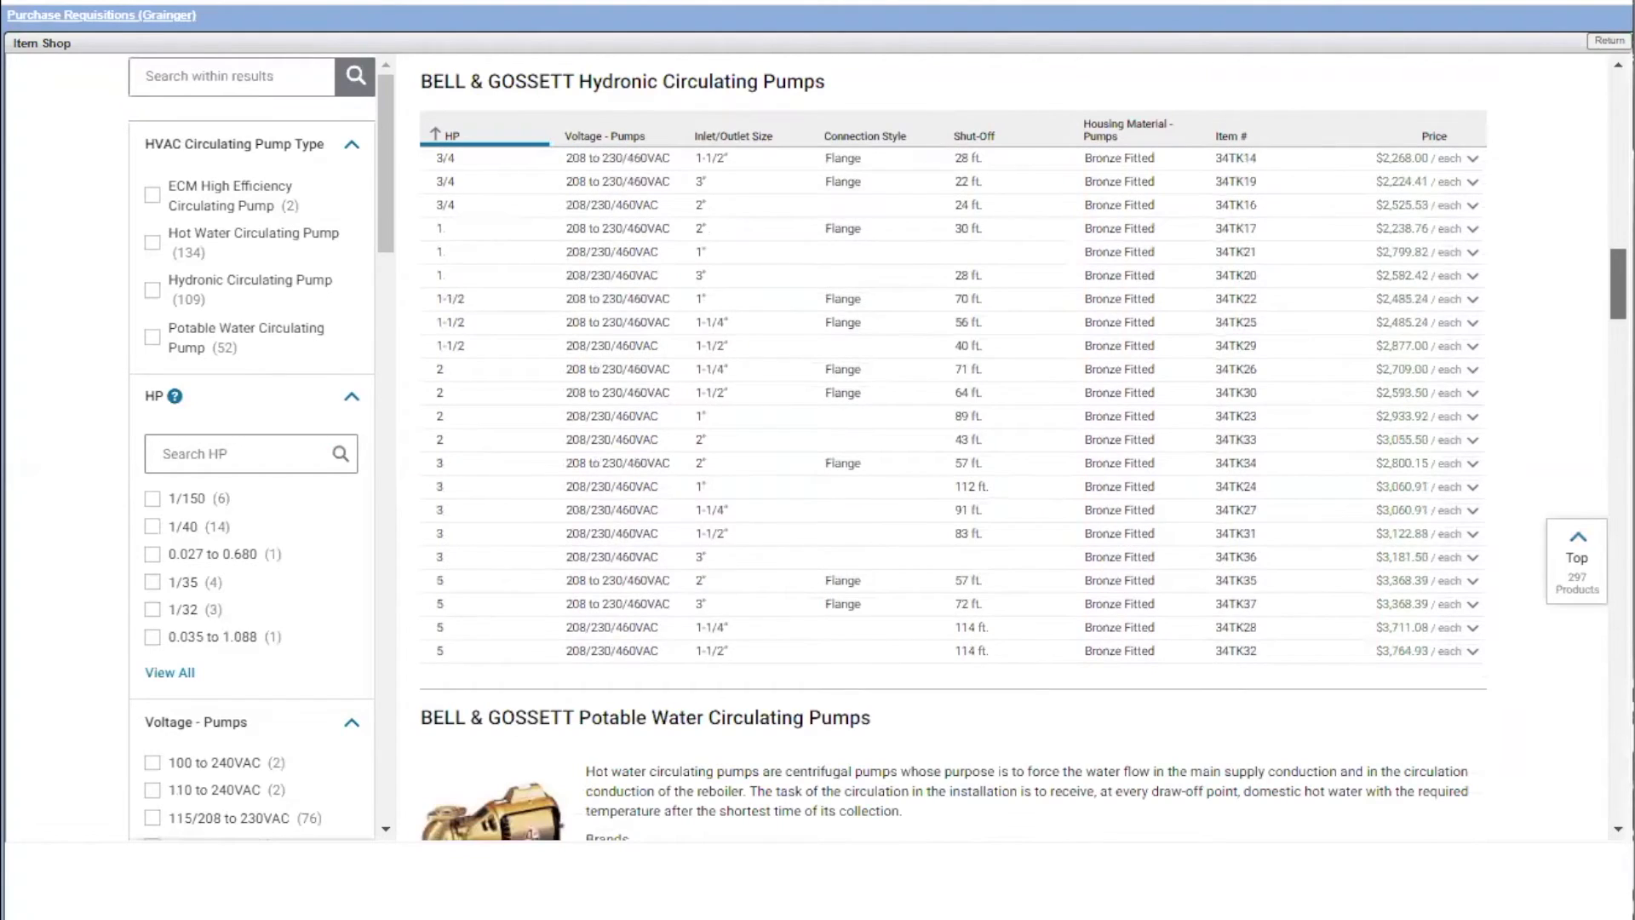
scroll("down", 3)
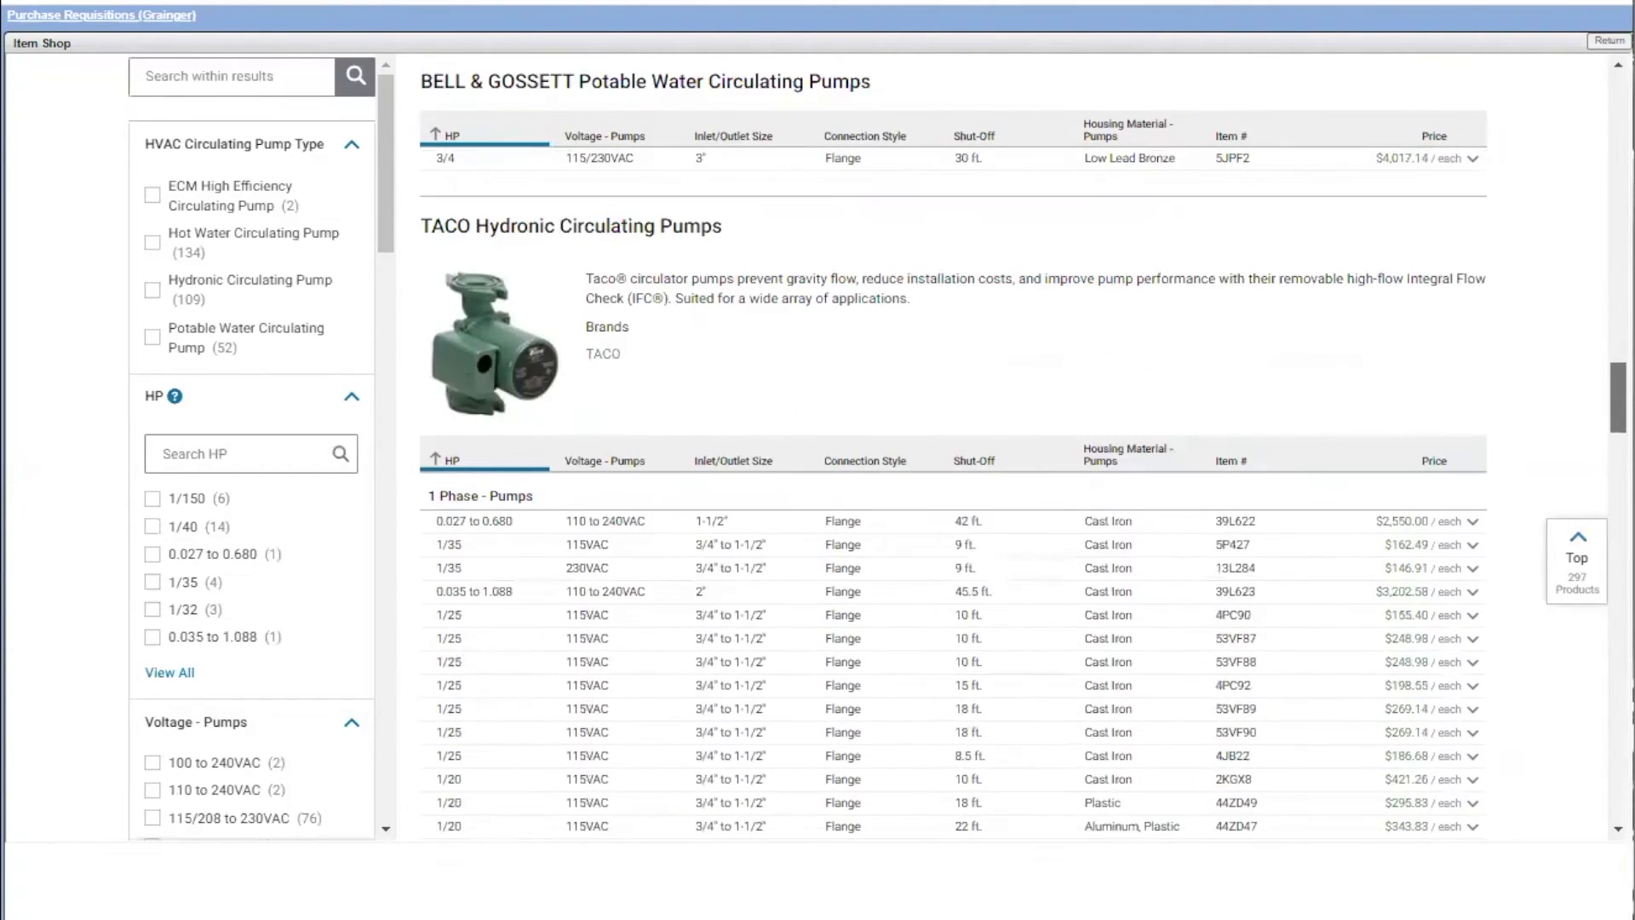
scroll("down", 3)
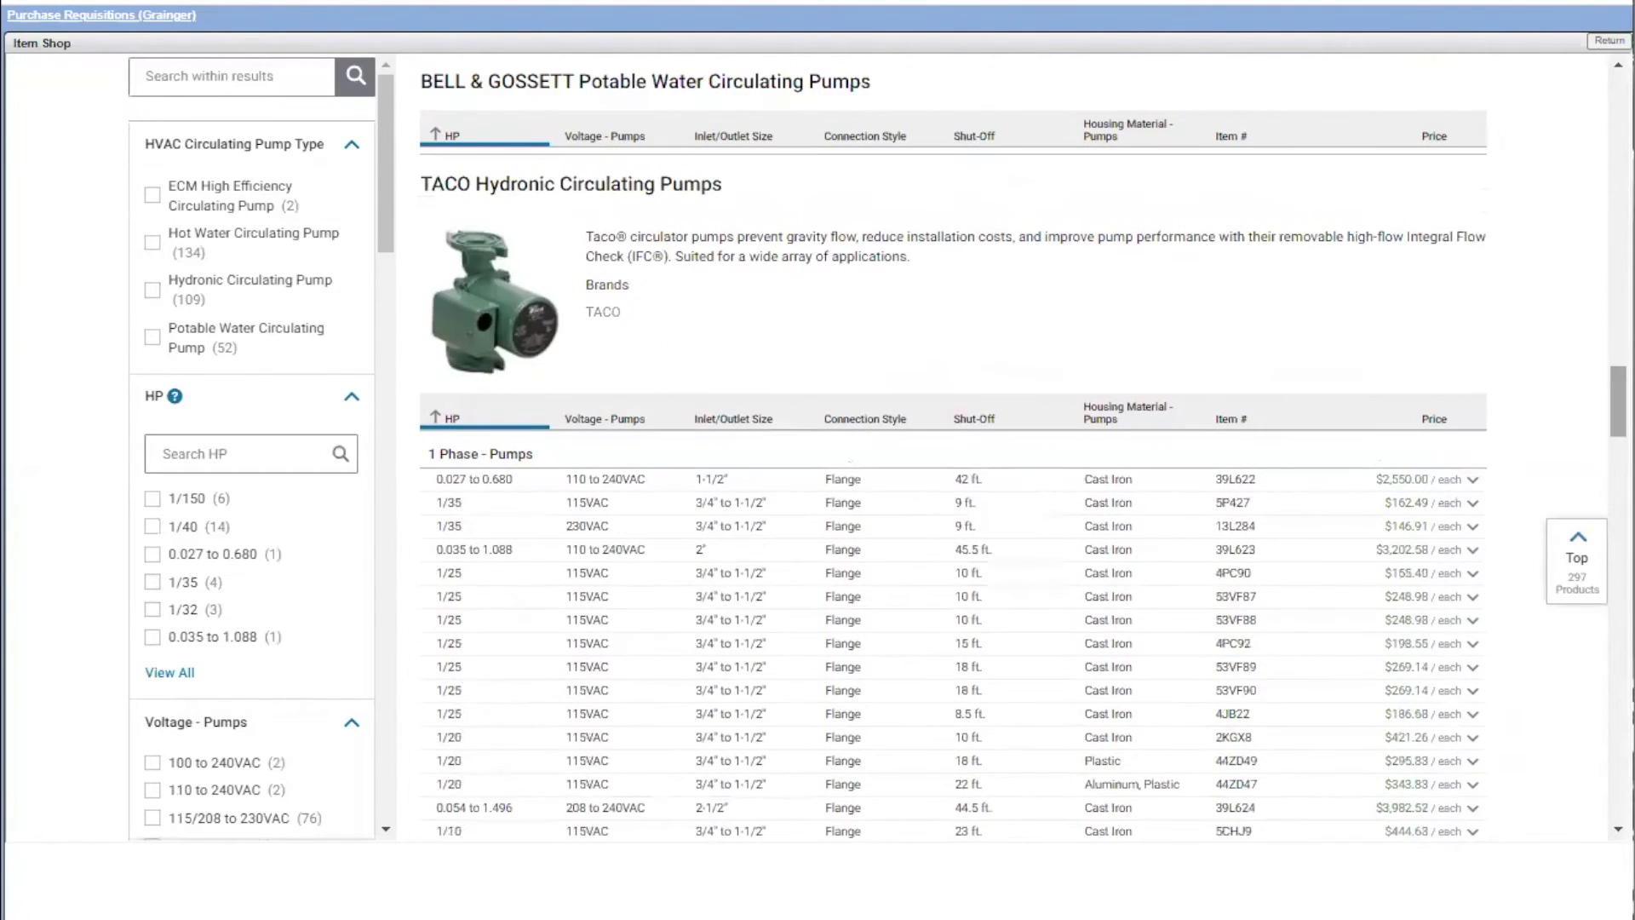
scroll("down", 3)
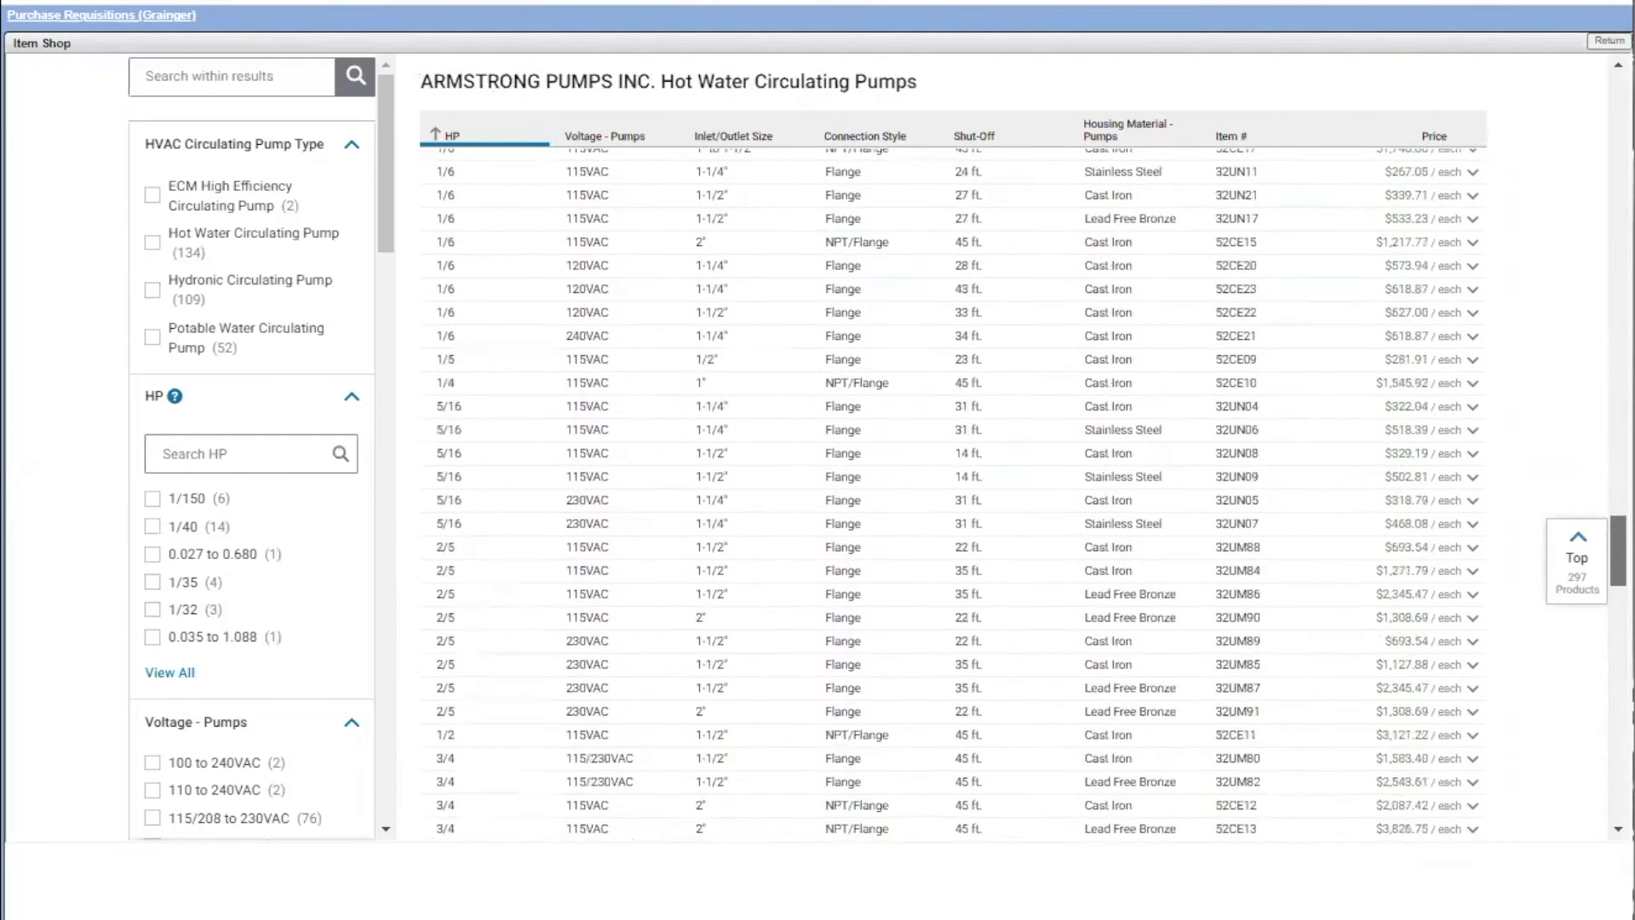
scroll("down", 3)
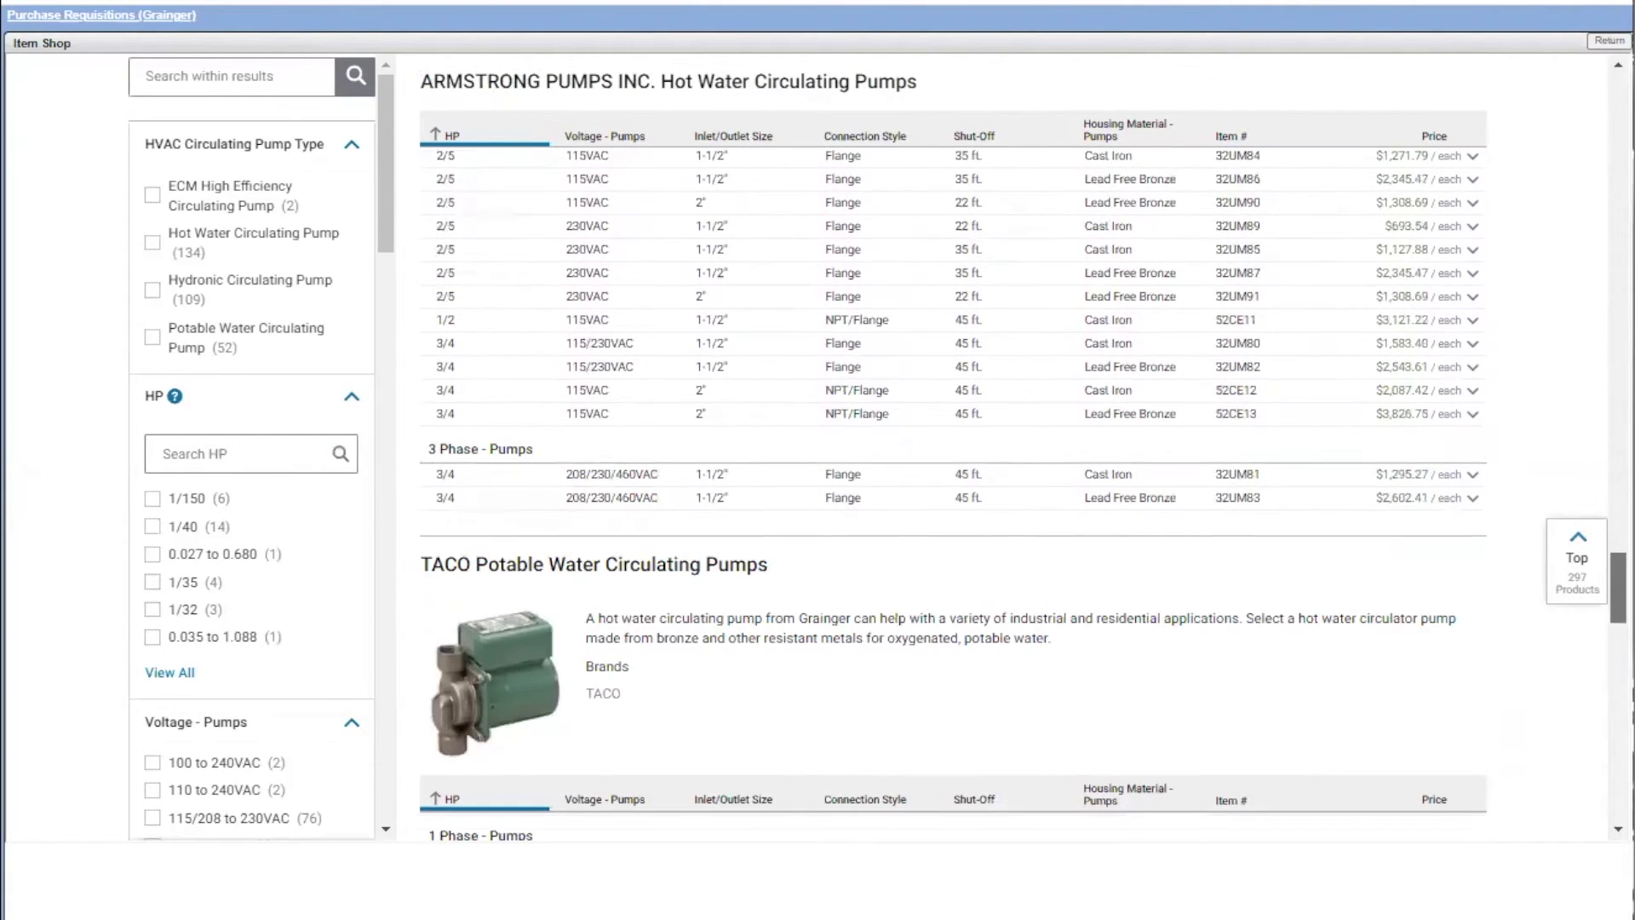
scroll("down", 3)
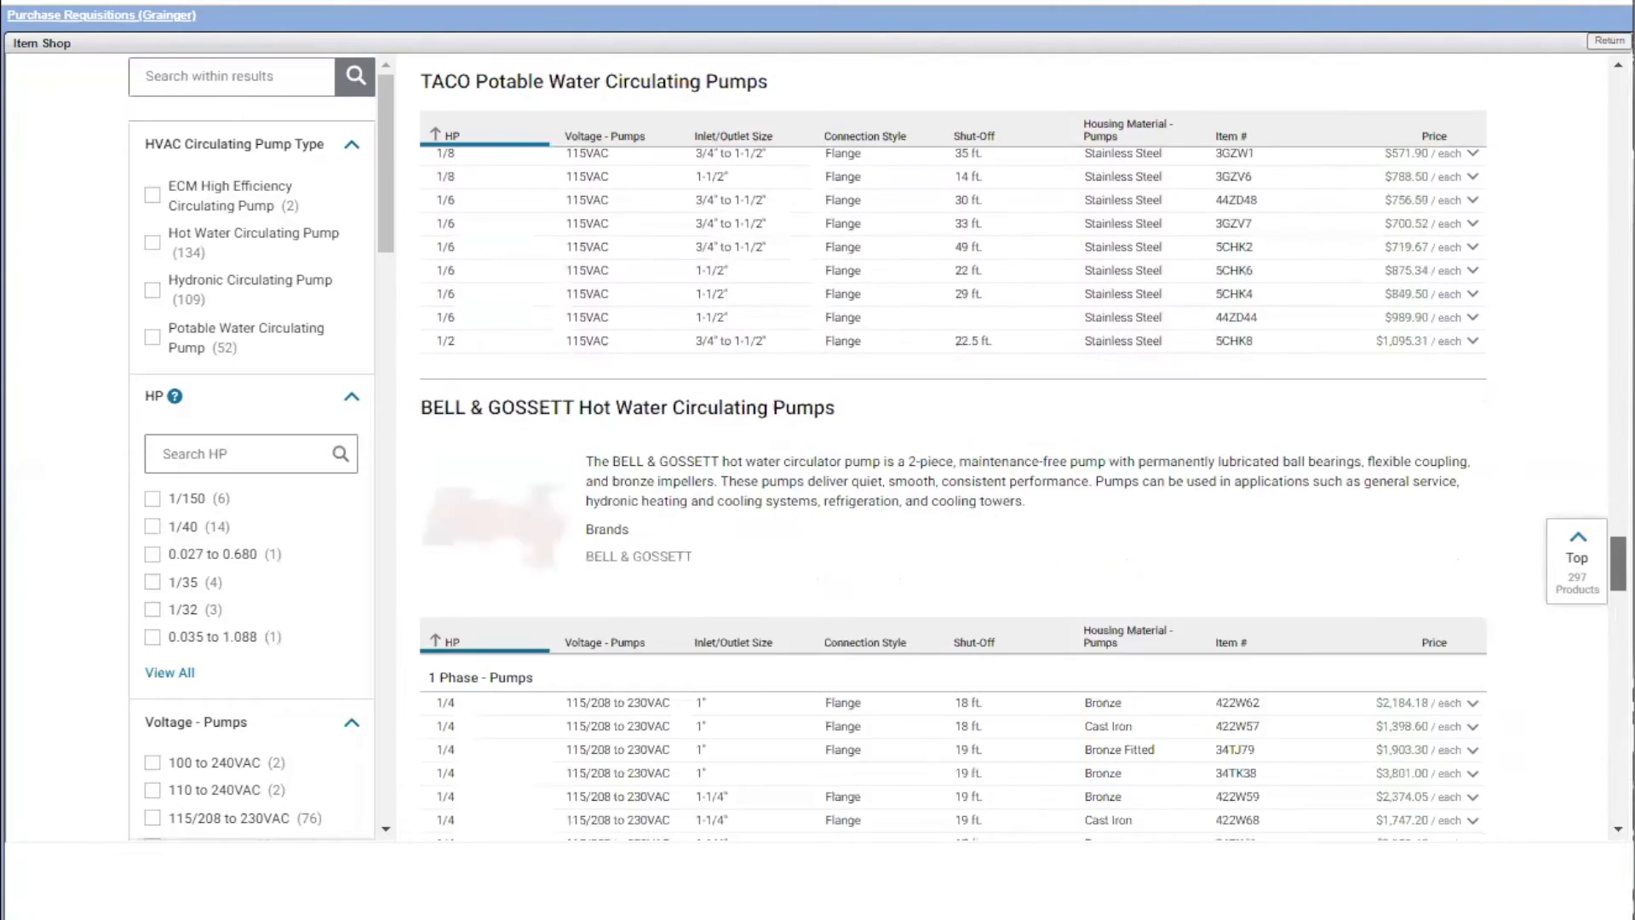
scroll("down", 3)
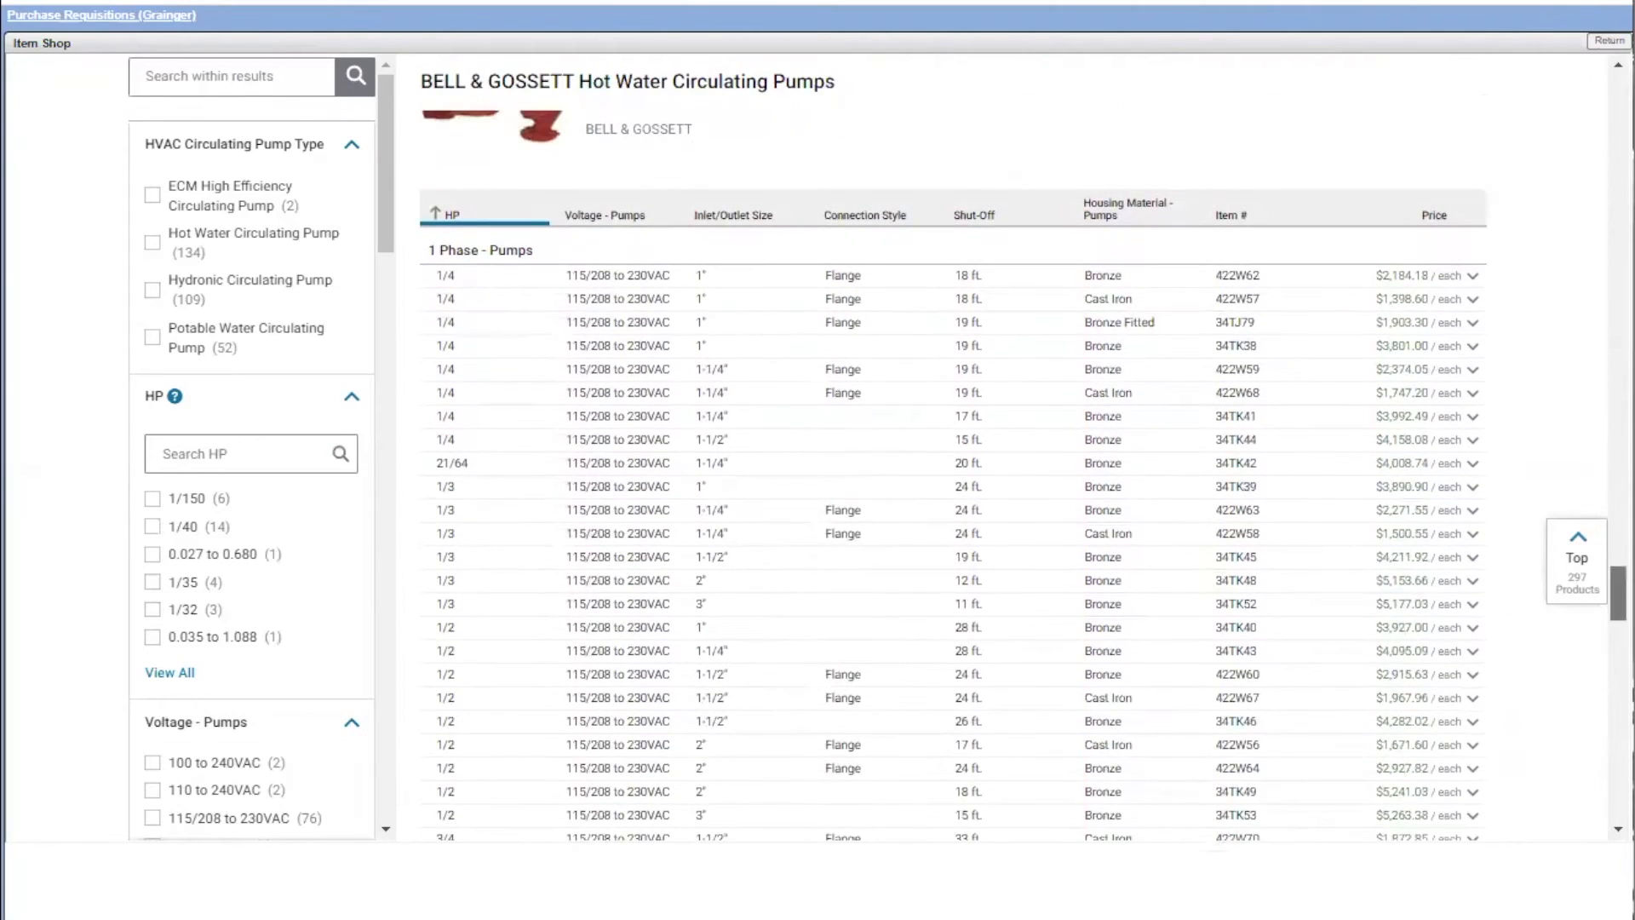
scroll("down", 3)
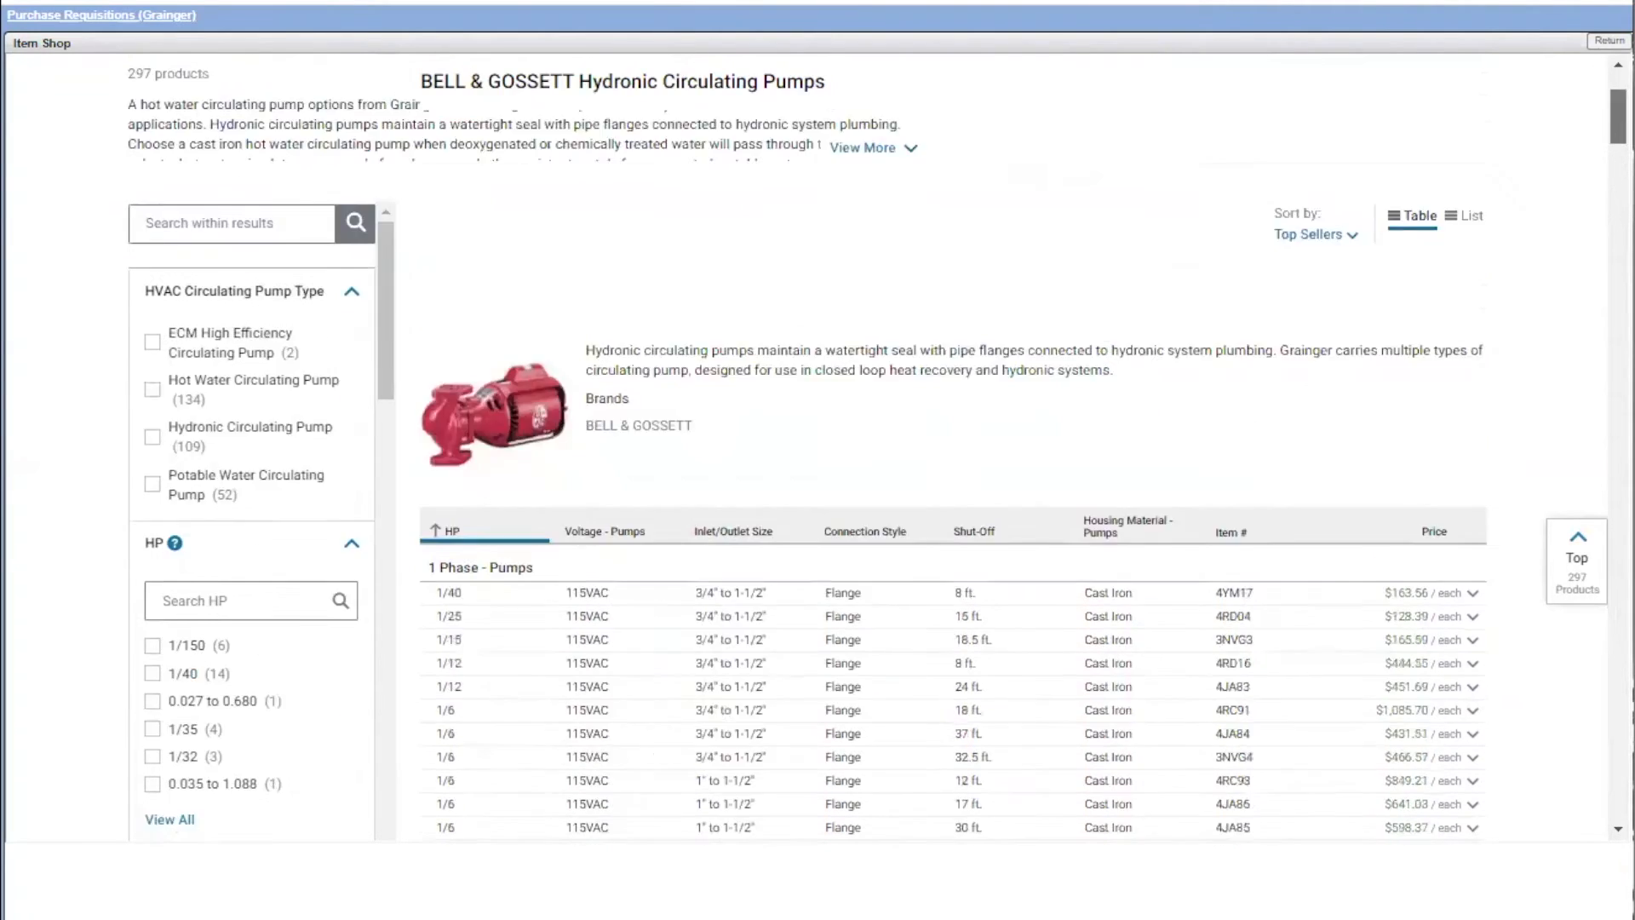
scroll("down", 3)
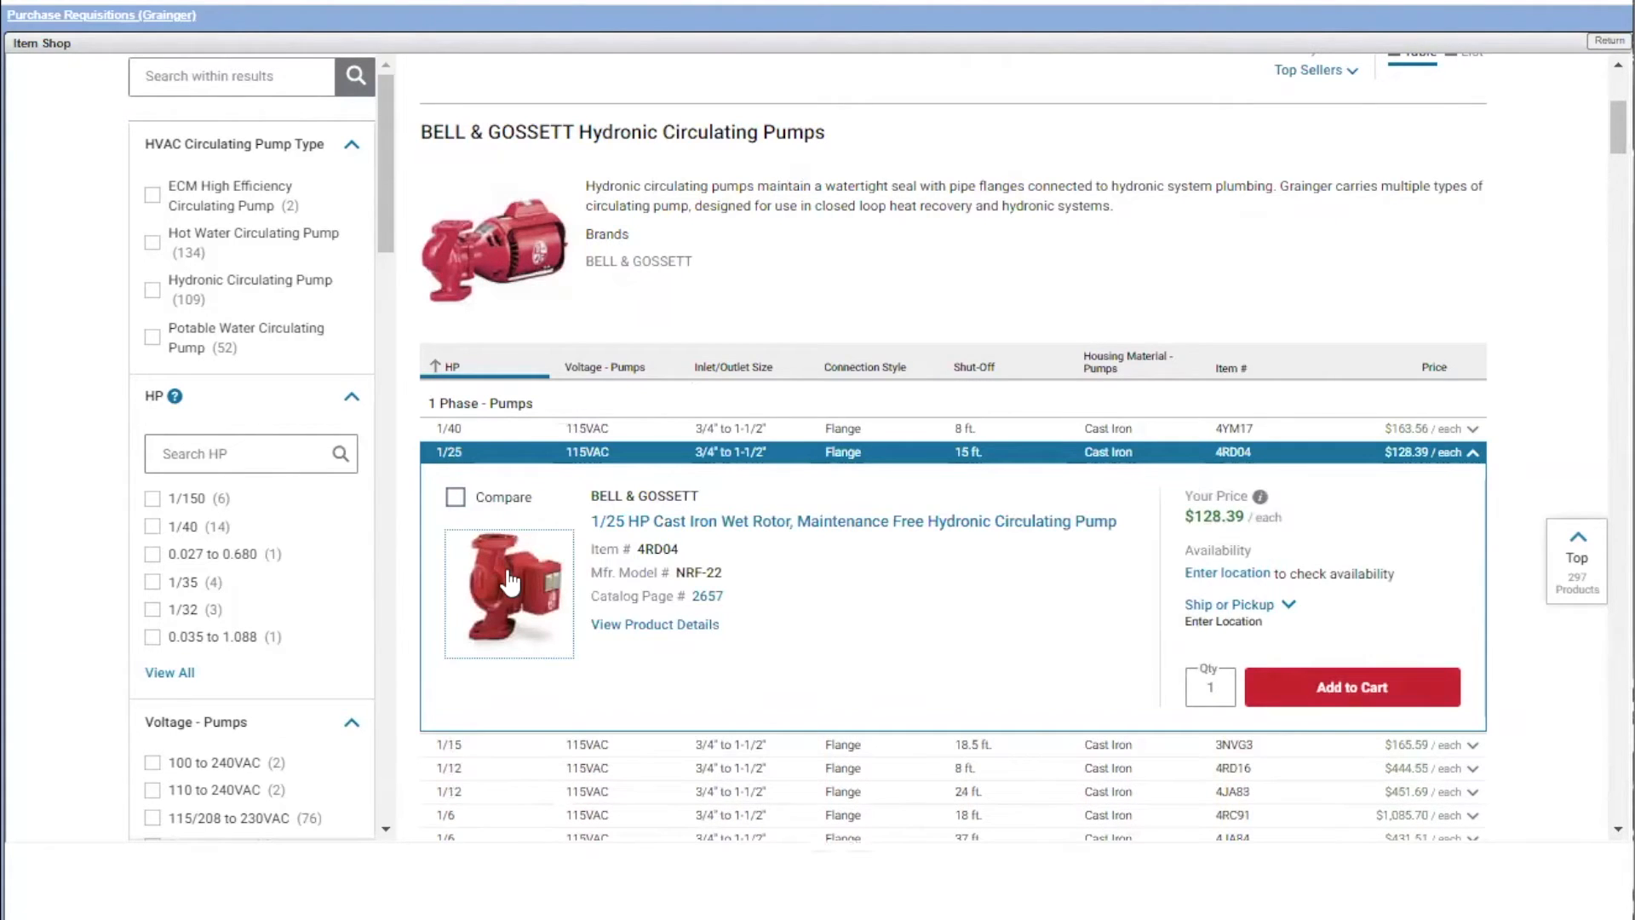
Open pump 4RD04's product page, review its specs, and add the Taco 4PC90 alternate to compare
left_click(654, 623)
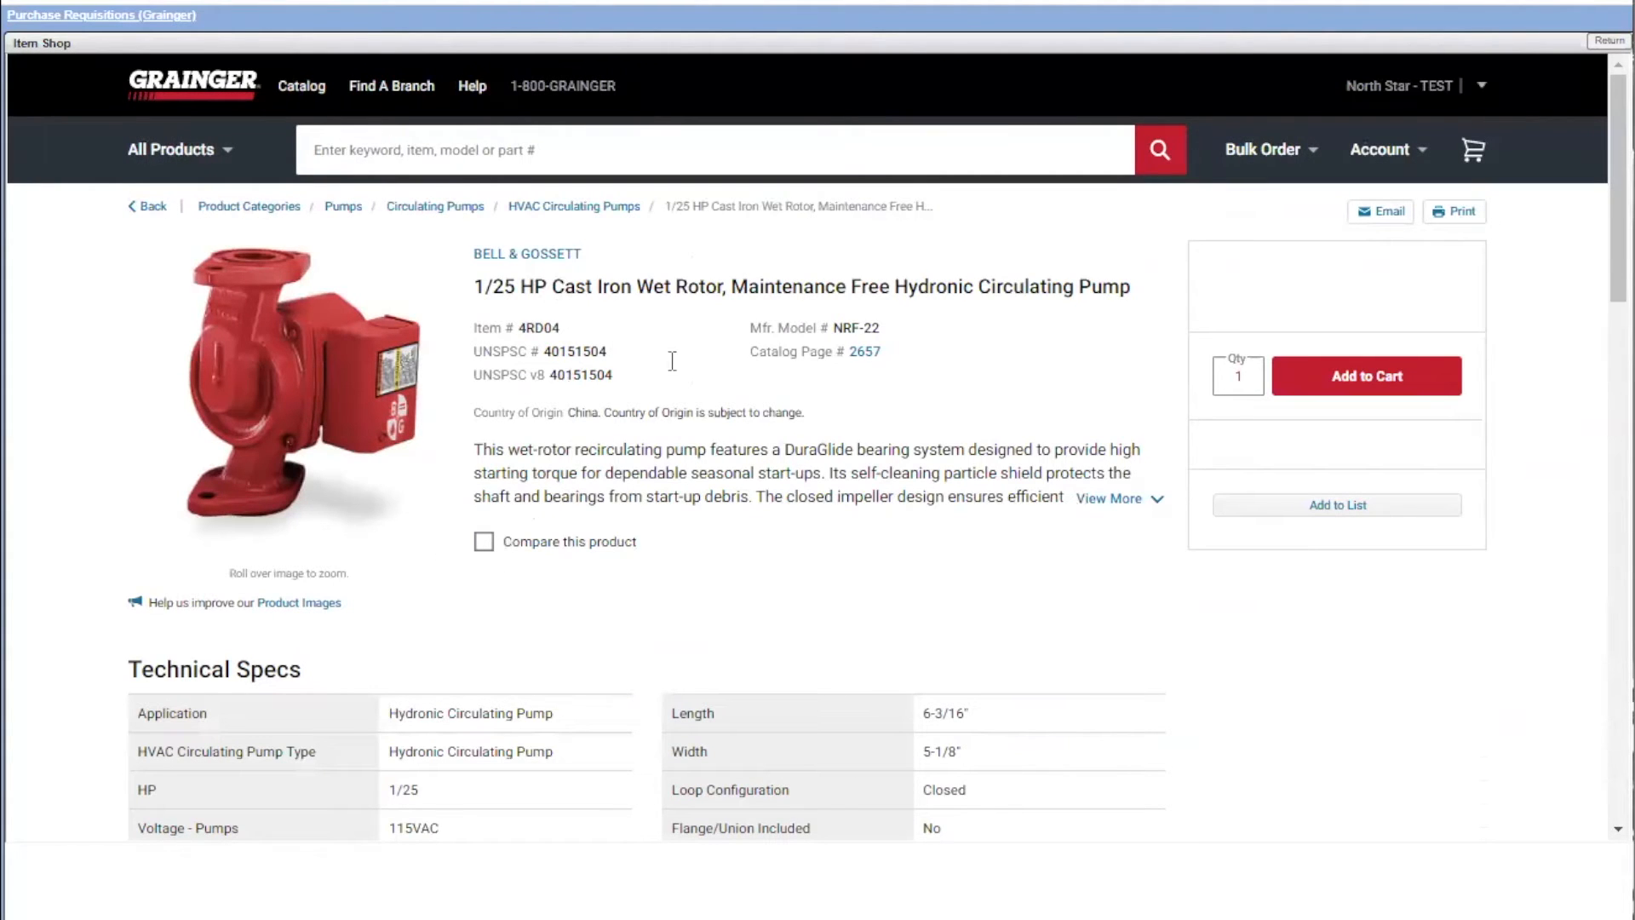
mouse_move(308, 491)
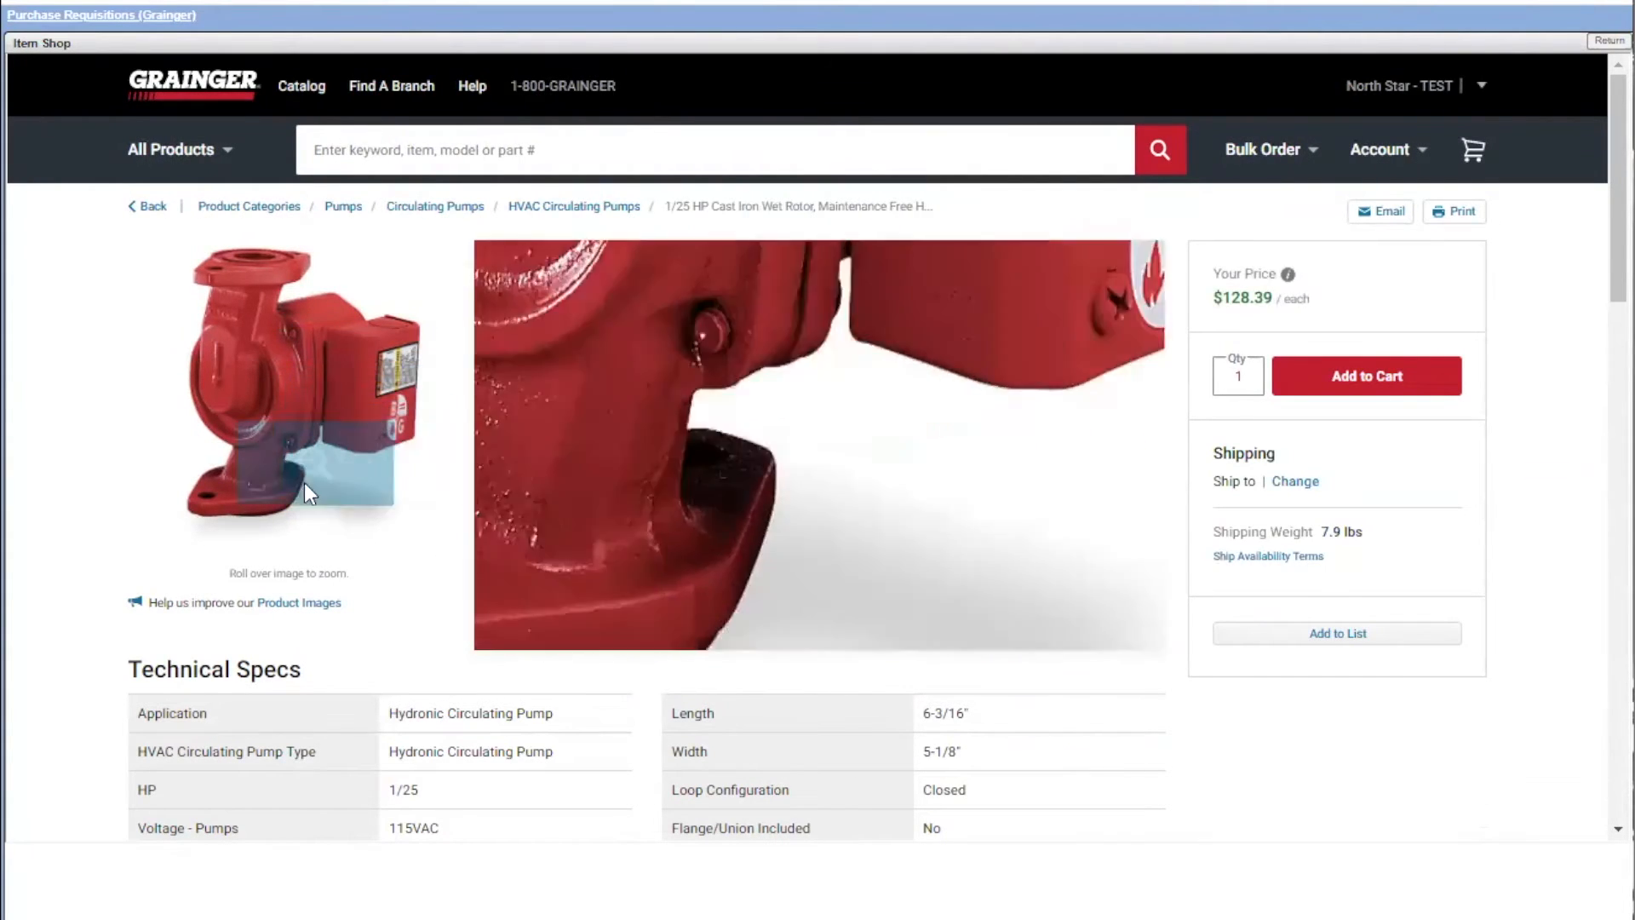
mouse_move(274, 491)
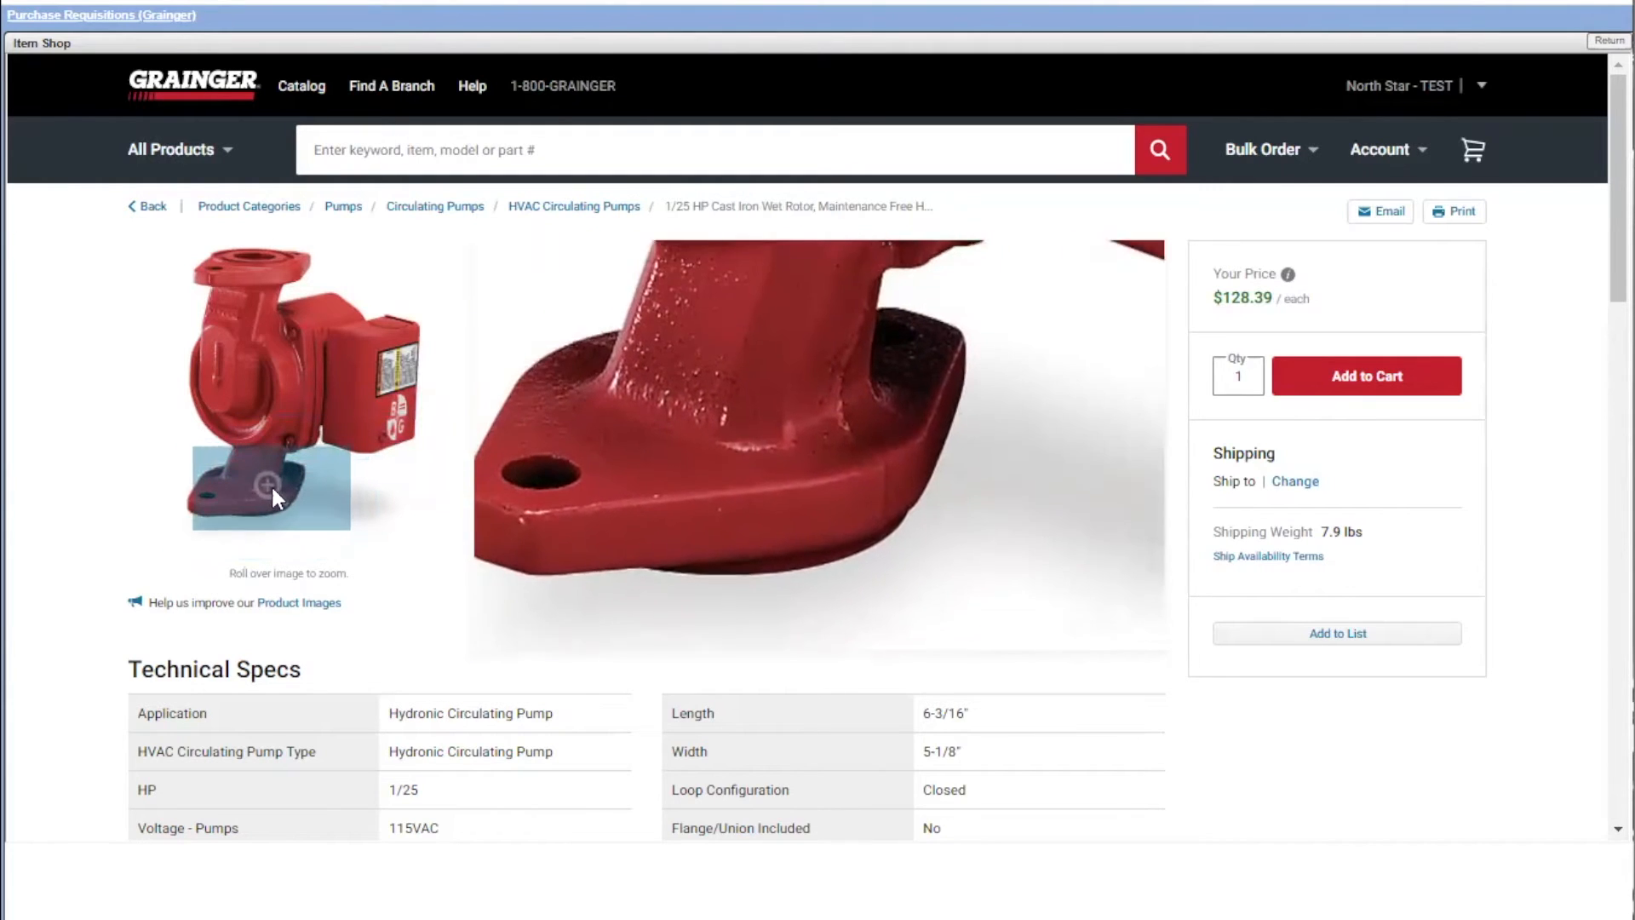
mouse_move(289, 262)
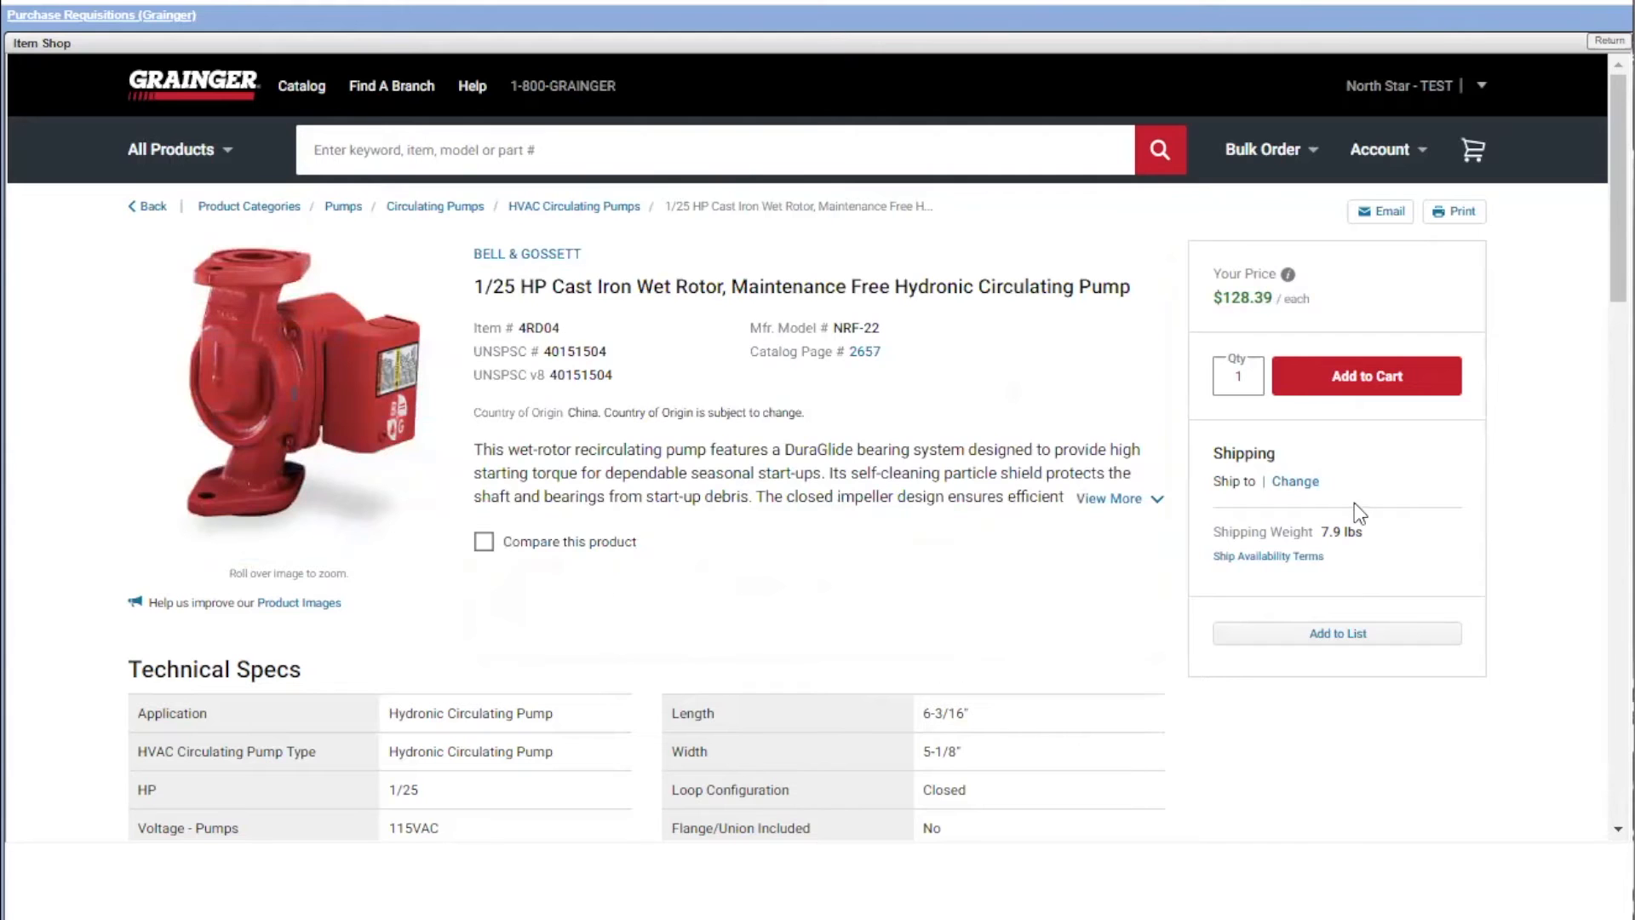
scroll("down", 3)
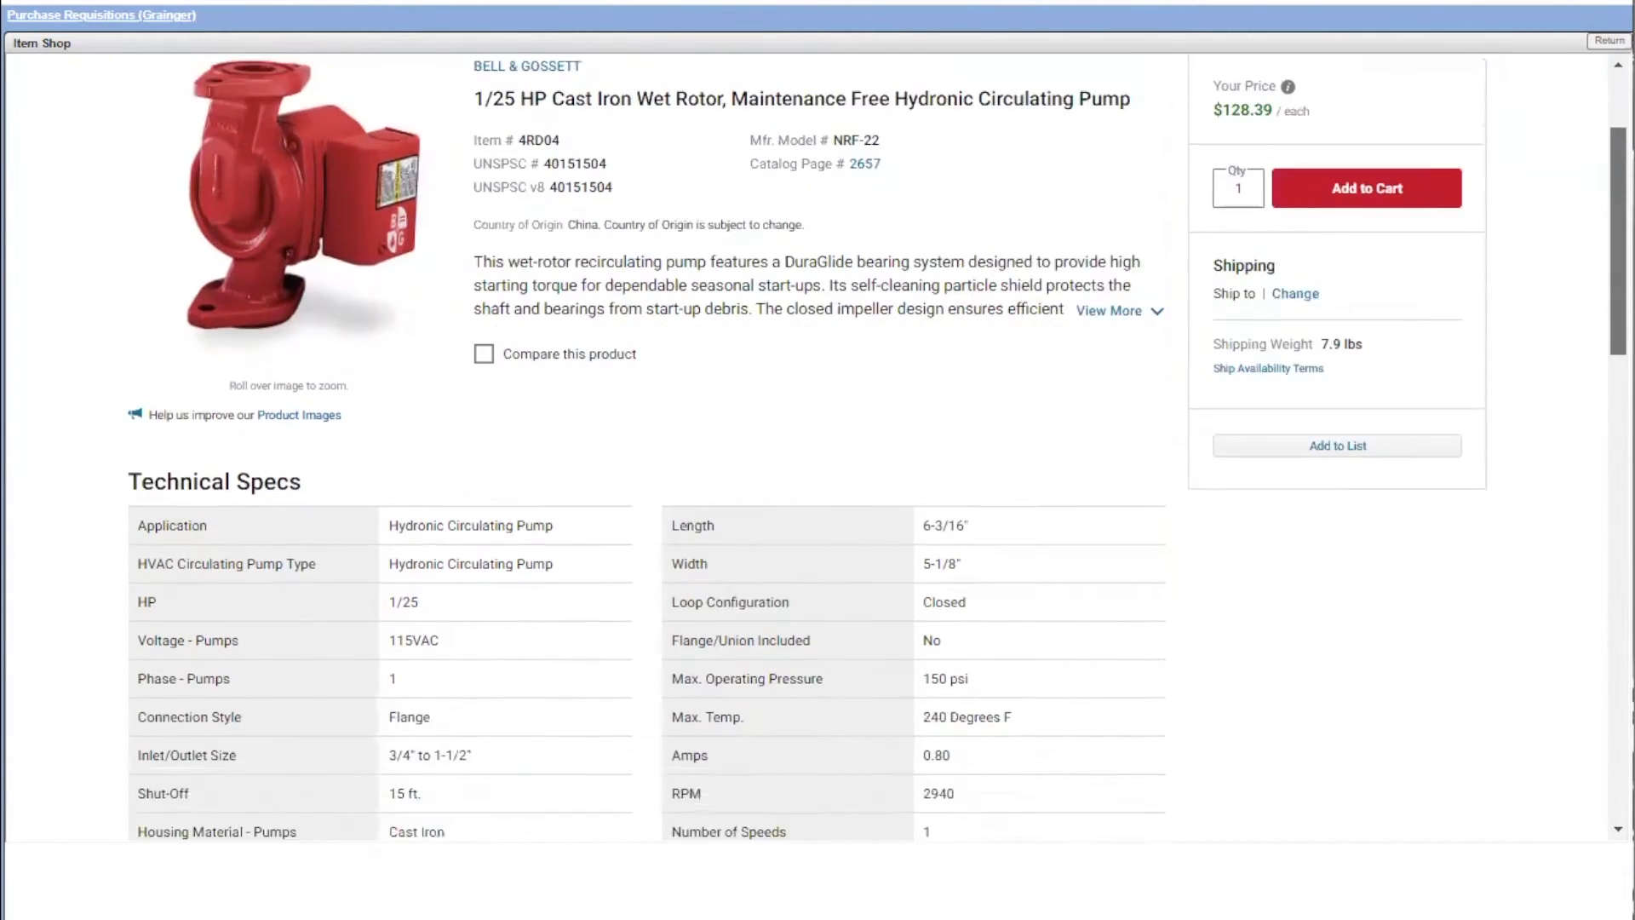
scroll("down", 3)
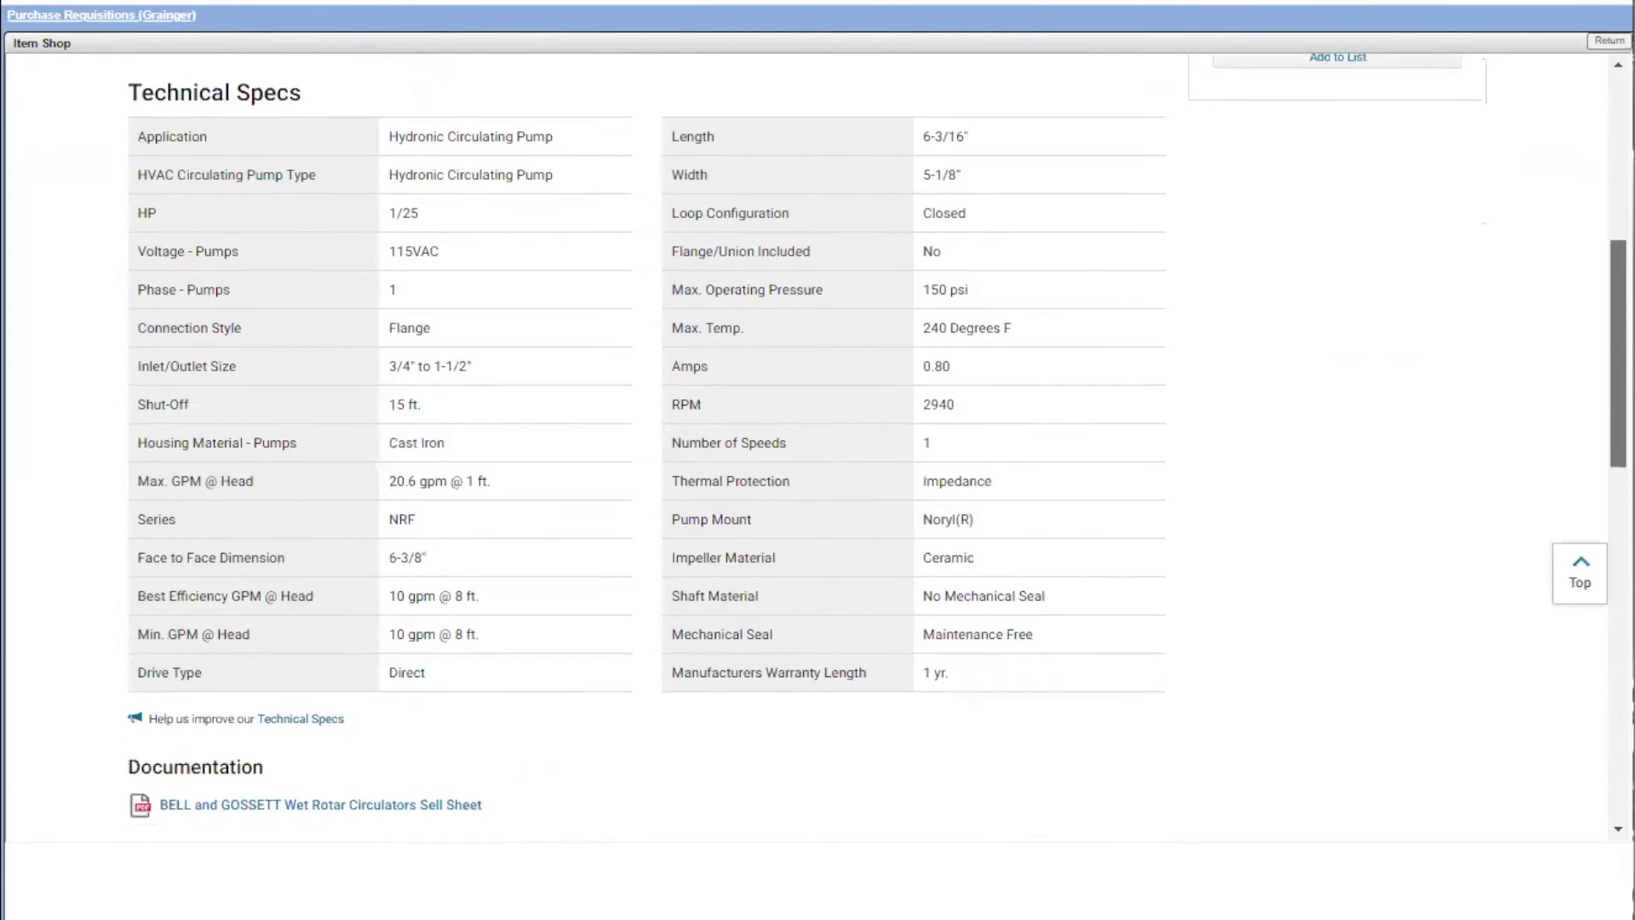
scroll("down", 3)
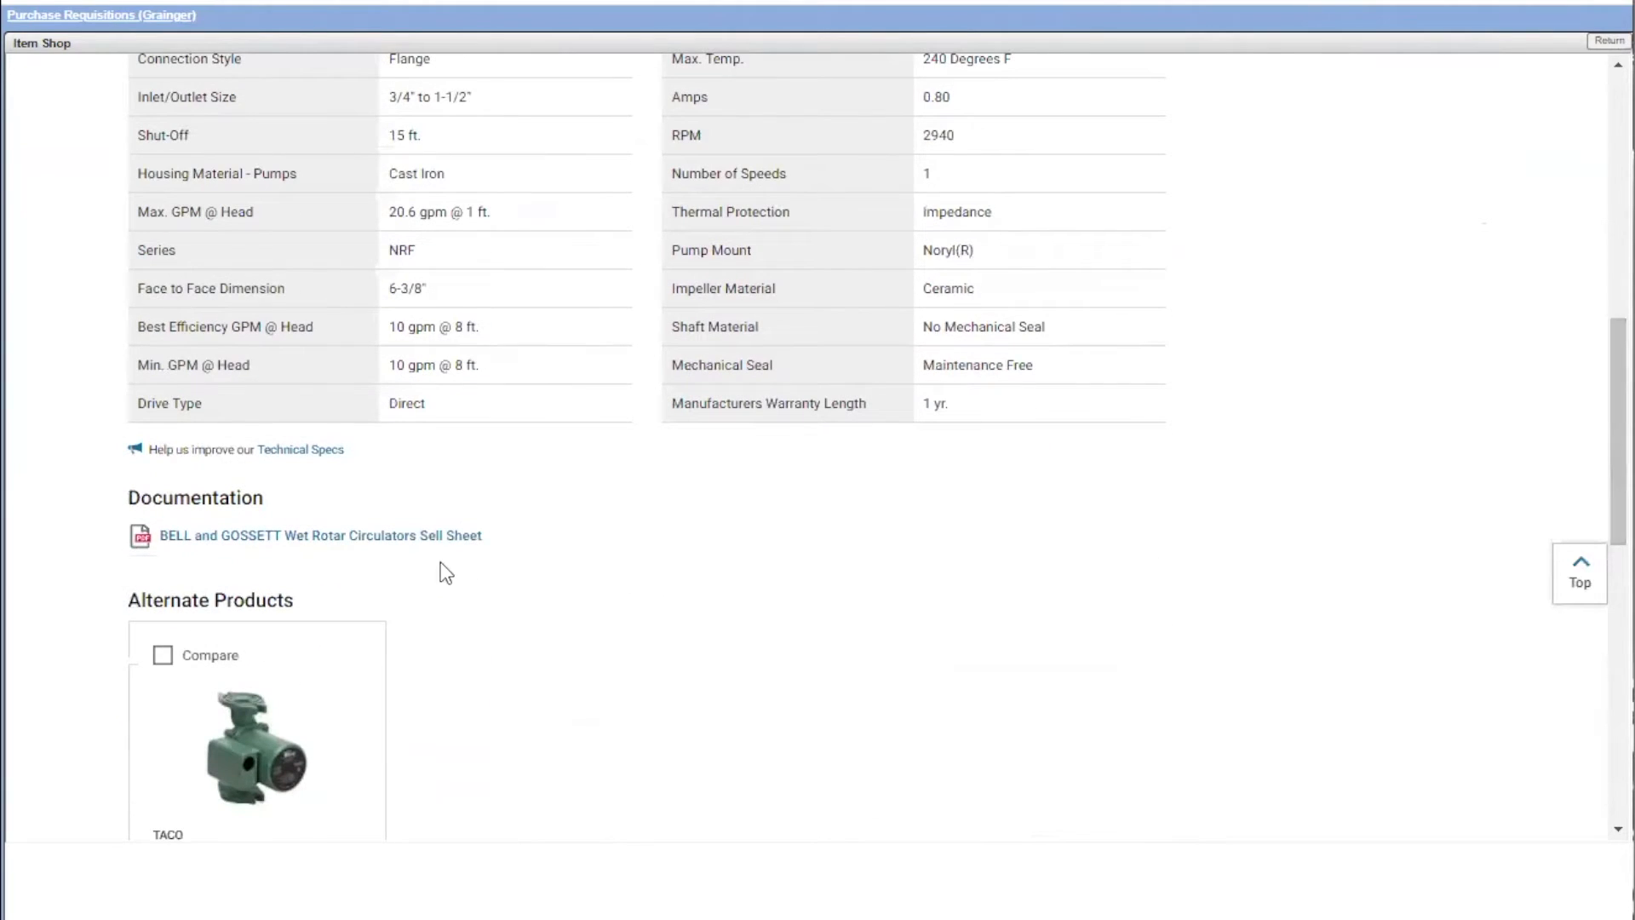
mouse_move(321, 535)
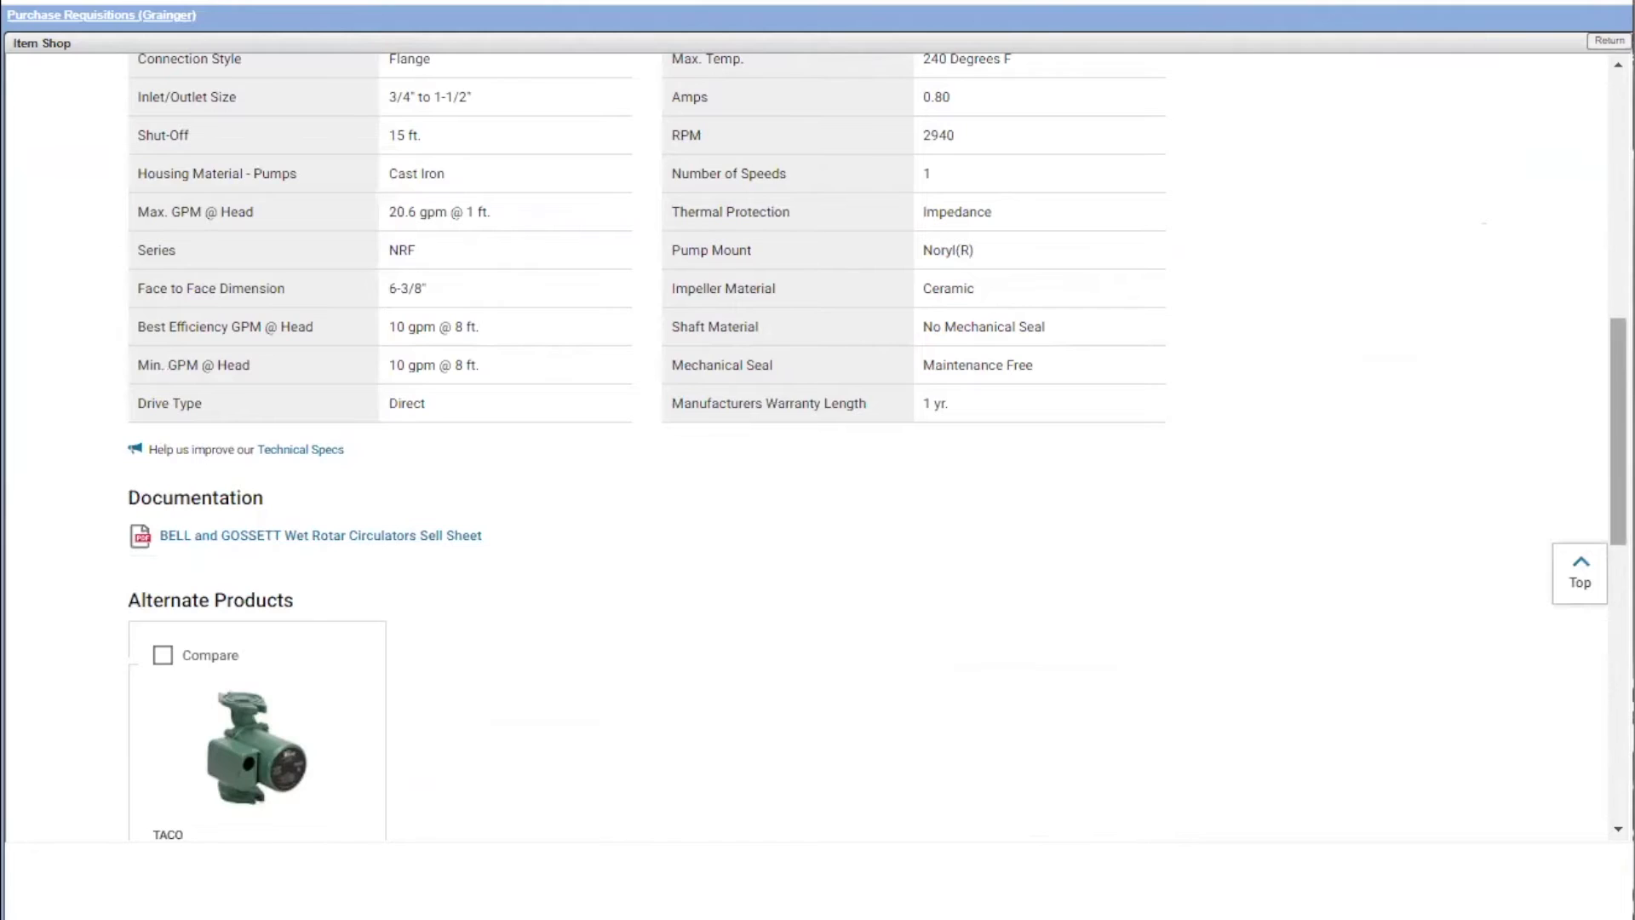
scroll("down", 3)
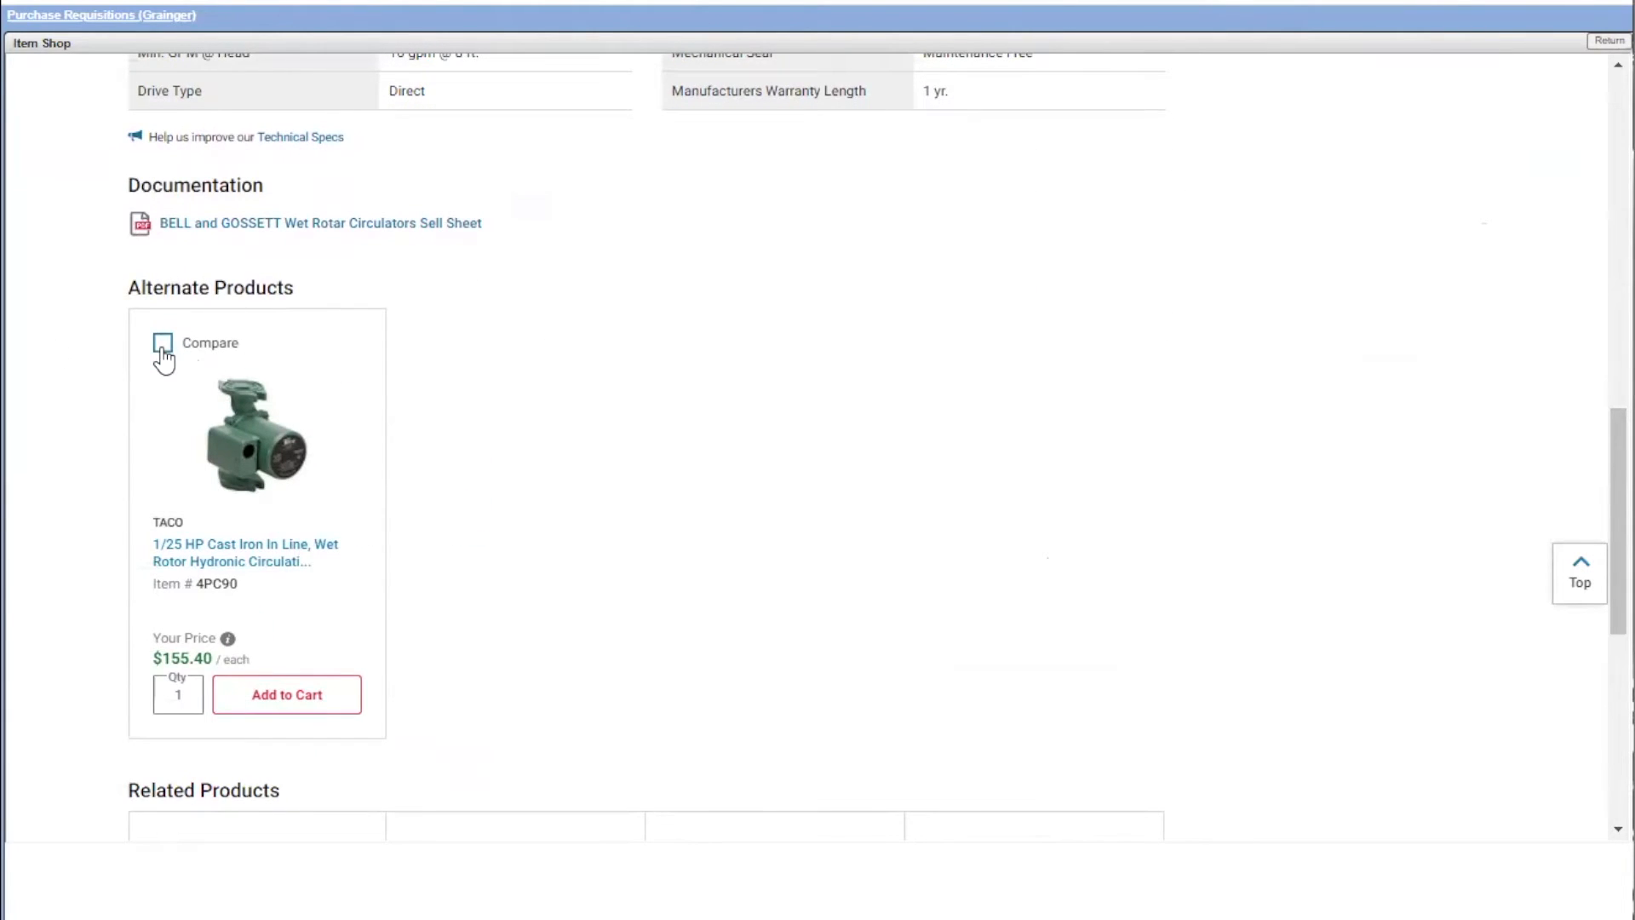
left_click(163, 343)
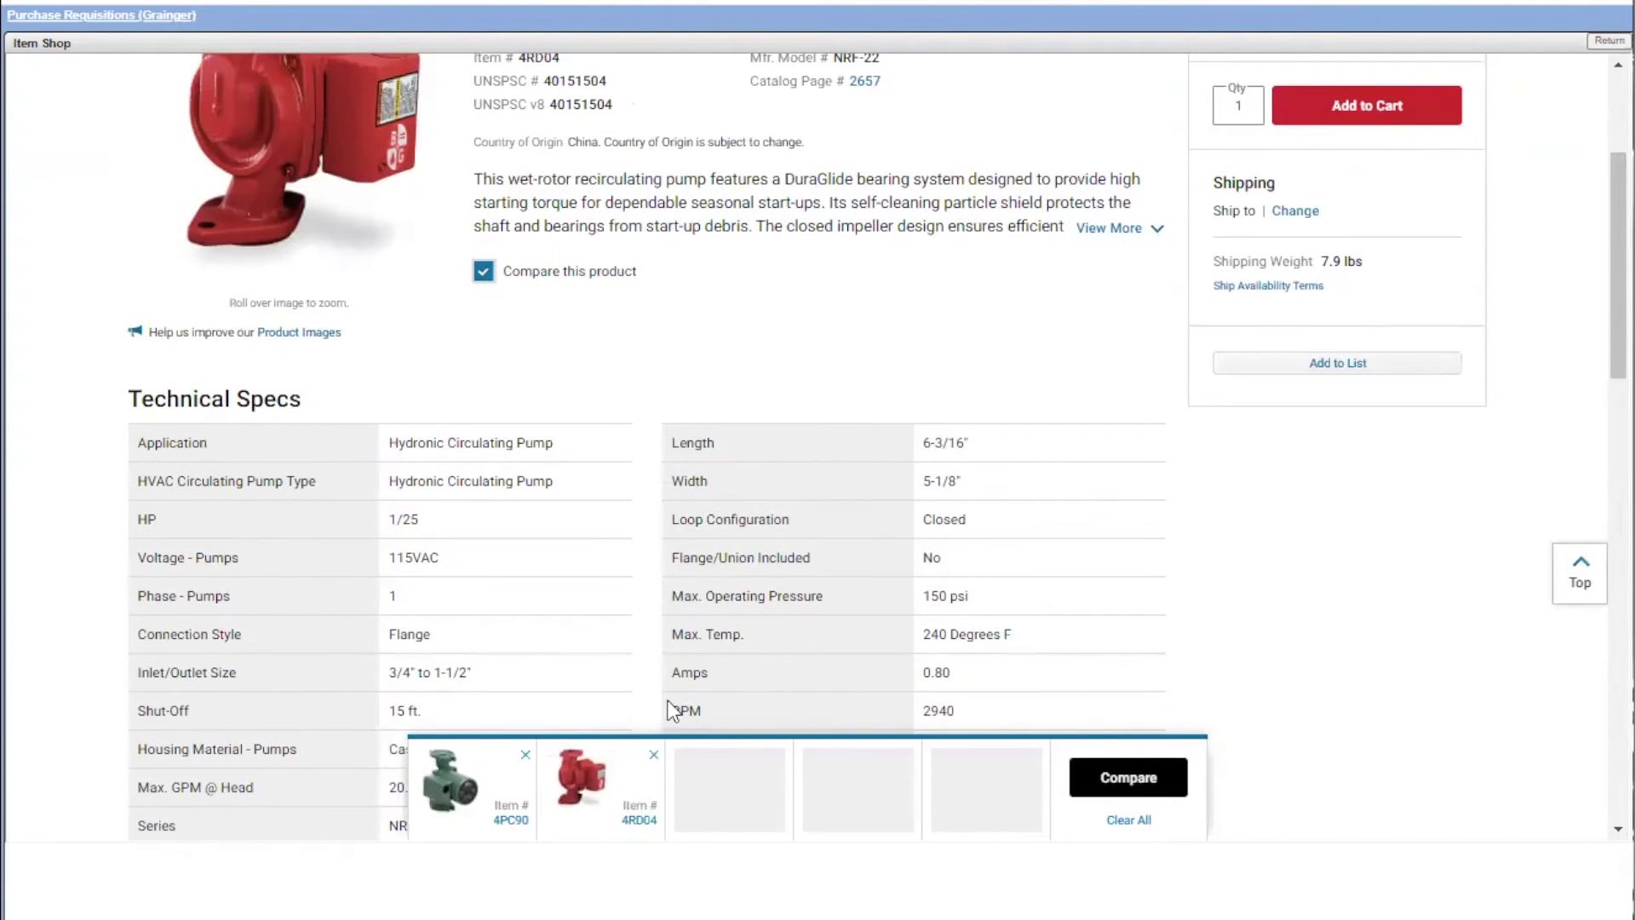
Compare Taco 4PC90 ($155.40) and Bell & Gossett 4RD04 ($128.39) side by side
left_click(1128, 777)
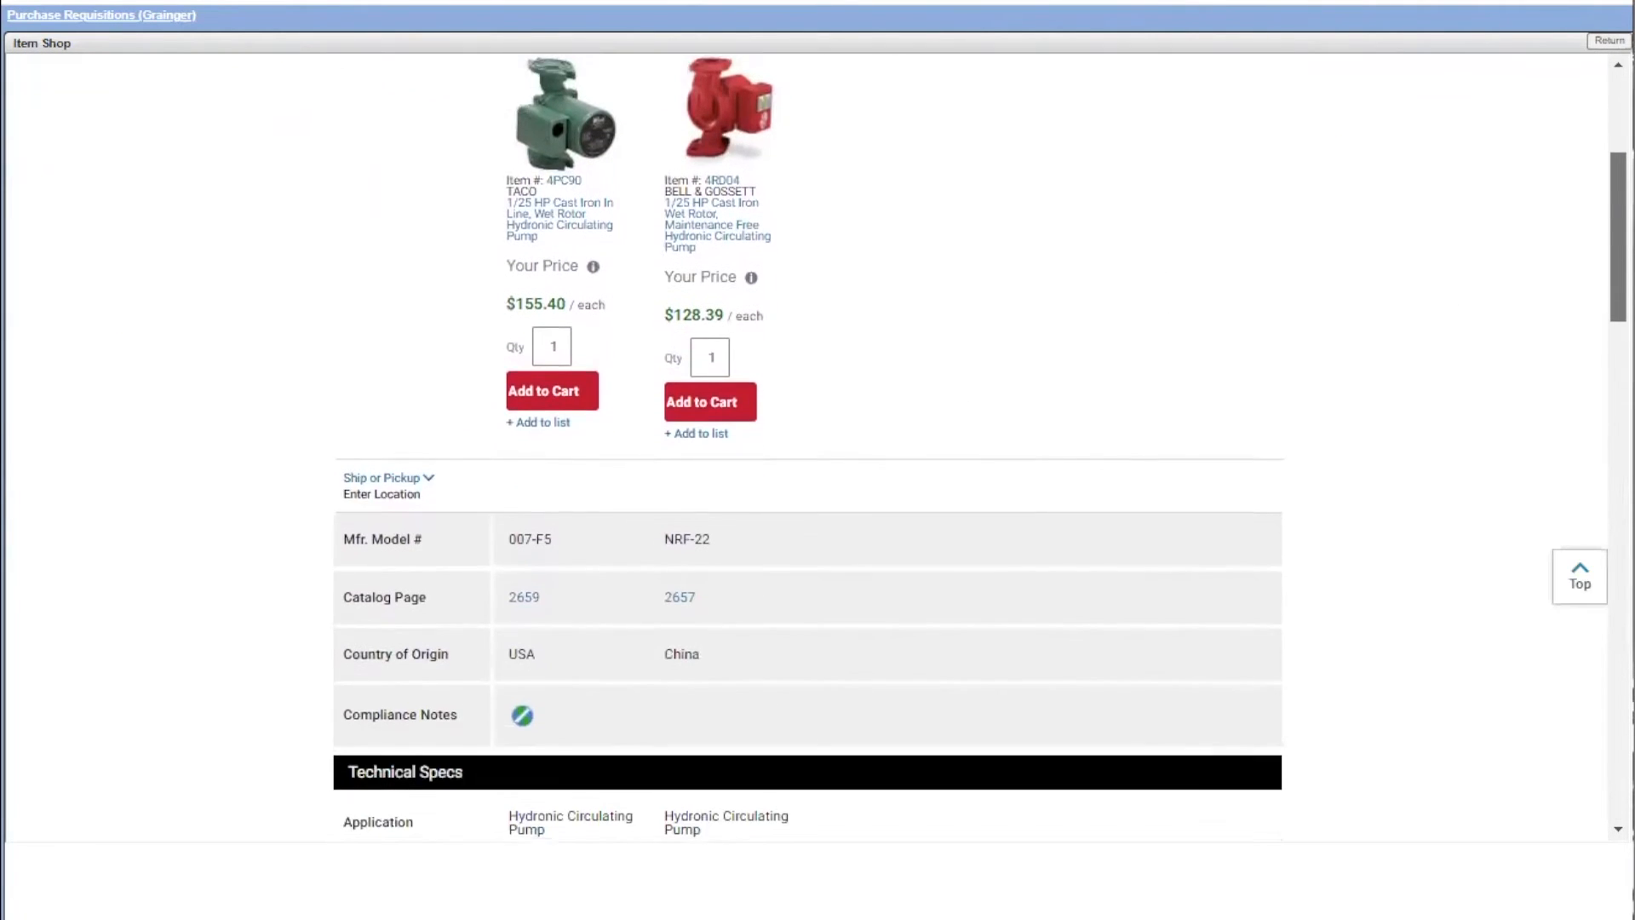
scroll("down", 3)
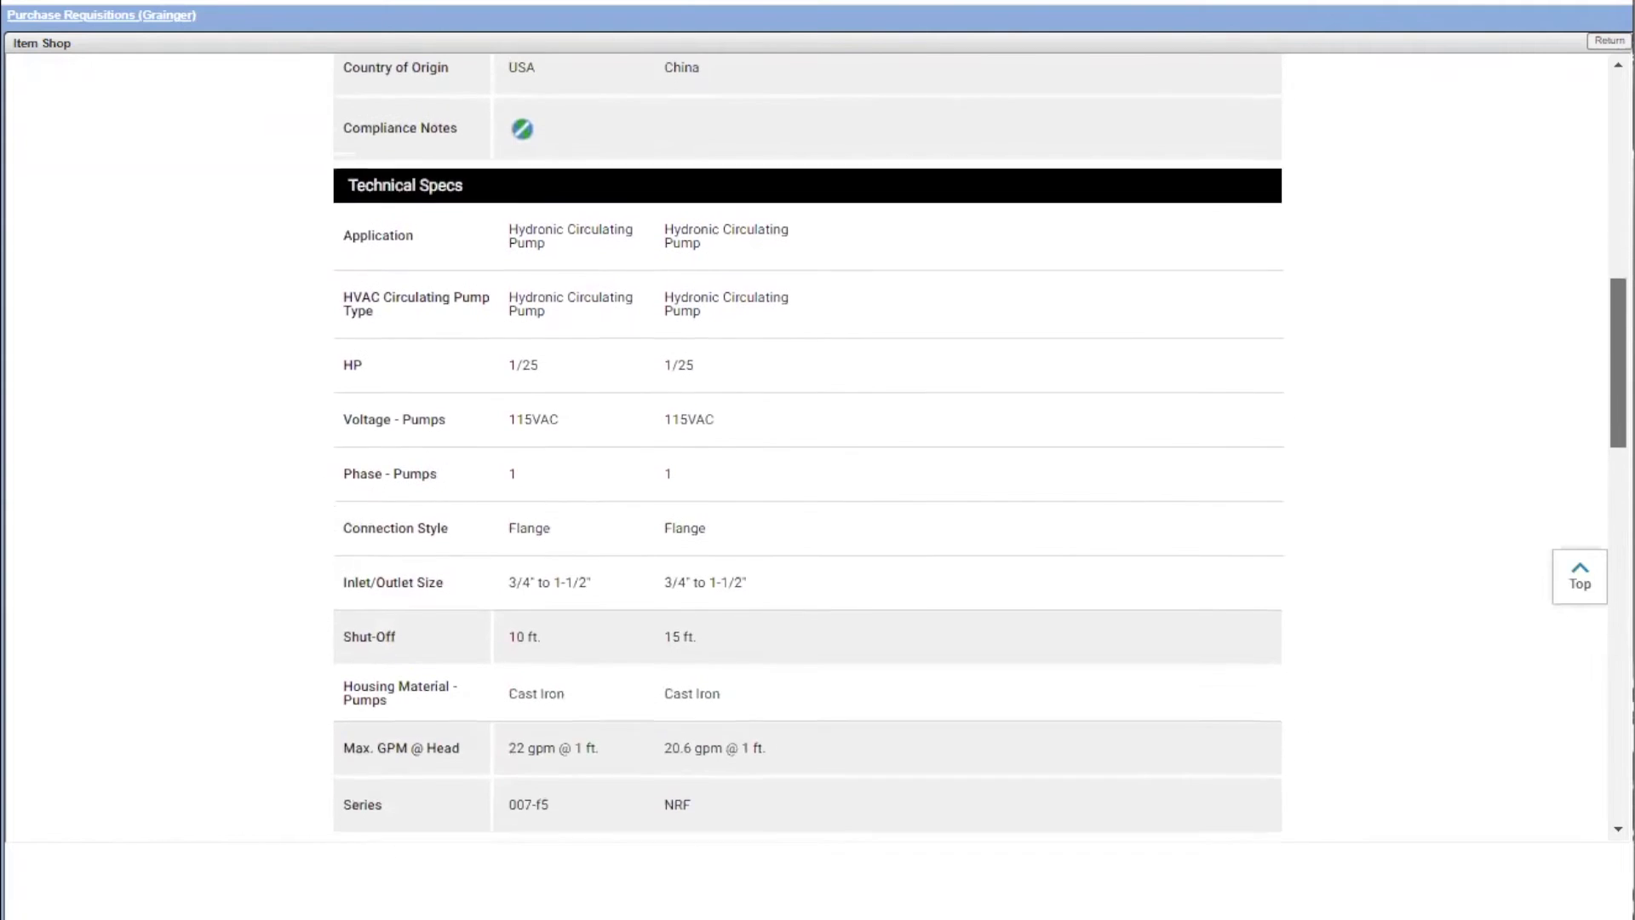
scroll("down", 3)
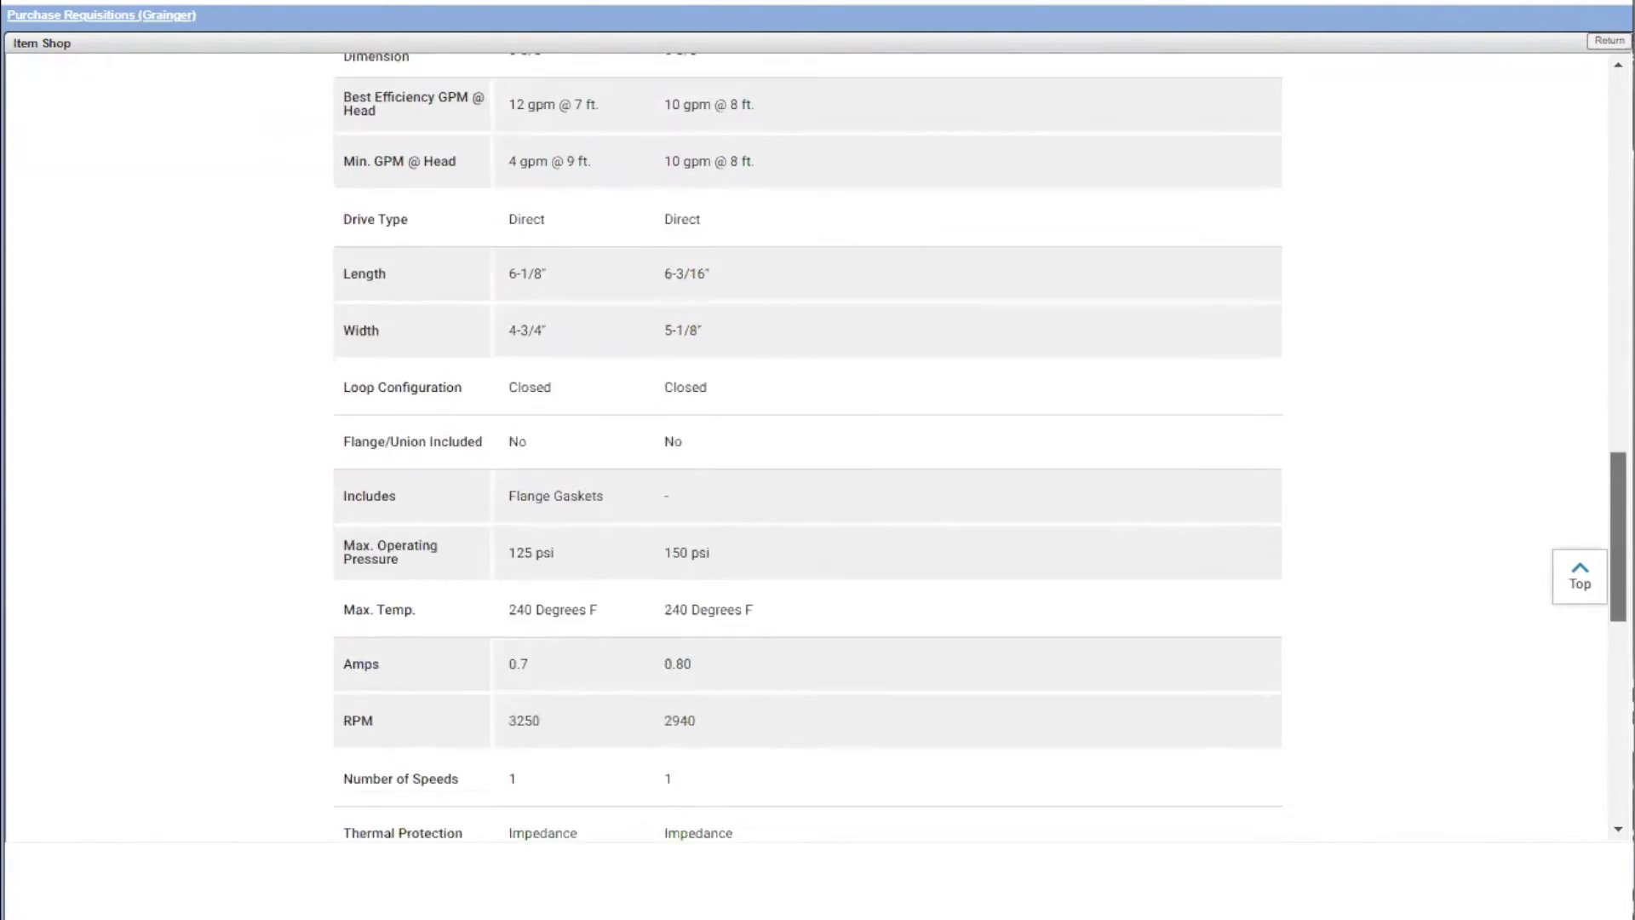
scroll("up", 3)
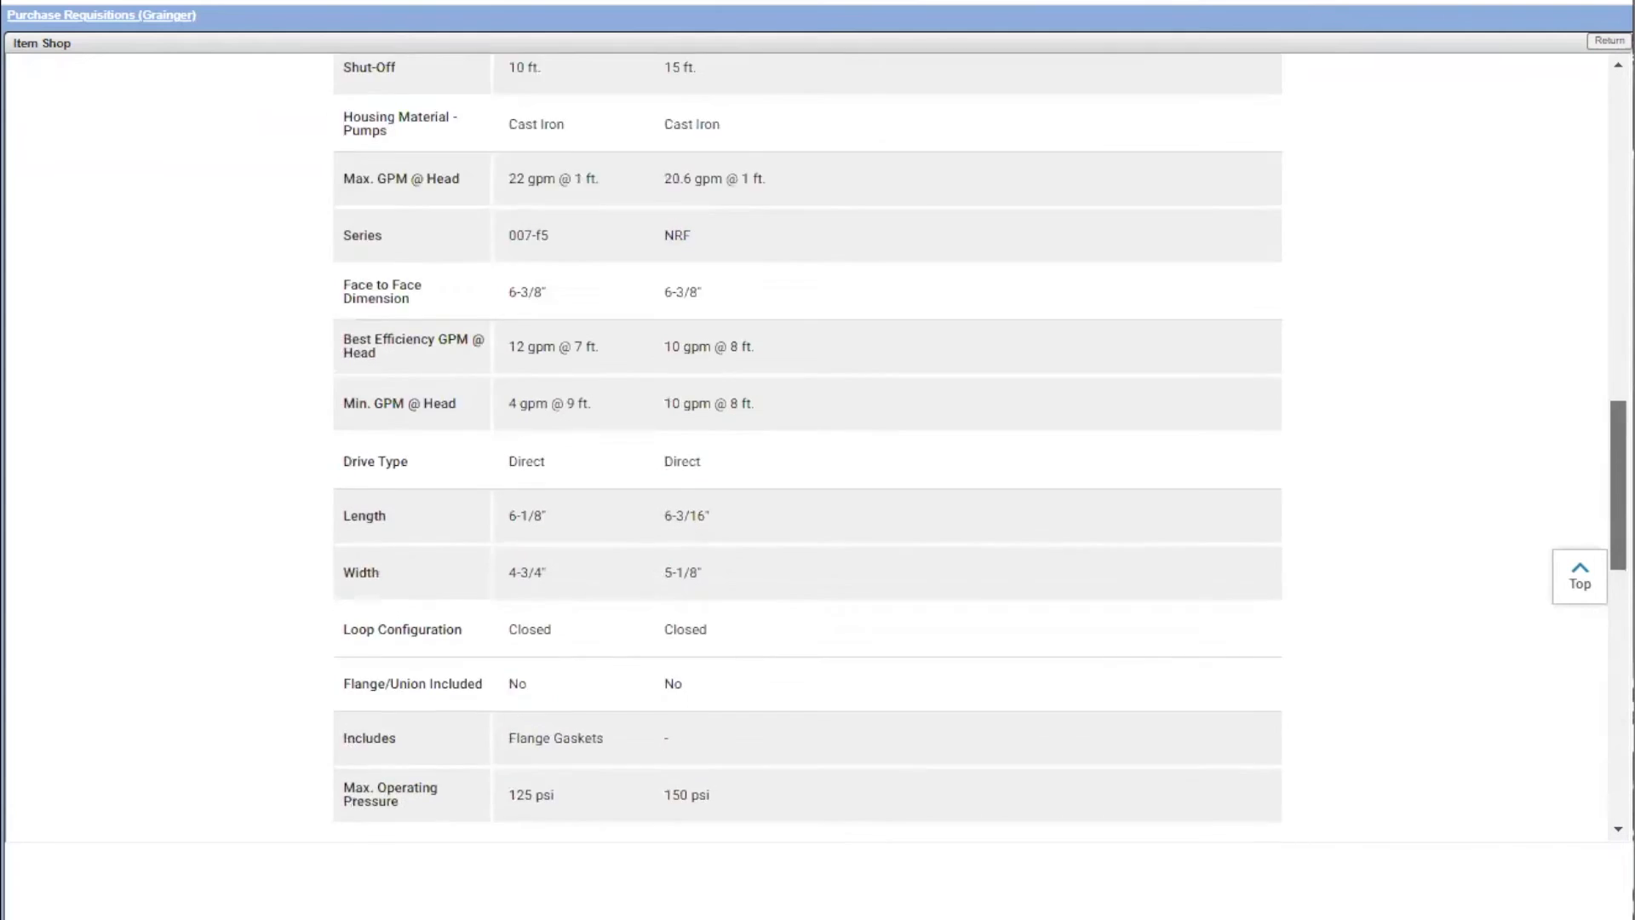
scroll("up", 3)
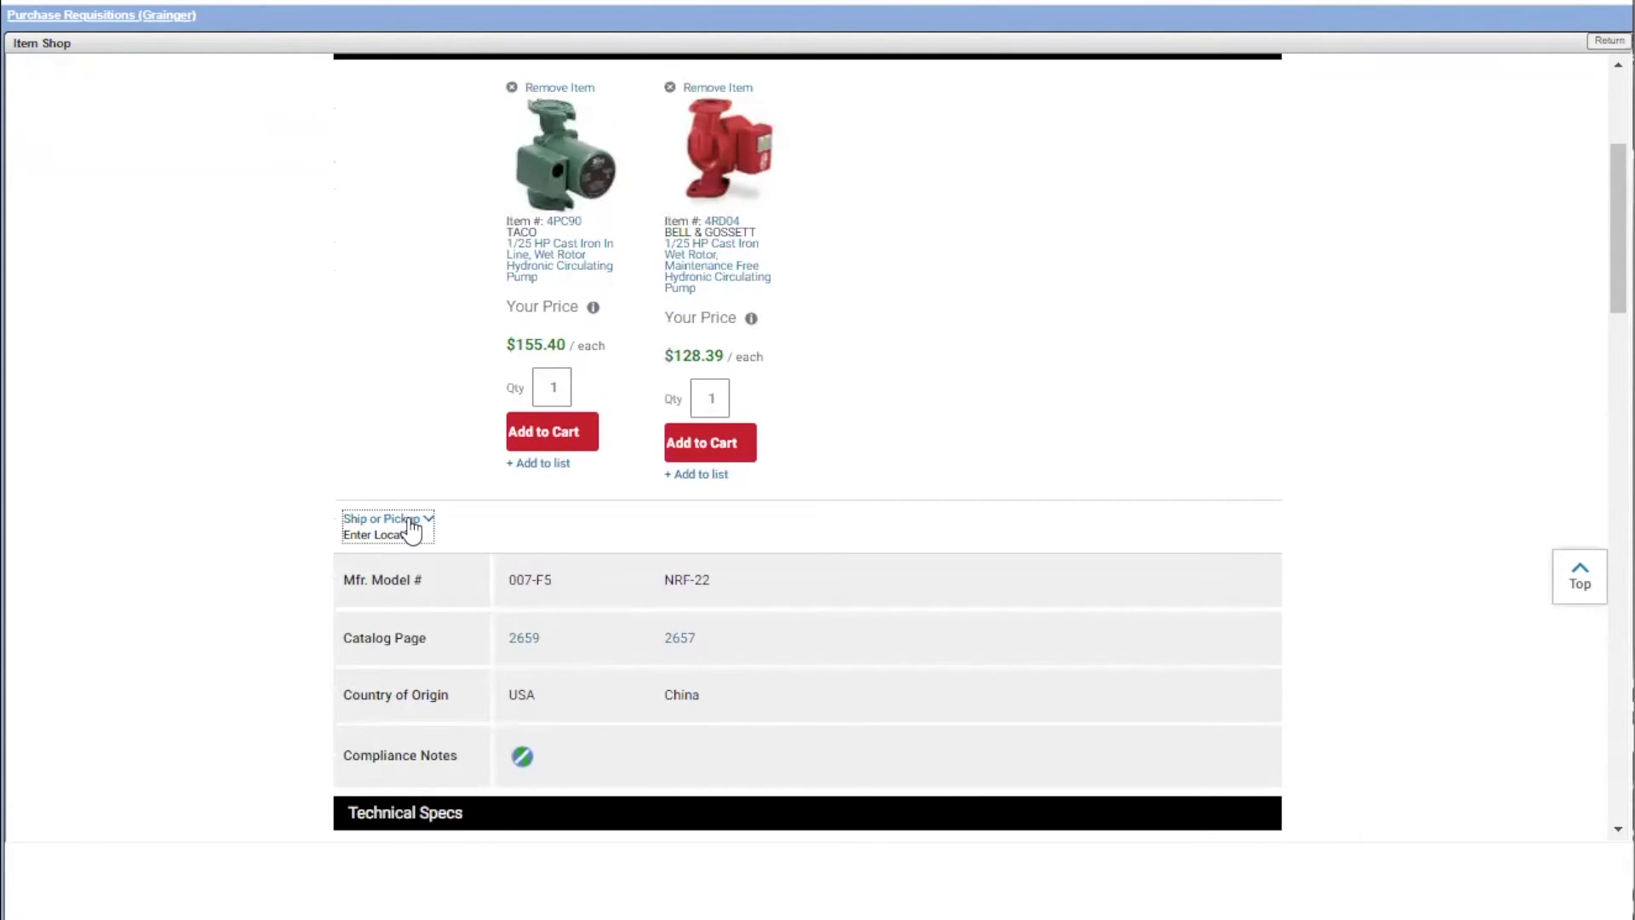
Set shipping ZIP 34119 so both pumps show arrival Fri. Feb 19
left_click(386, 518)
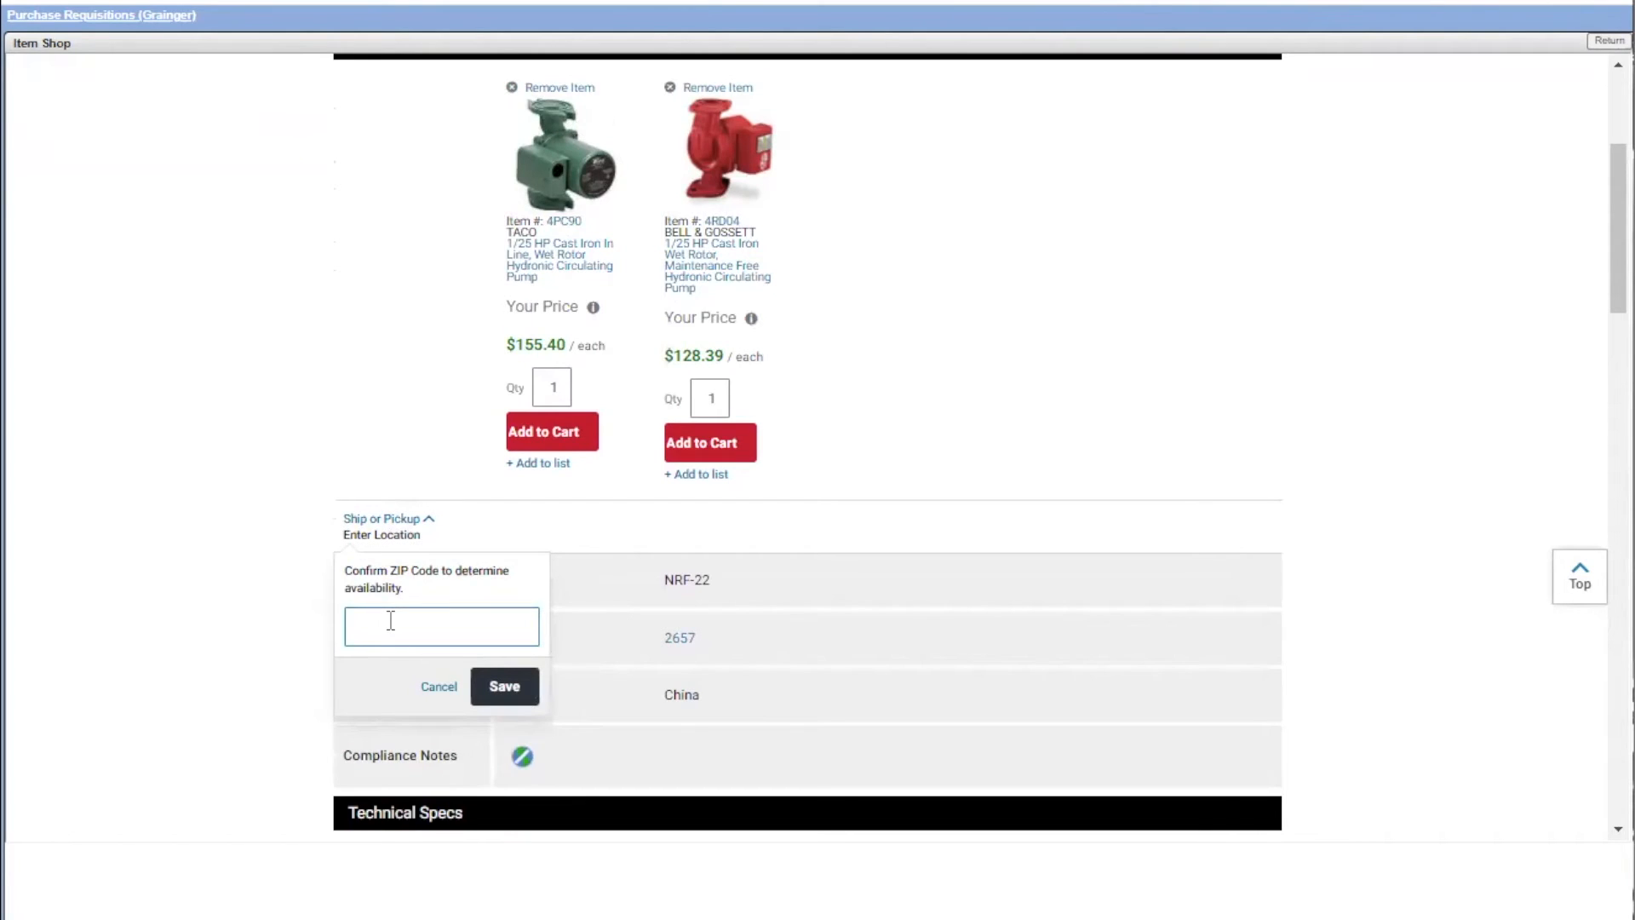
left_click(504, 687)
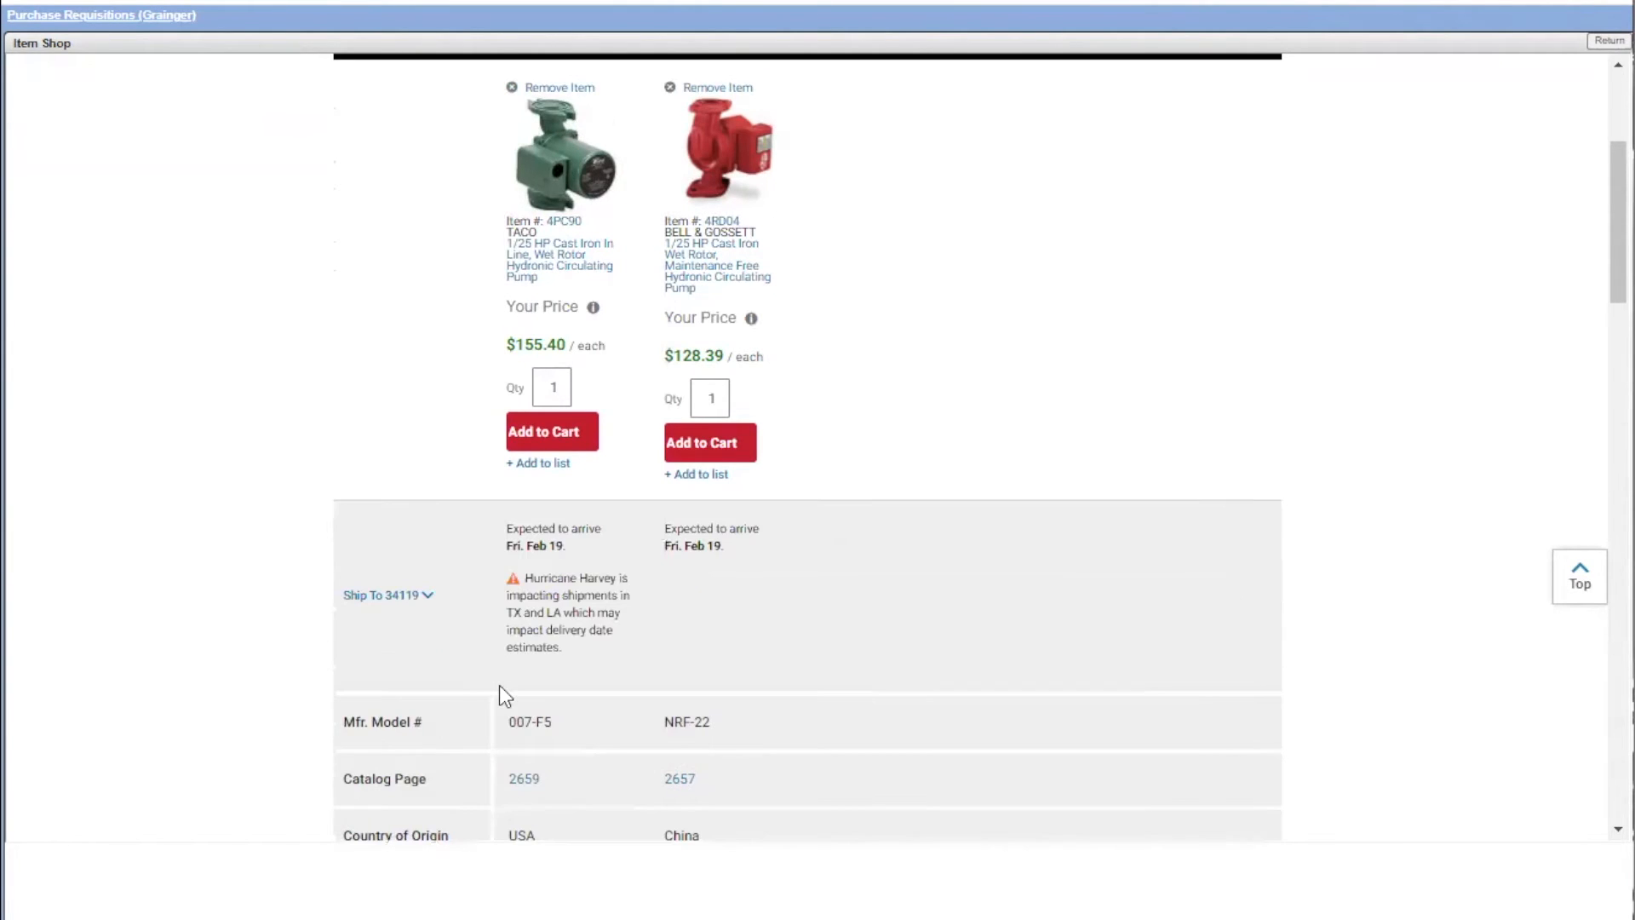
mouse_move(641, 506)
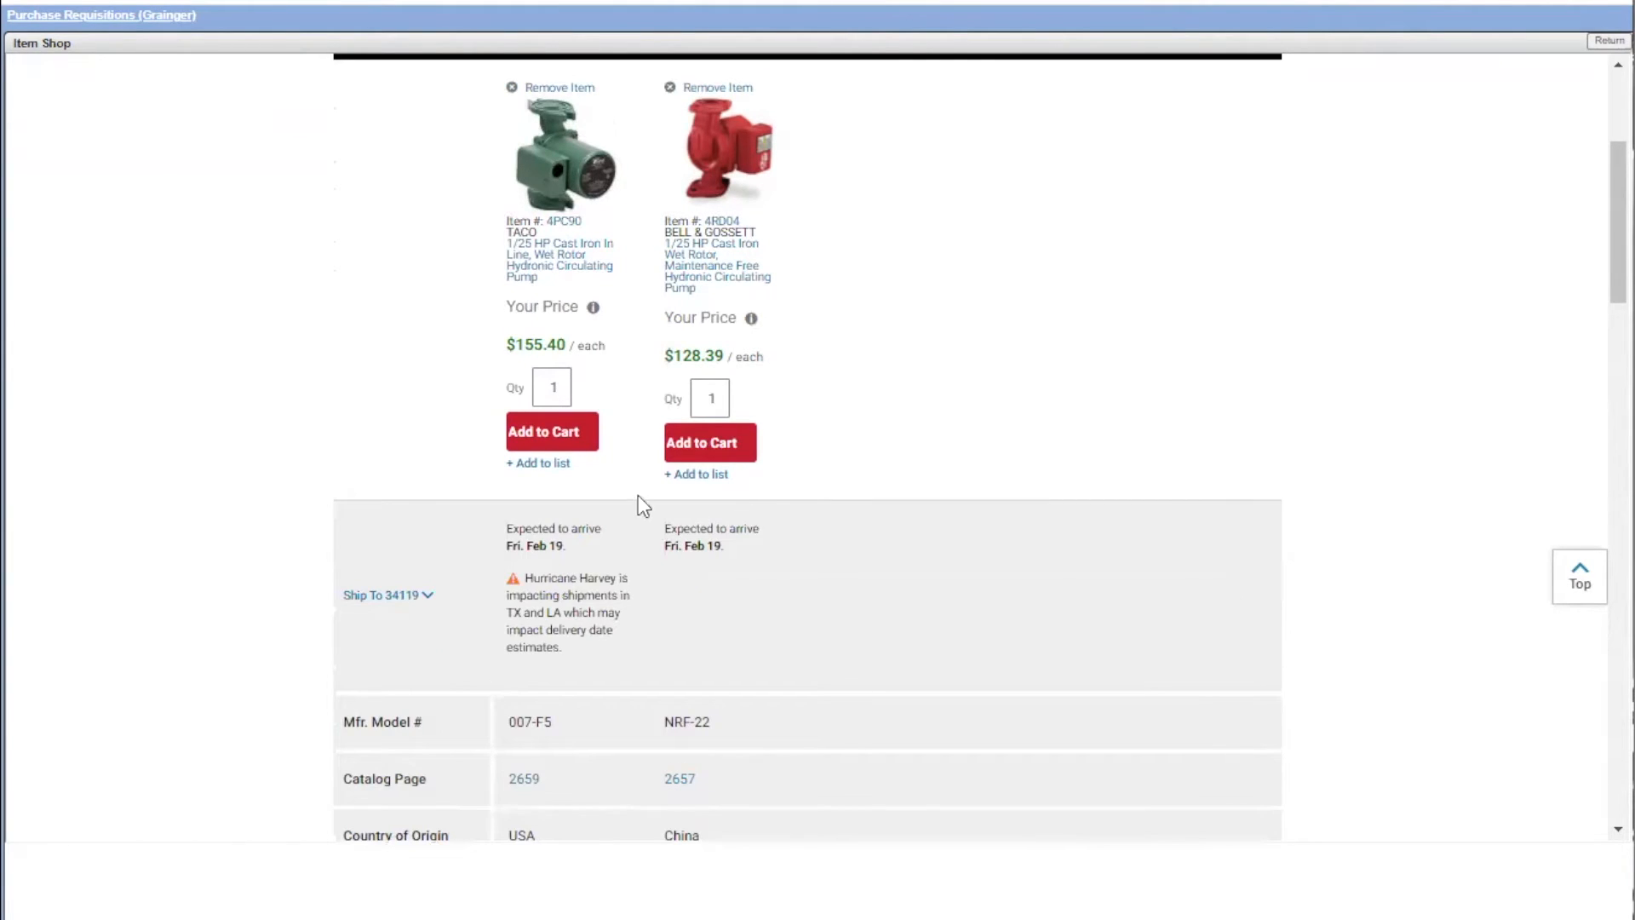
mouse_move(793, 530)
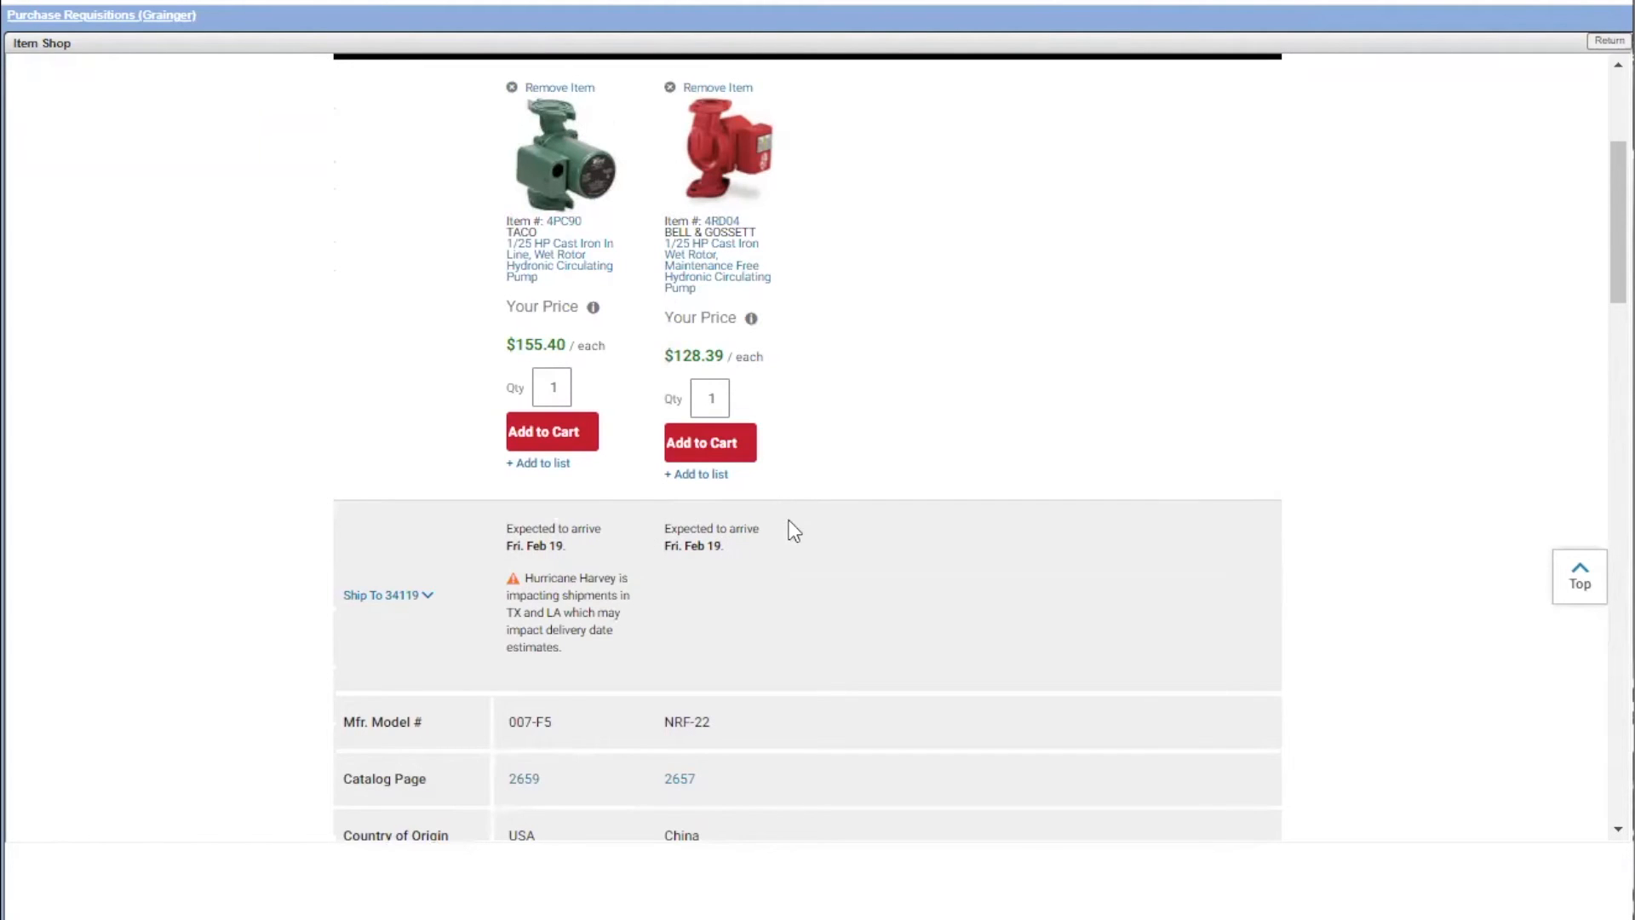
mouse_move(598, 668)
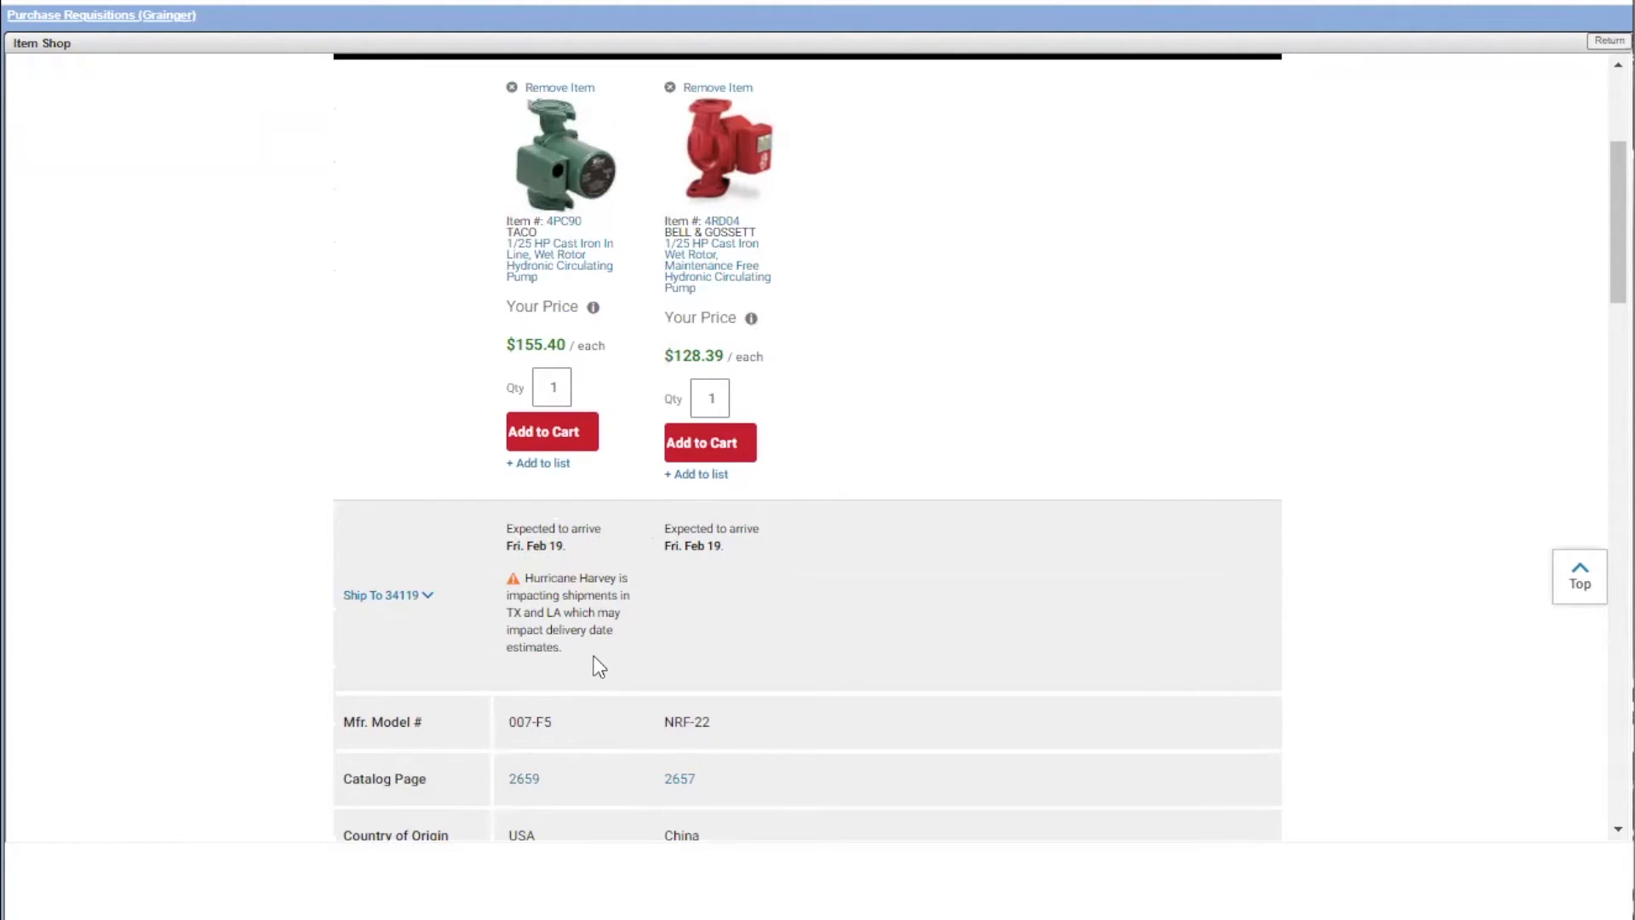
mouse_move(572, 633)
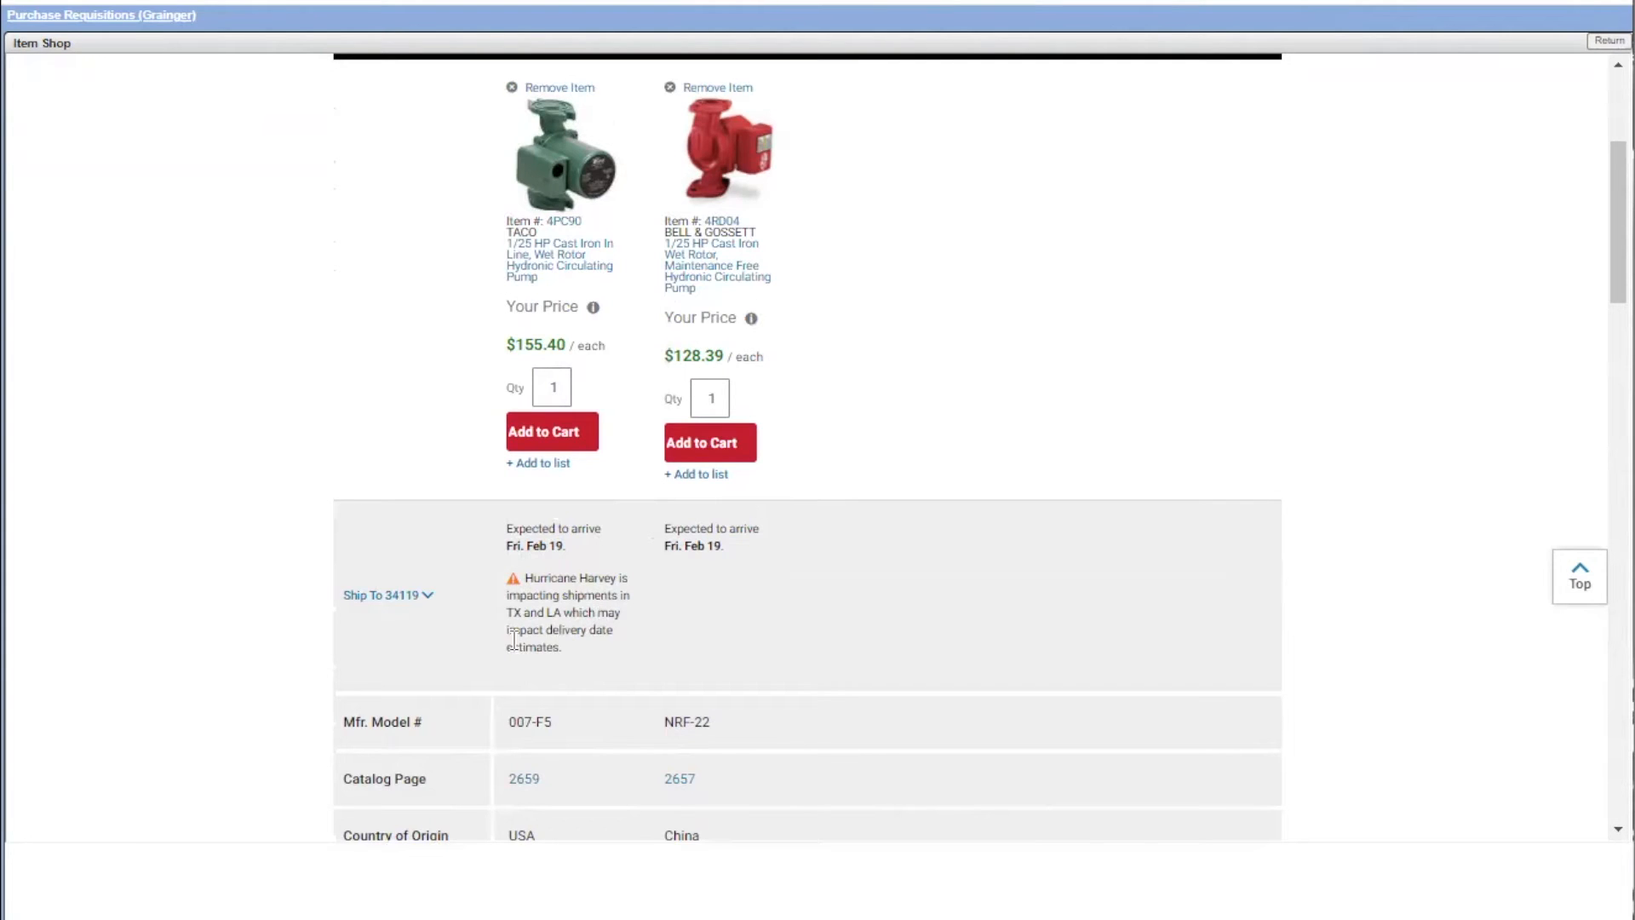
mouse_move(549, 599)
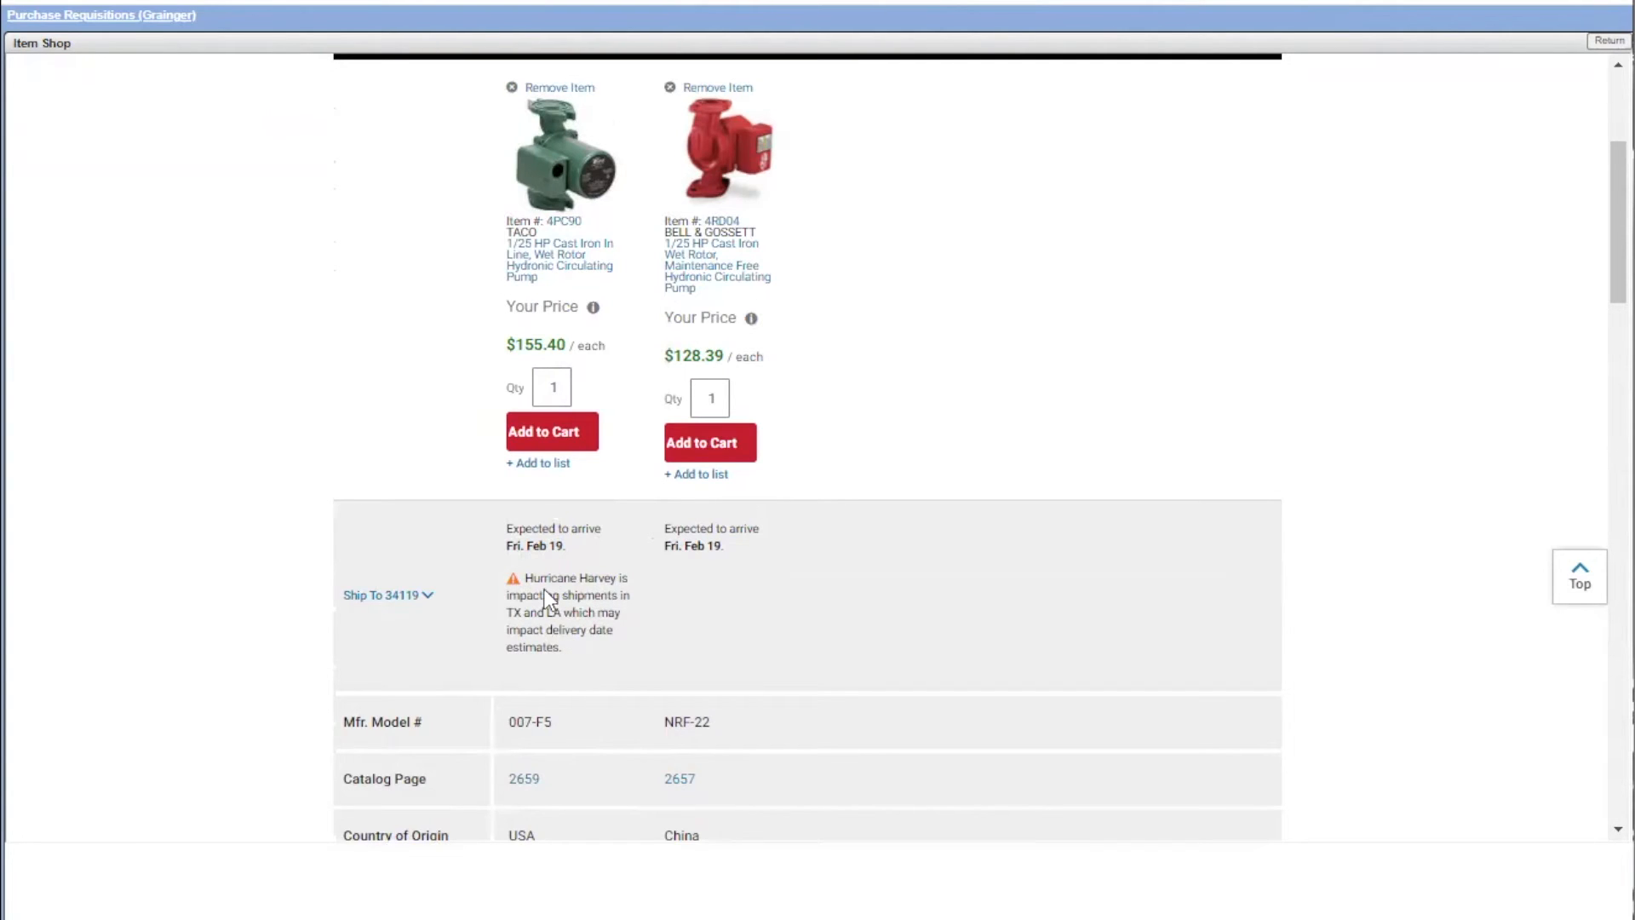
mouse_move(704, 630)
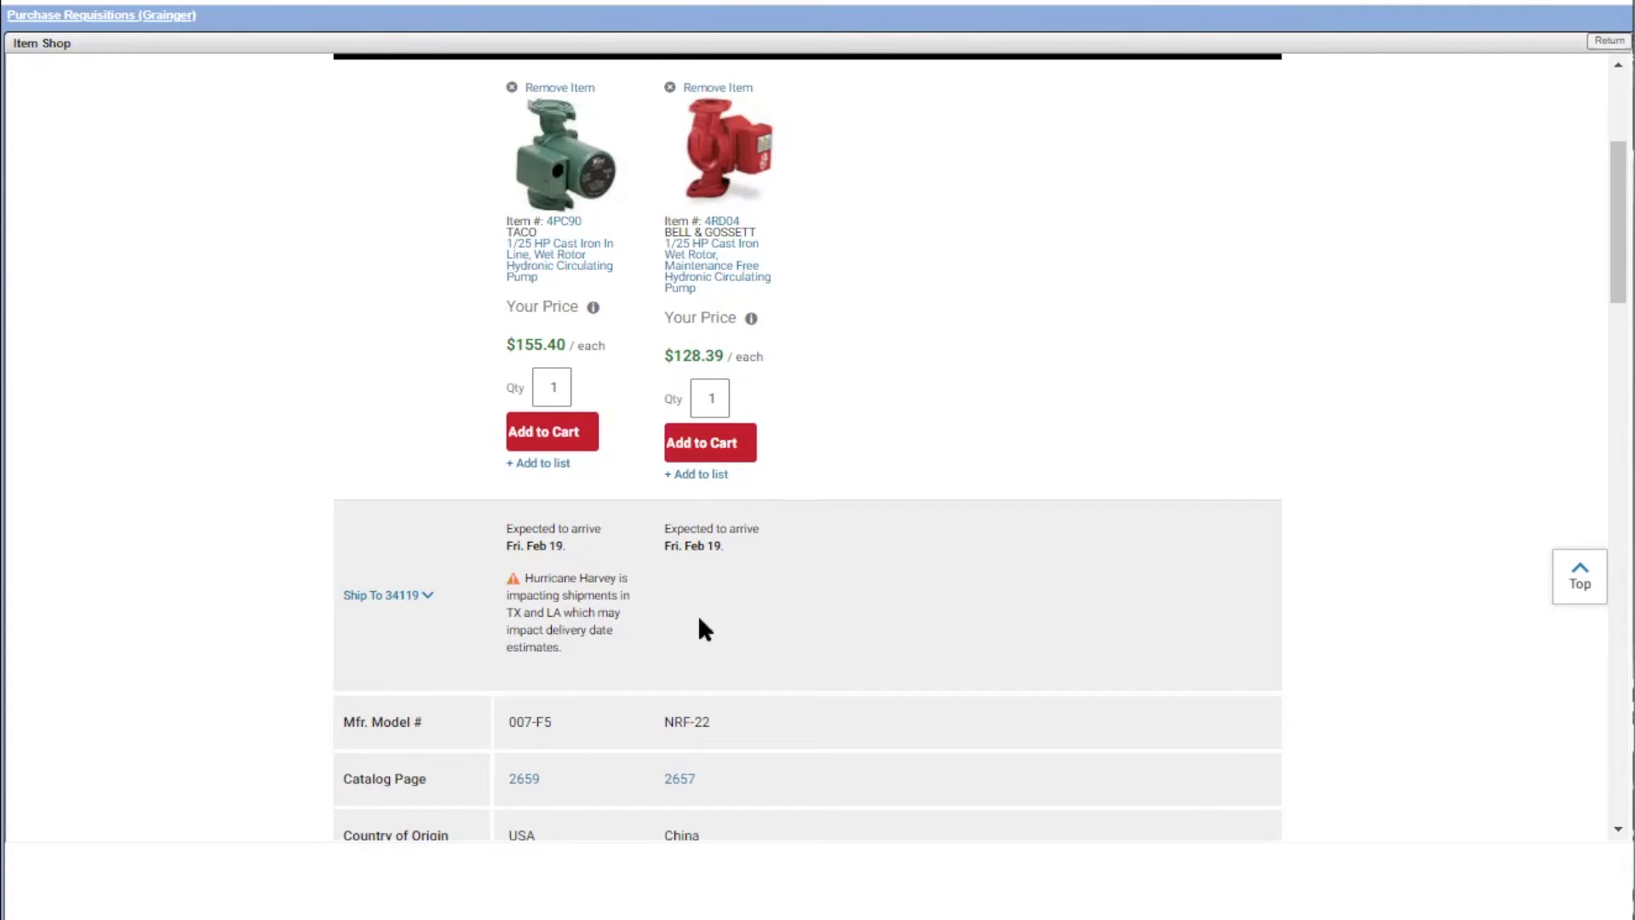
mouse_move(641, 688)
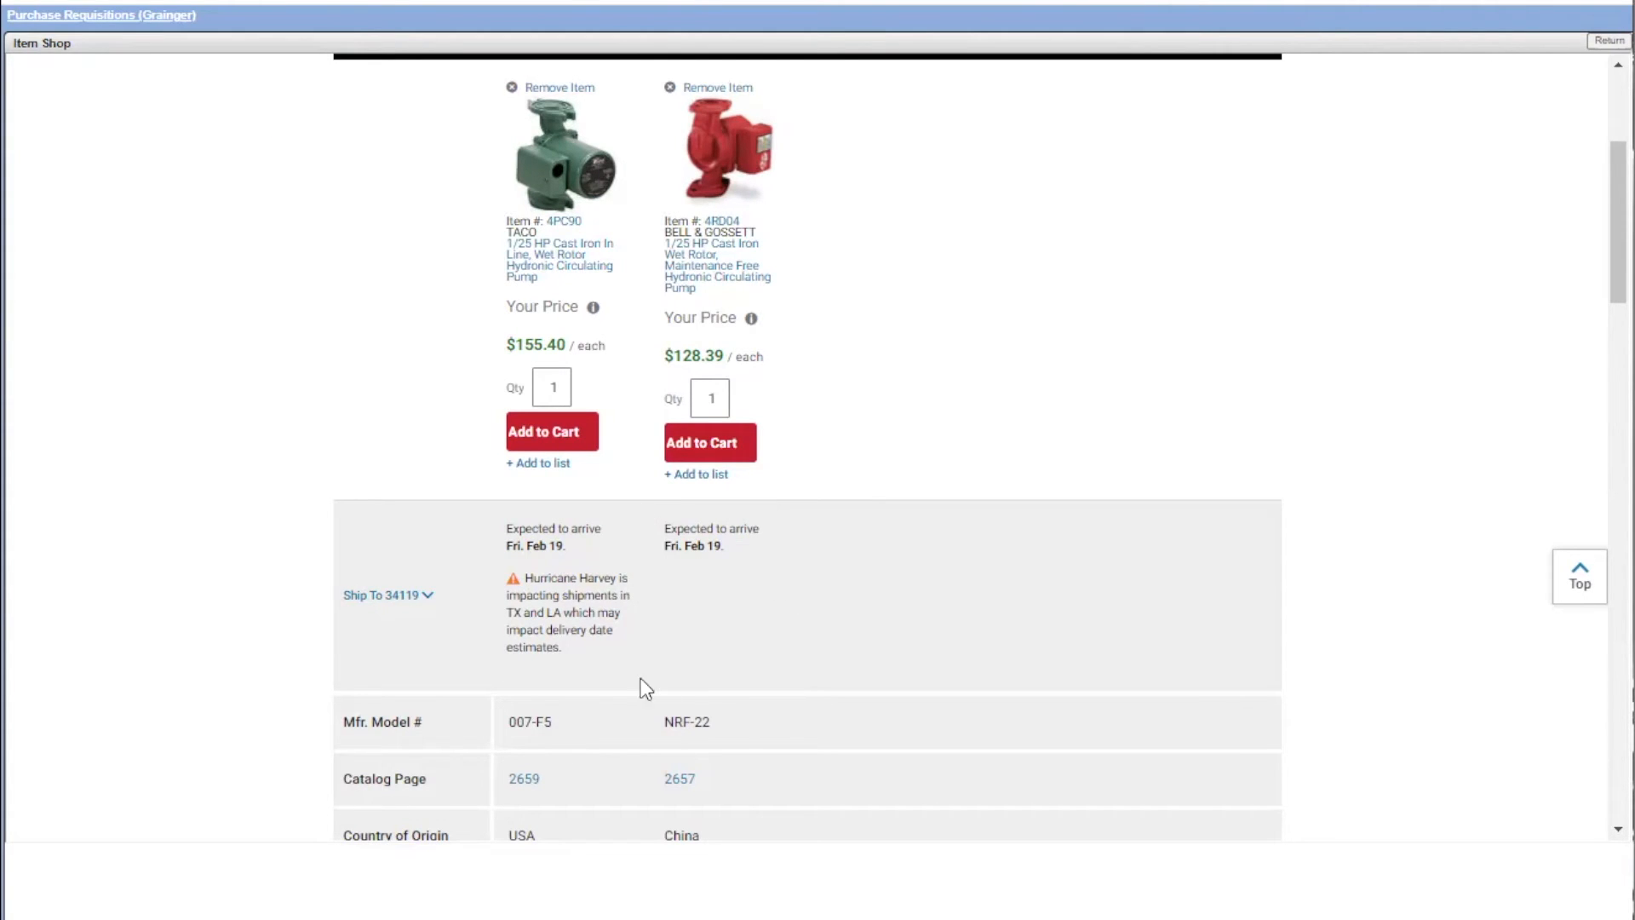
mouse_move(715, 576)
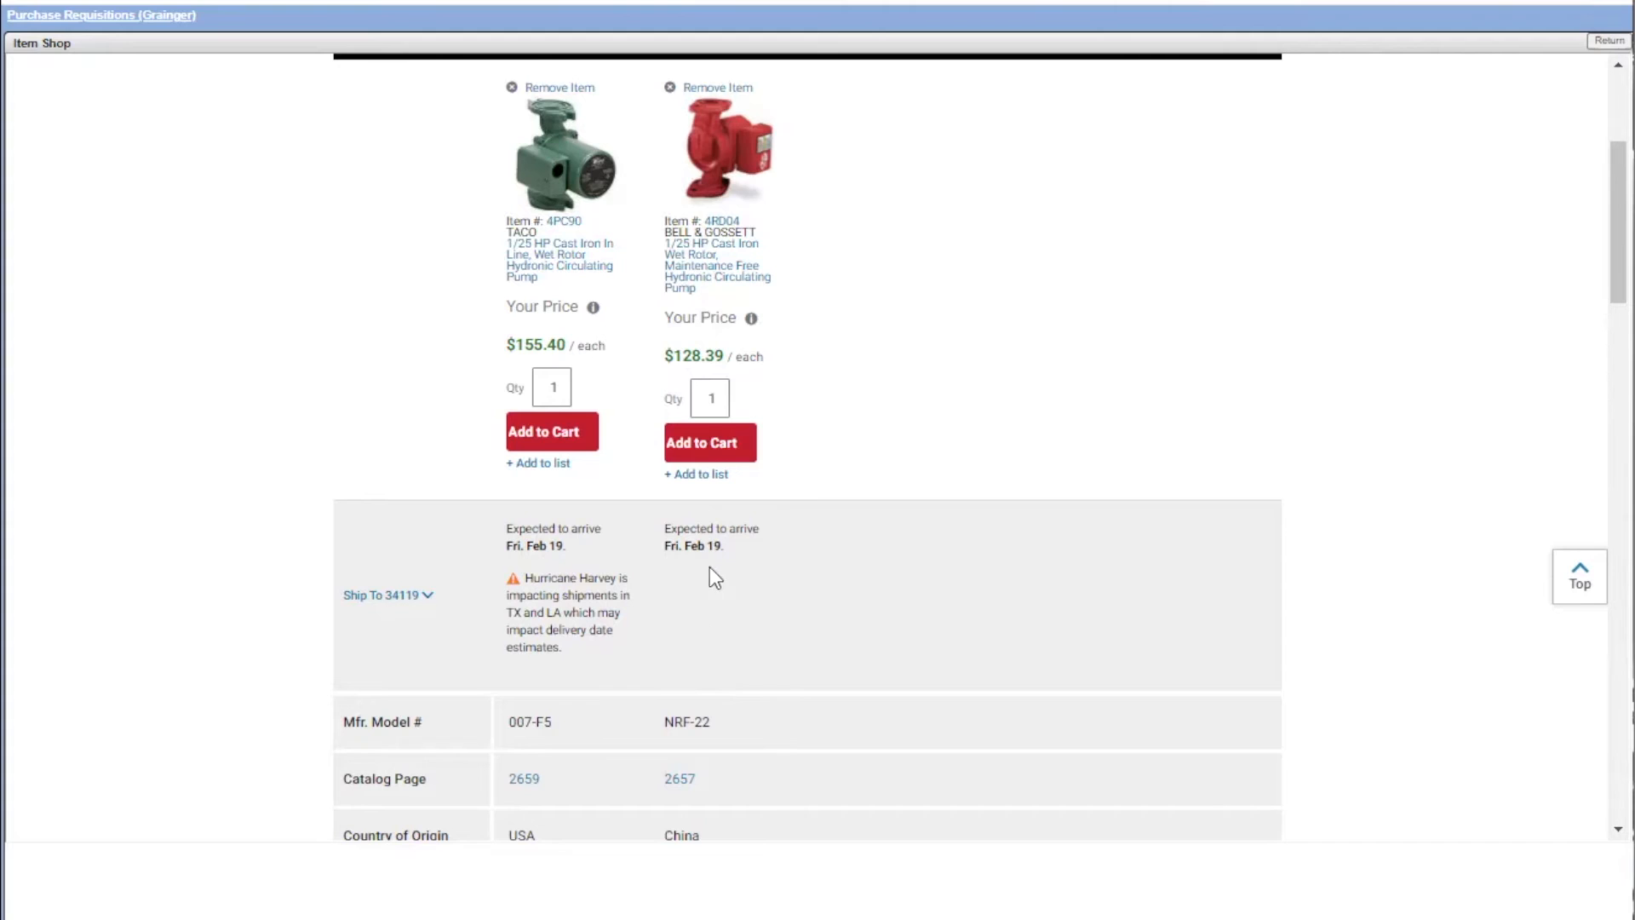
mouse_move(725, 580)
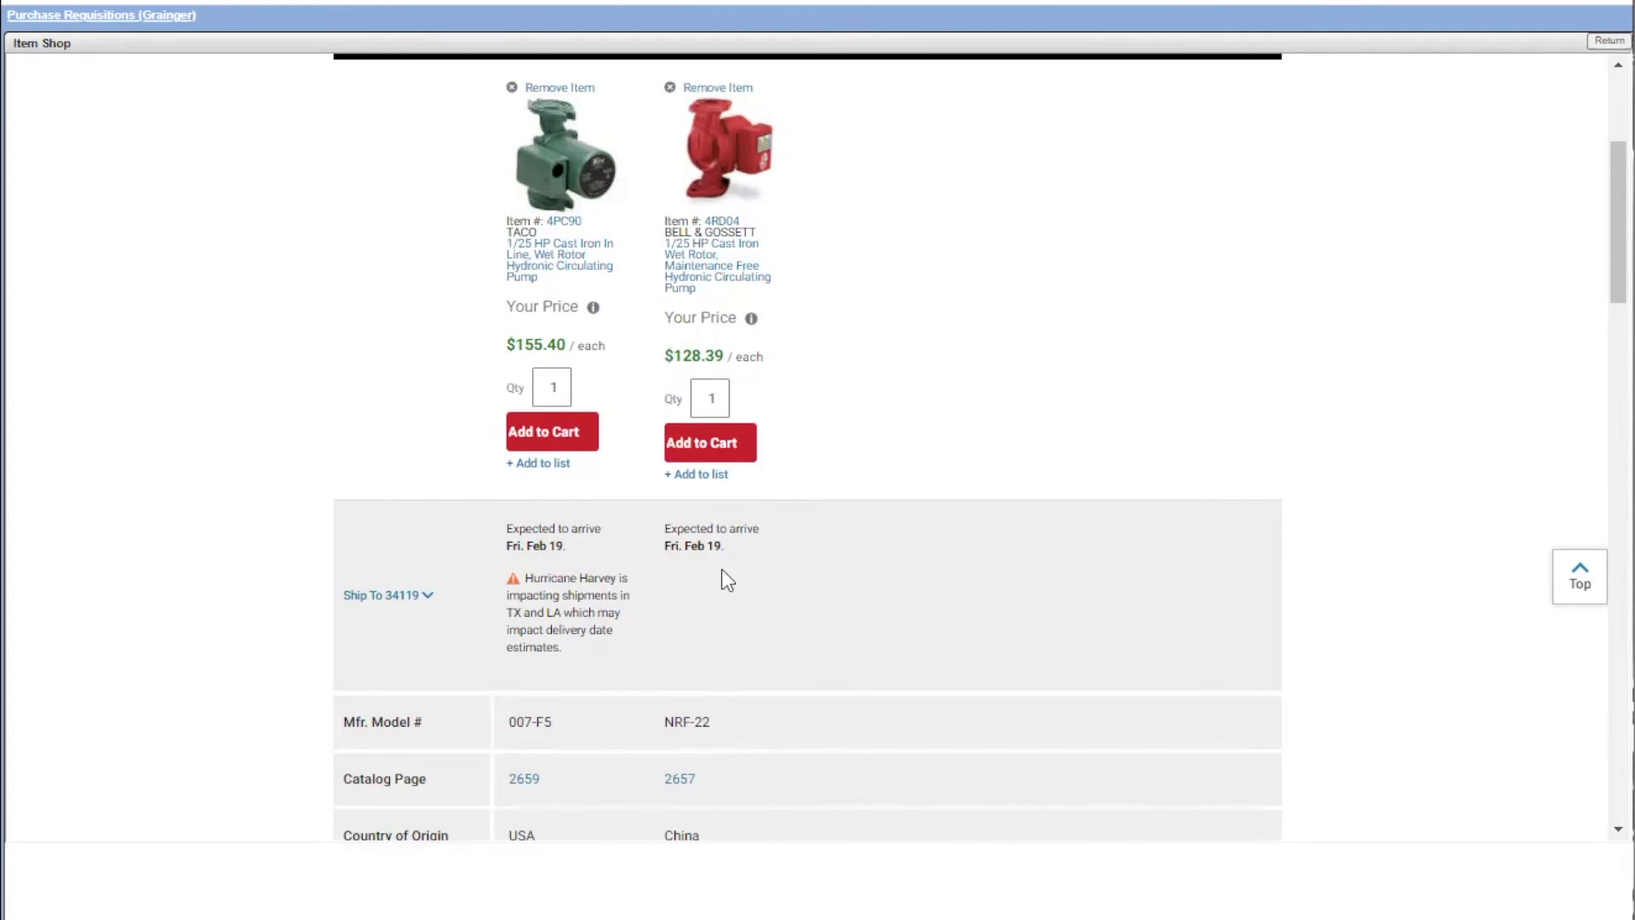
mouse_move(711, 356)
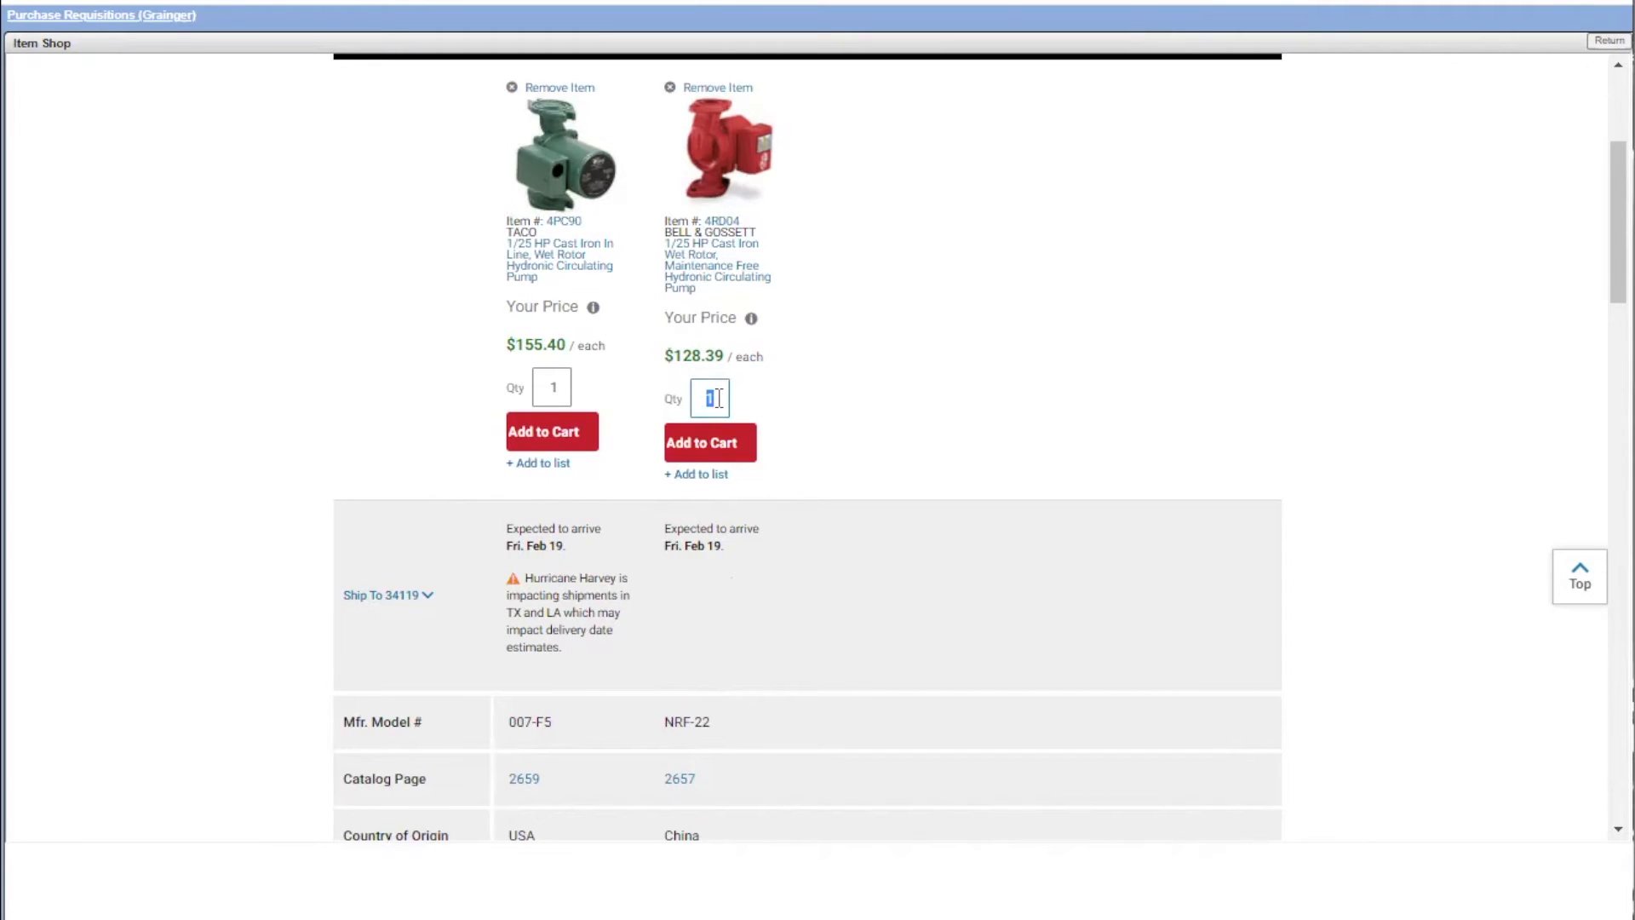
Add 2 Bell & Gossett pumps, then 4 flange gasket sets ($33.20) from the pump's page
left_click(710, 442)
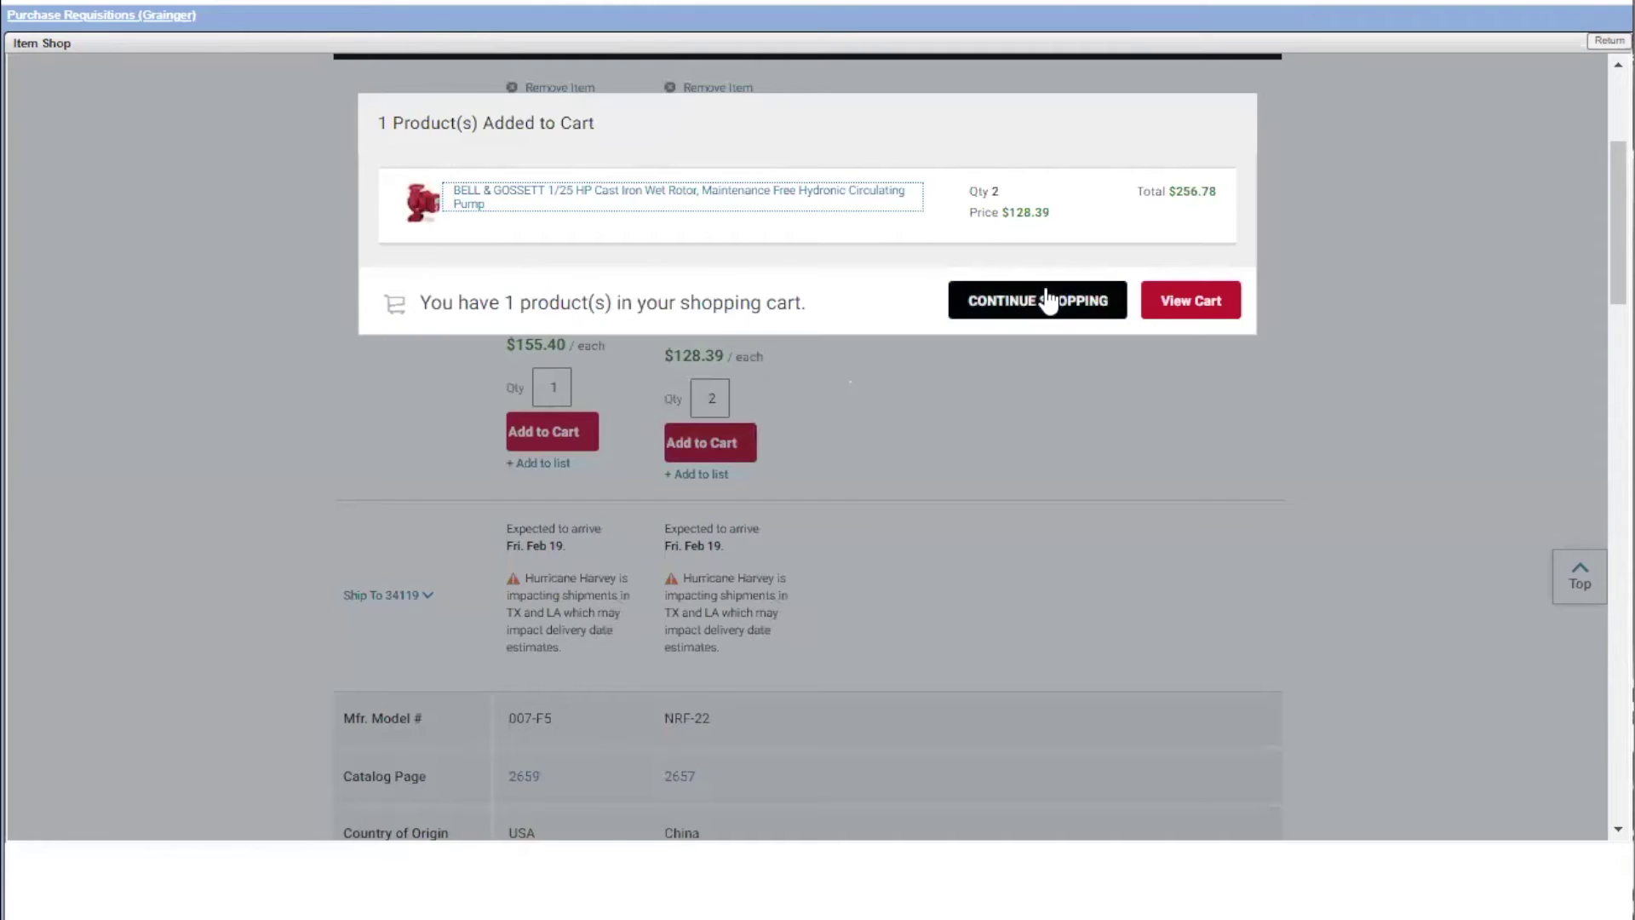
left_click(1036, 301)
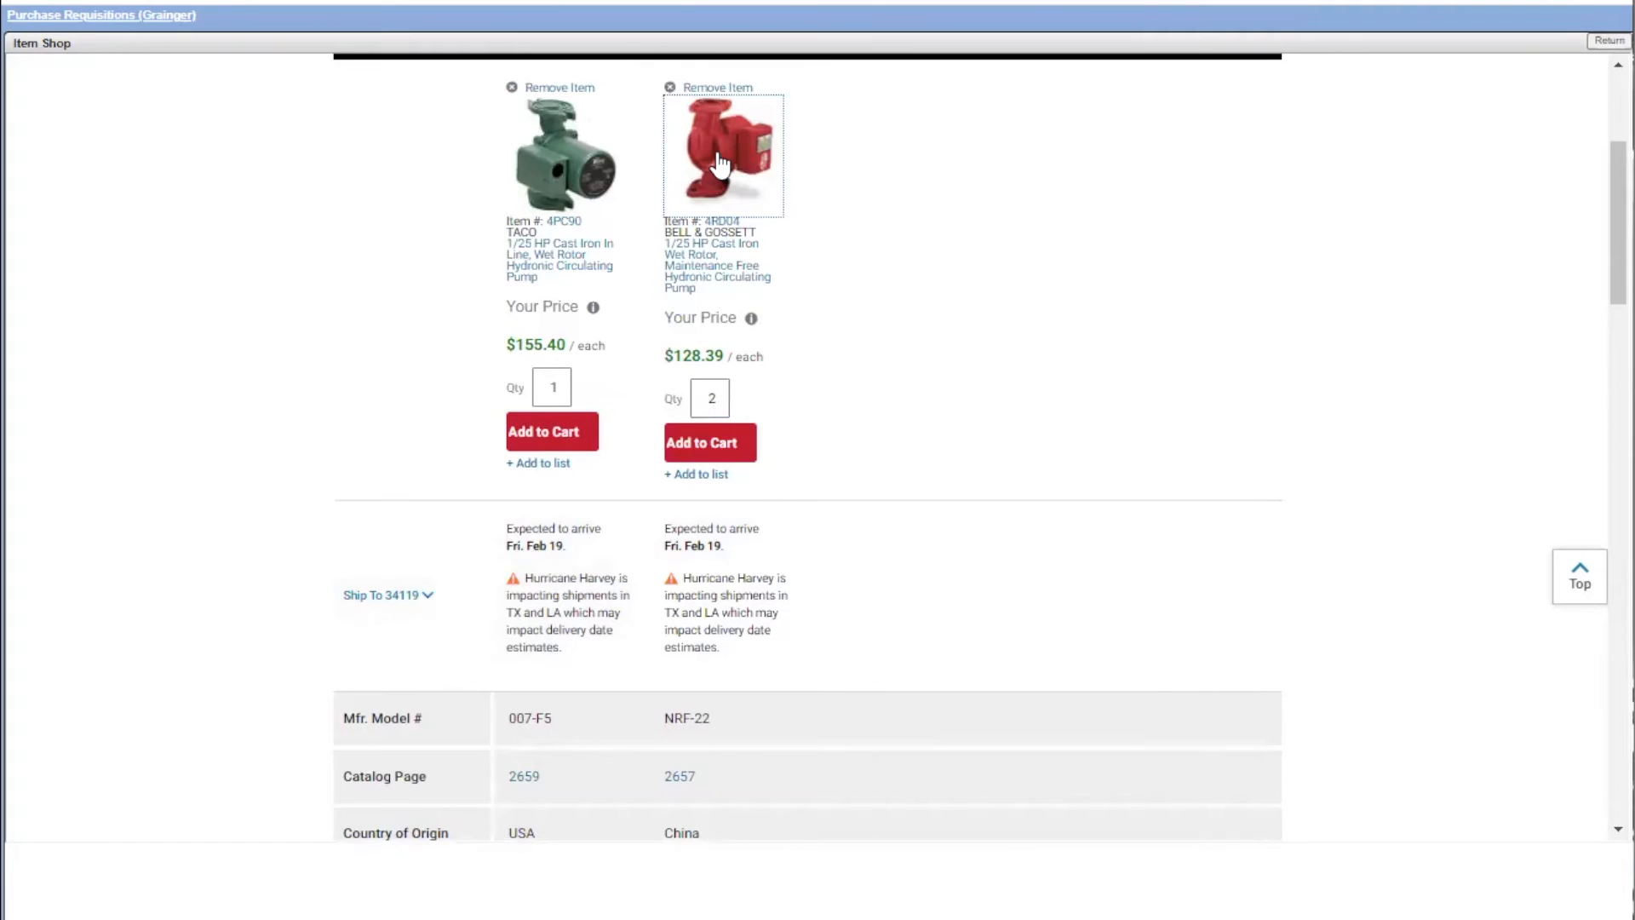
left_click(721, 154)
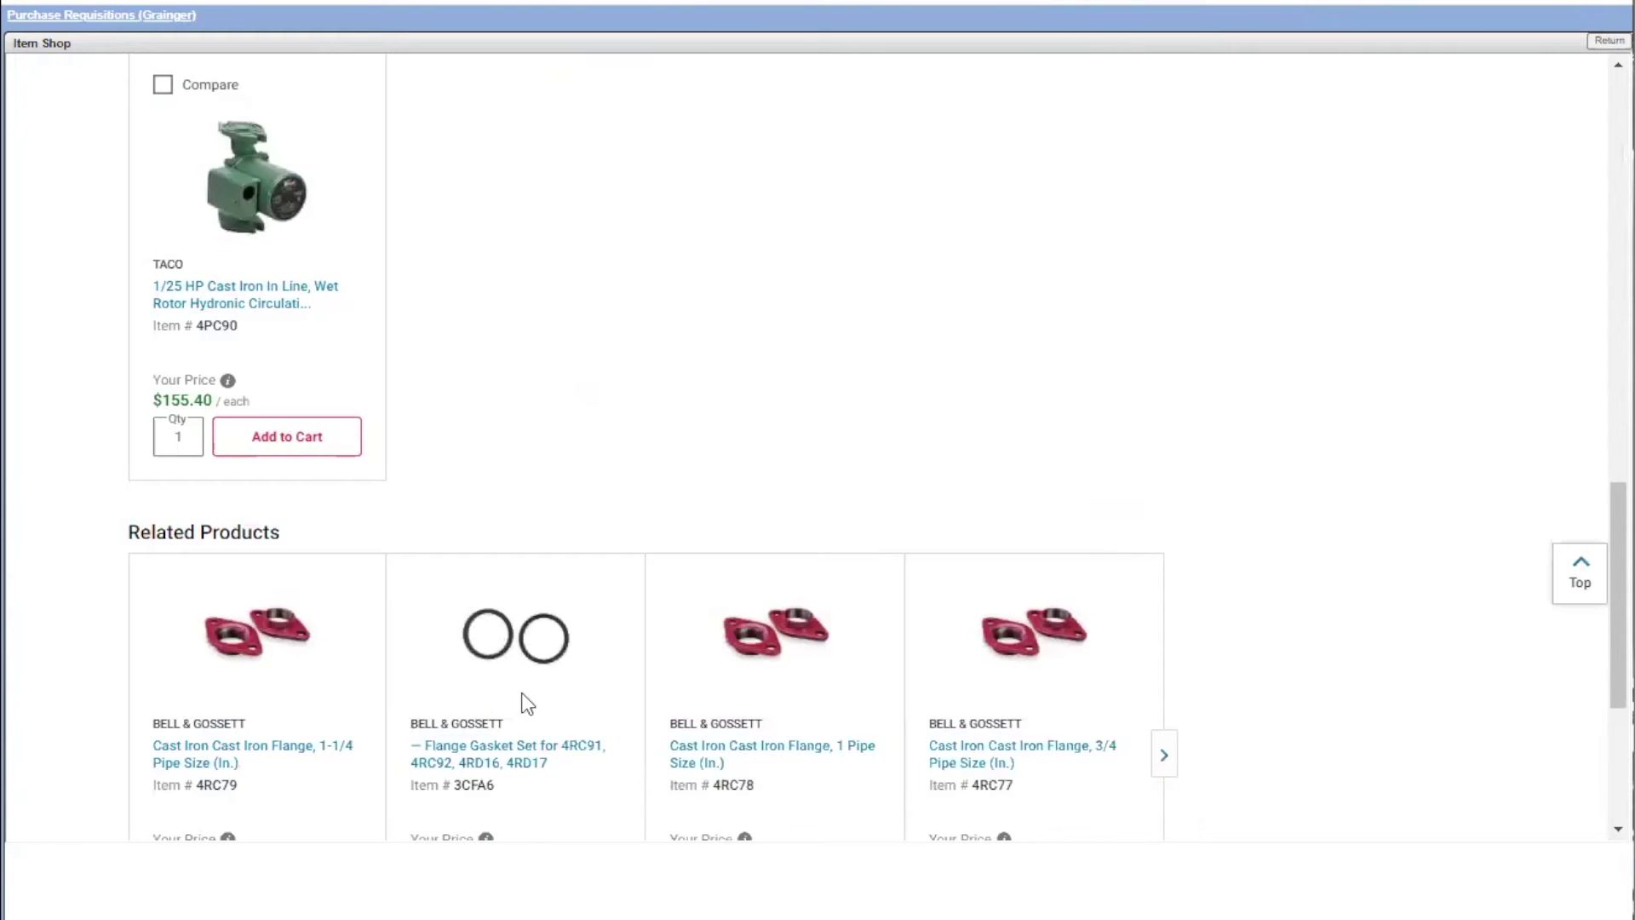
mouse_move(1553, 603)
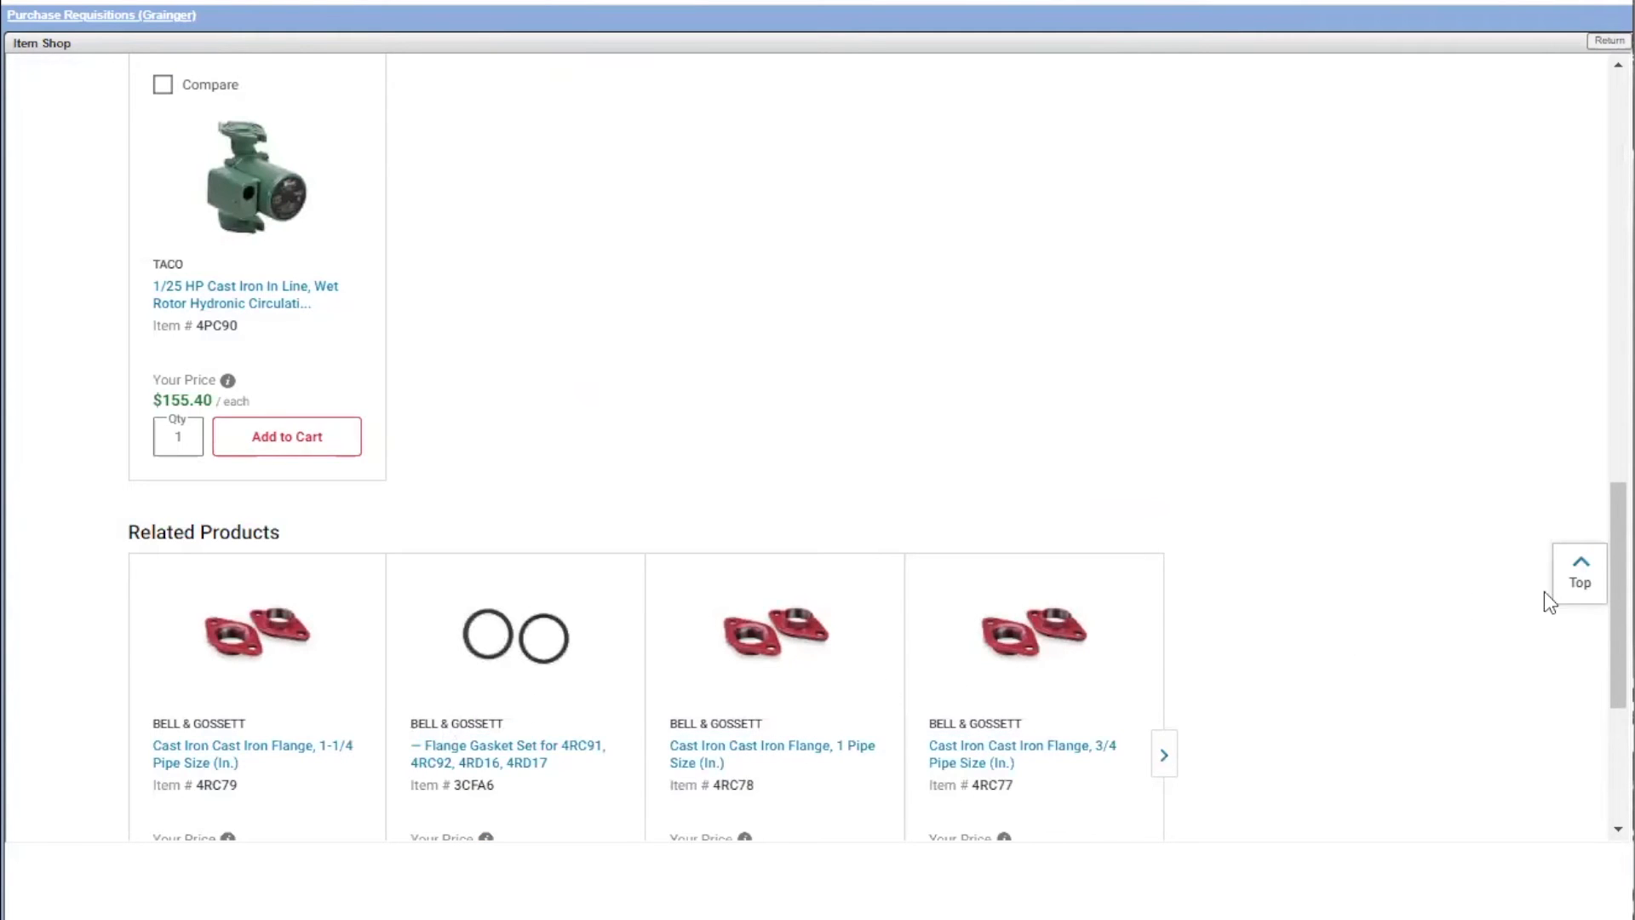
scroll("down", 3)
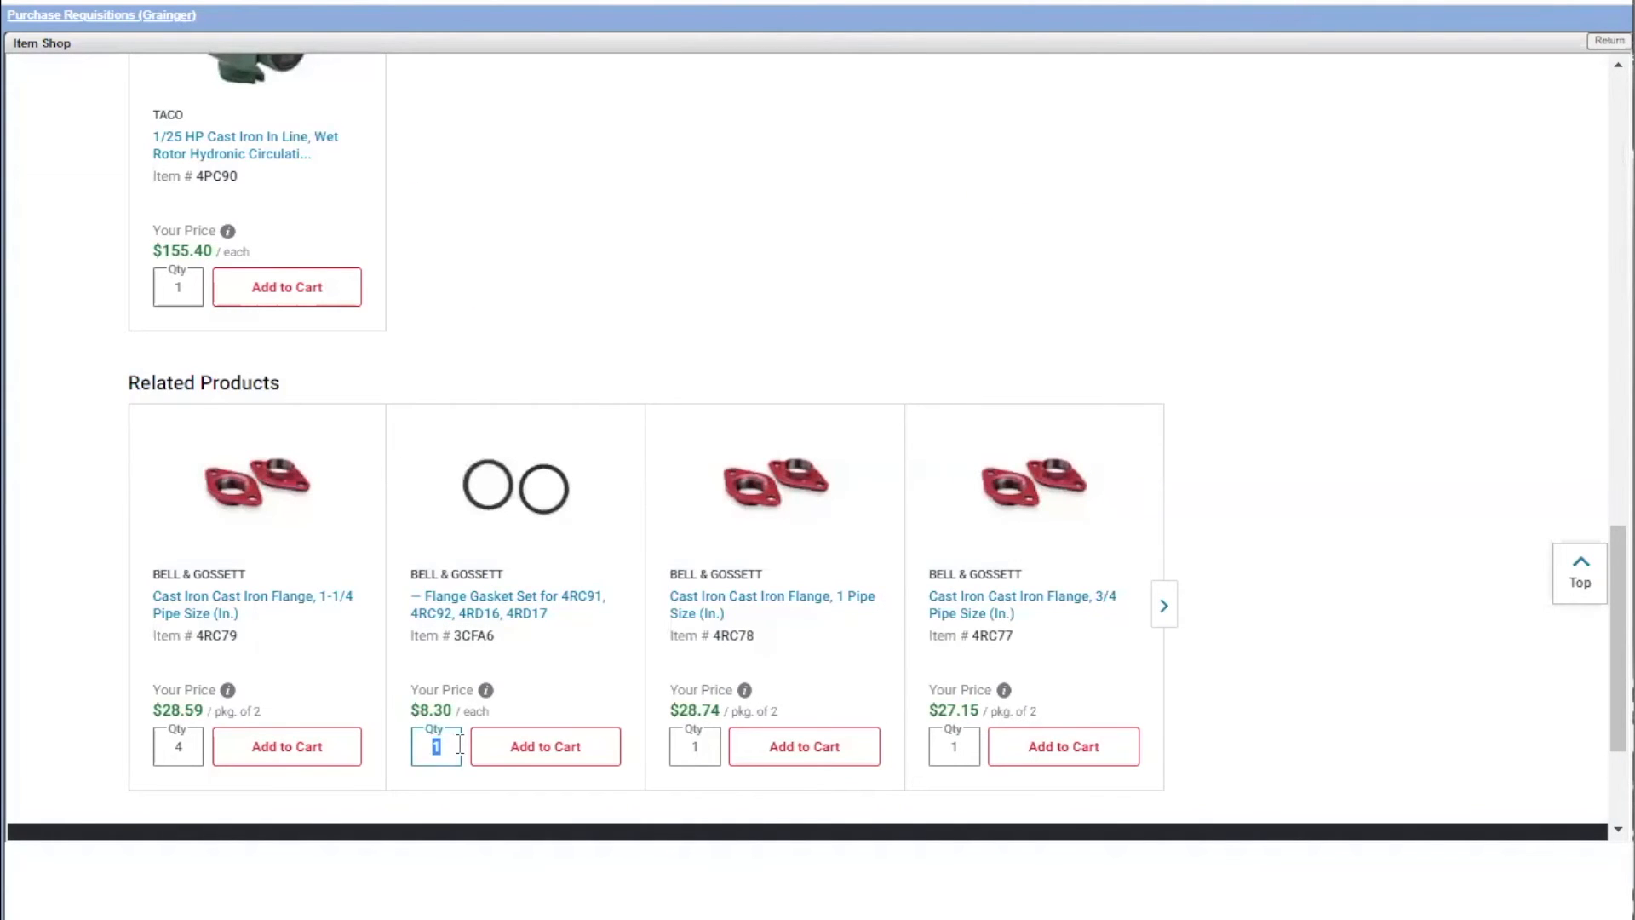
left_click(544, 746)
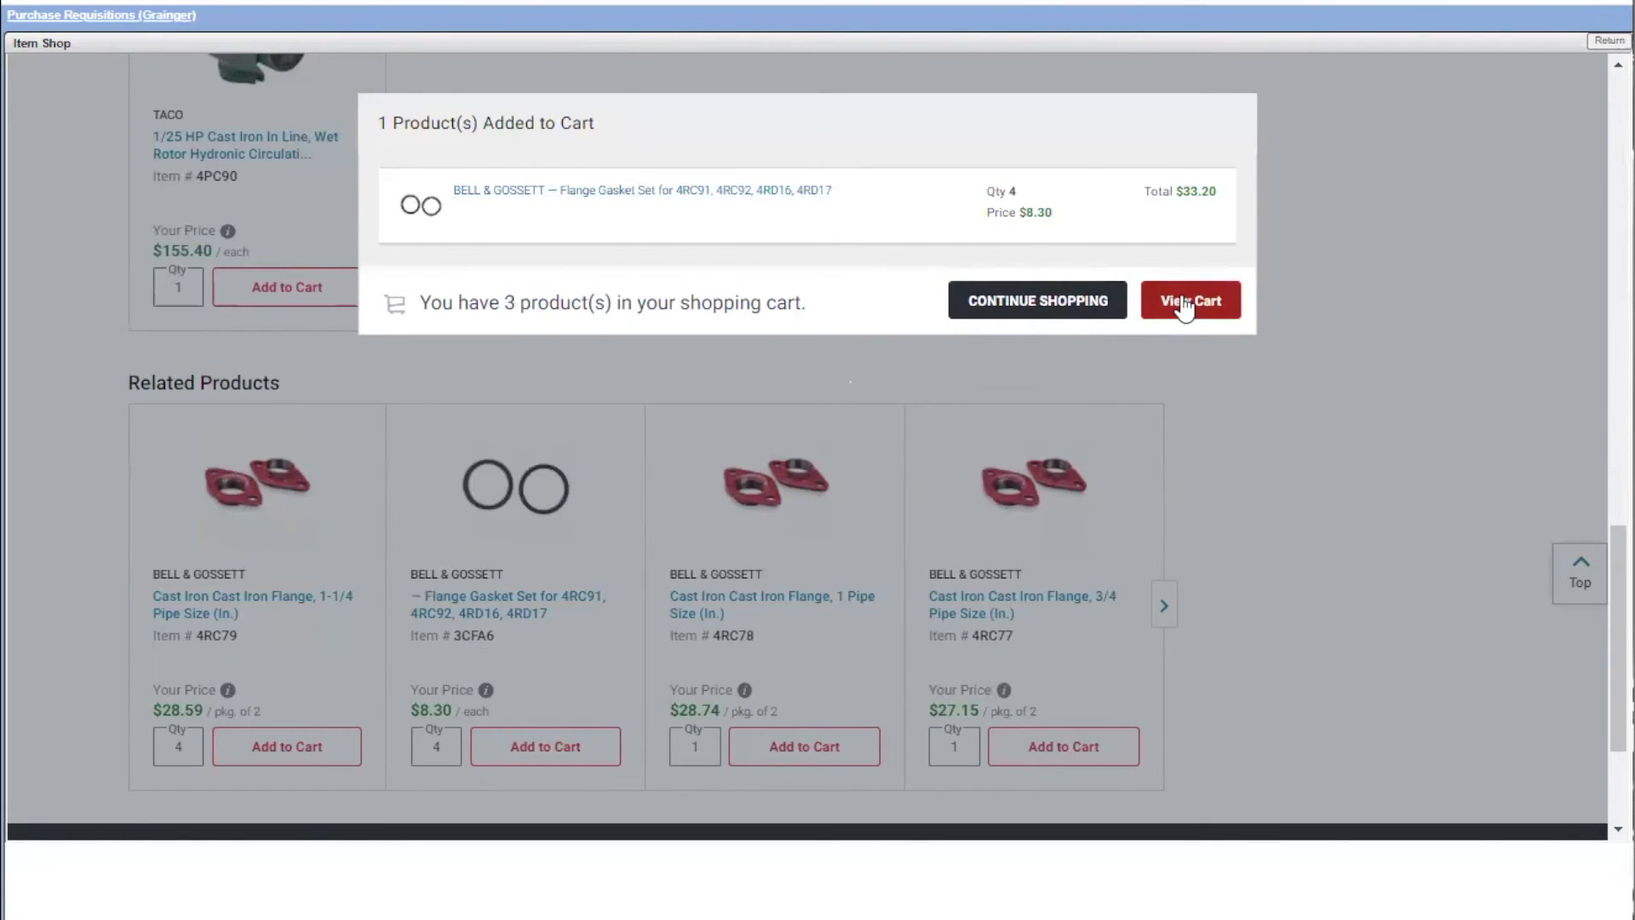
Review the $404.34 cart, submit it, and confirm the transfer to the requisition
left_click(1189, 300)
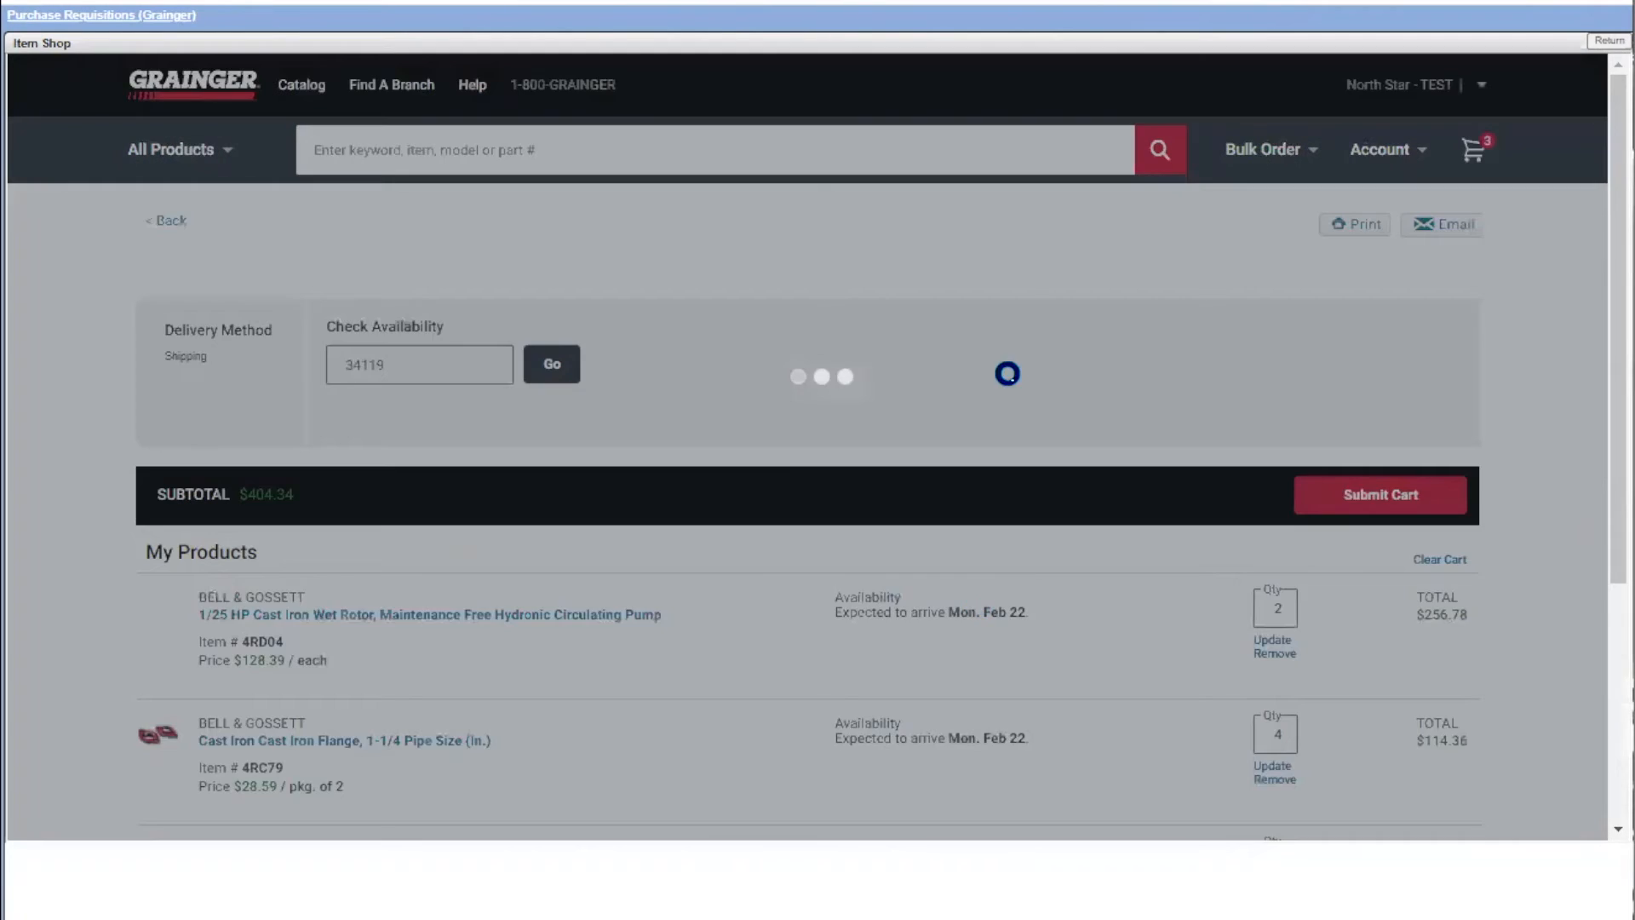
scroll("down", 3)
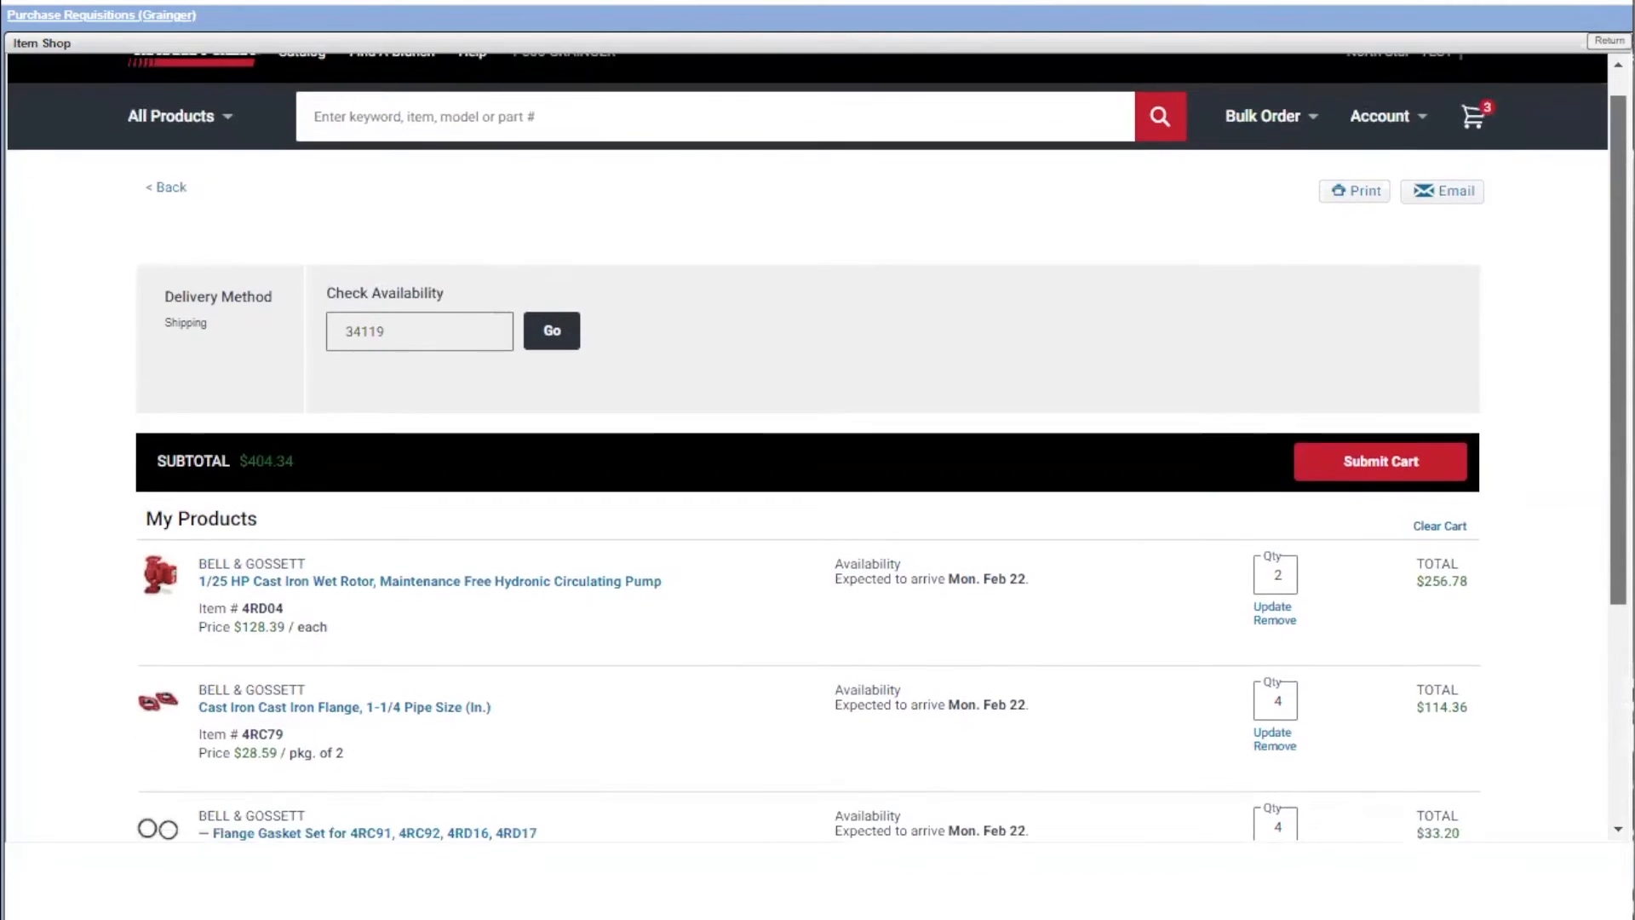
scroll("down", 3)
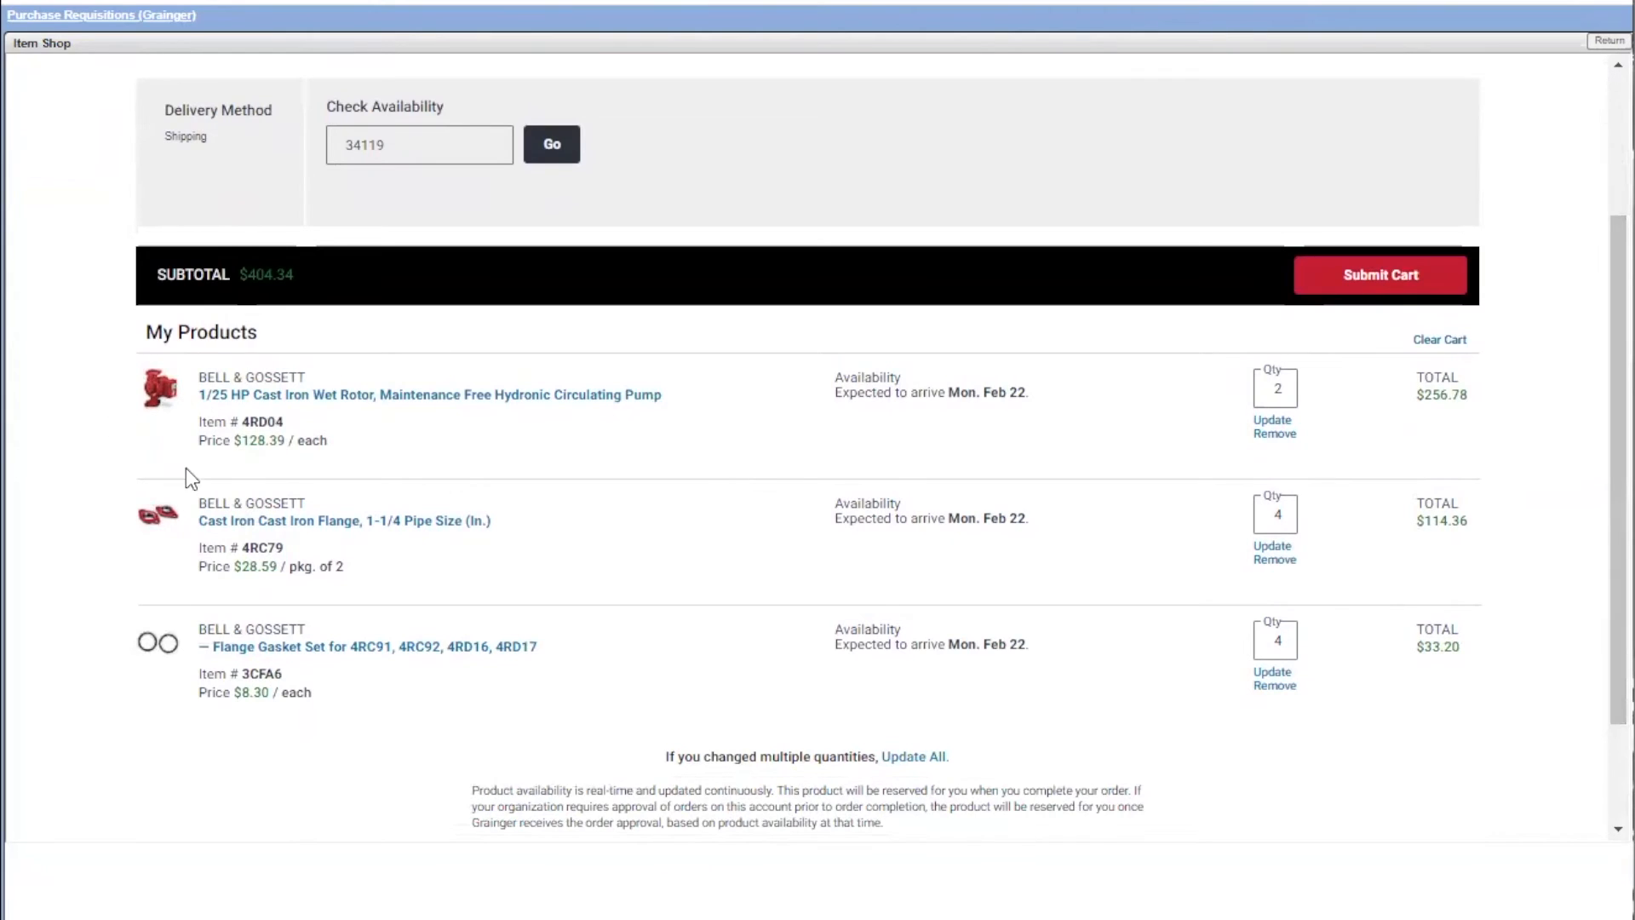
mouse_move(349, 671)
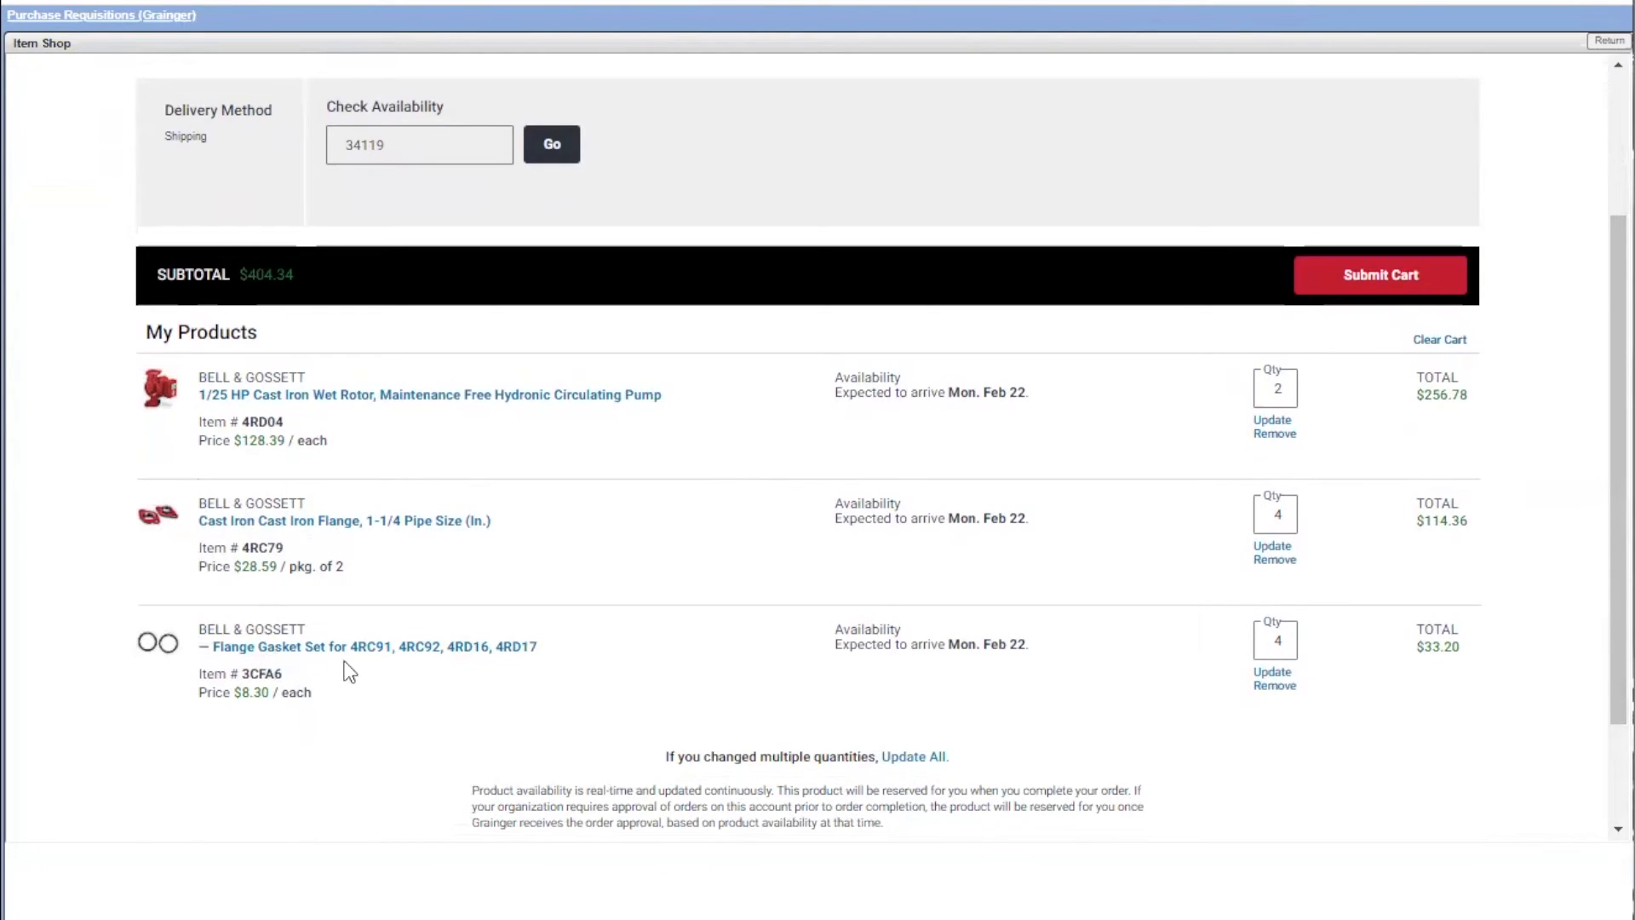
mouse_move(1110, 480)
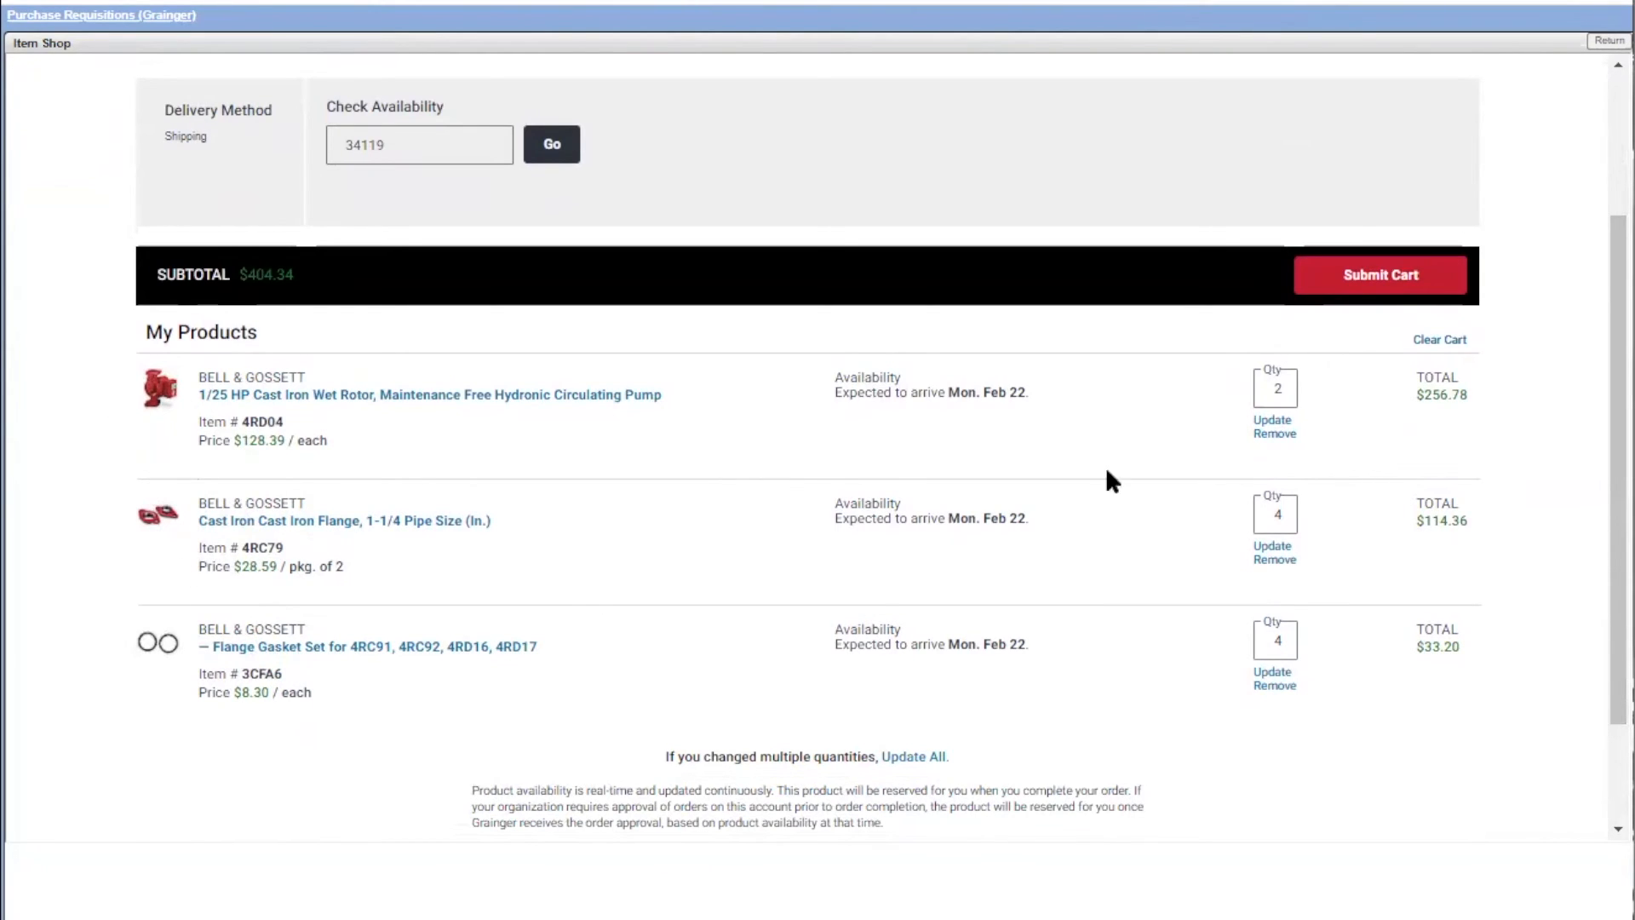
mouse_move(1220, 670)
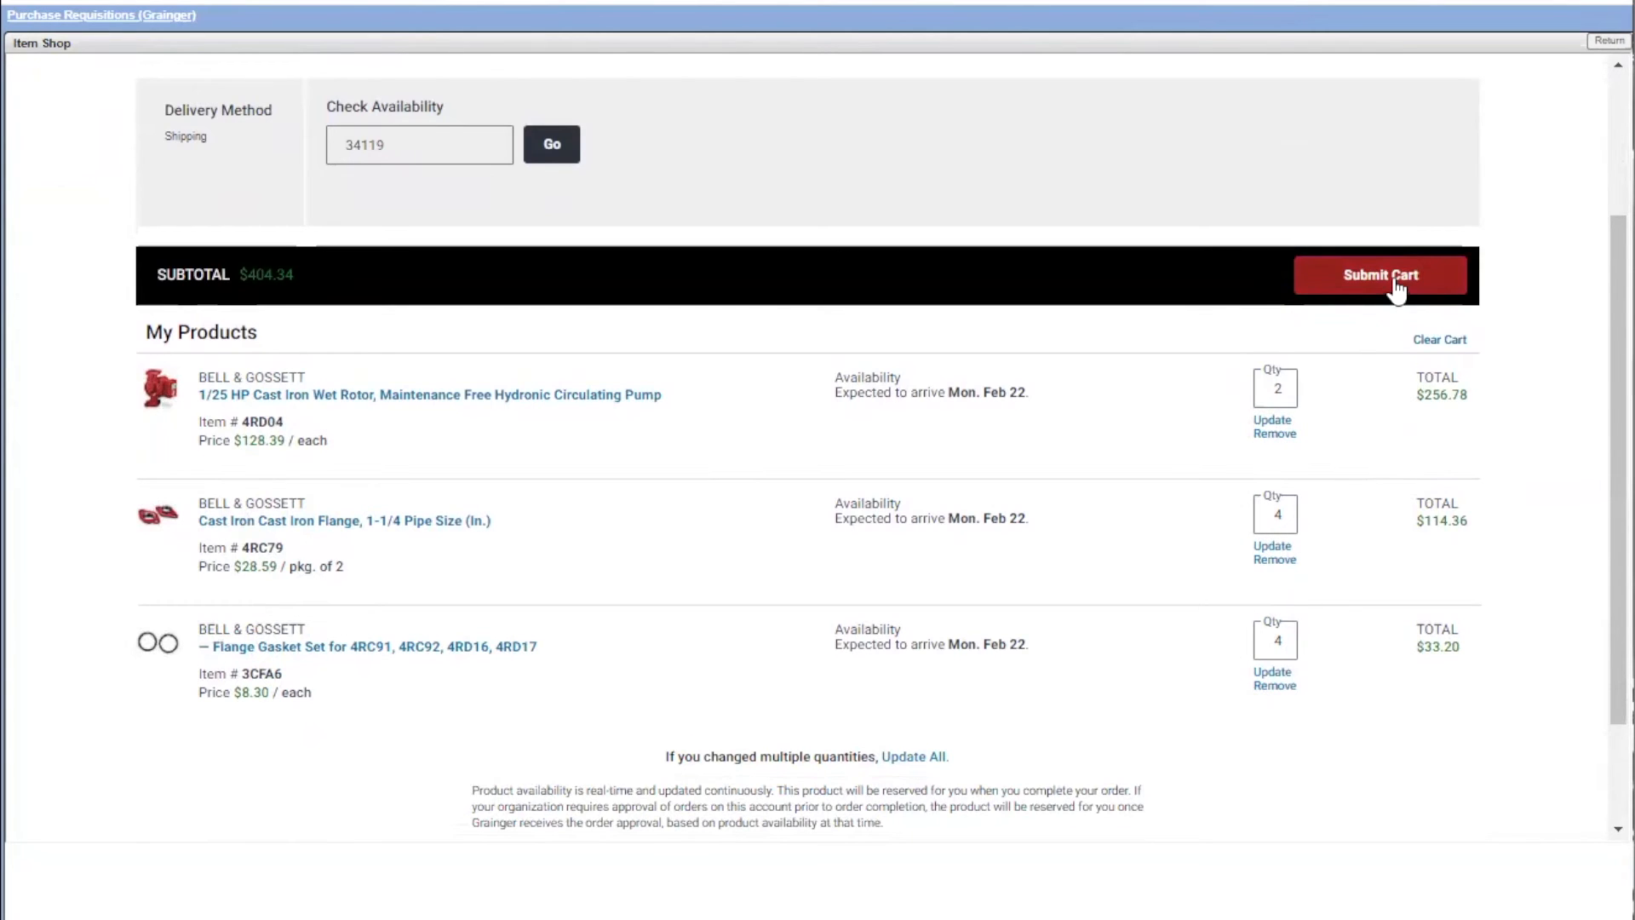
left_click(1378, 275)
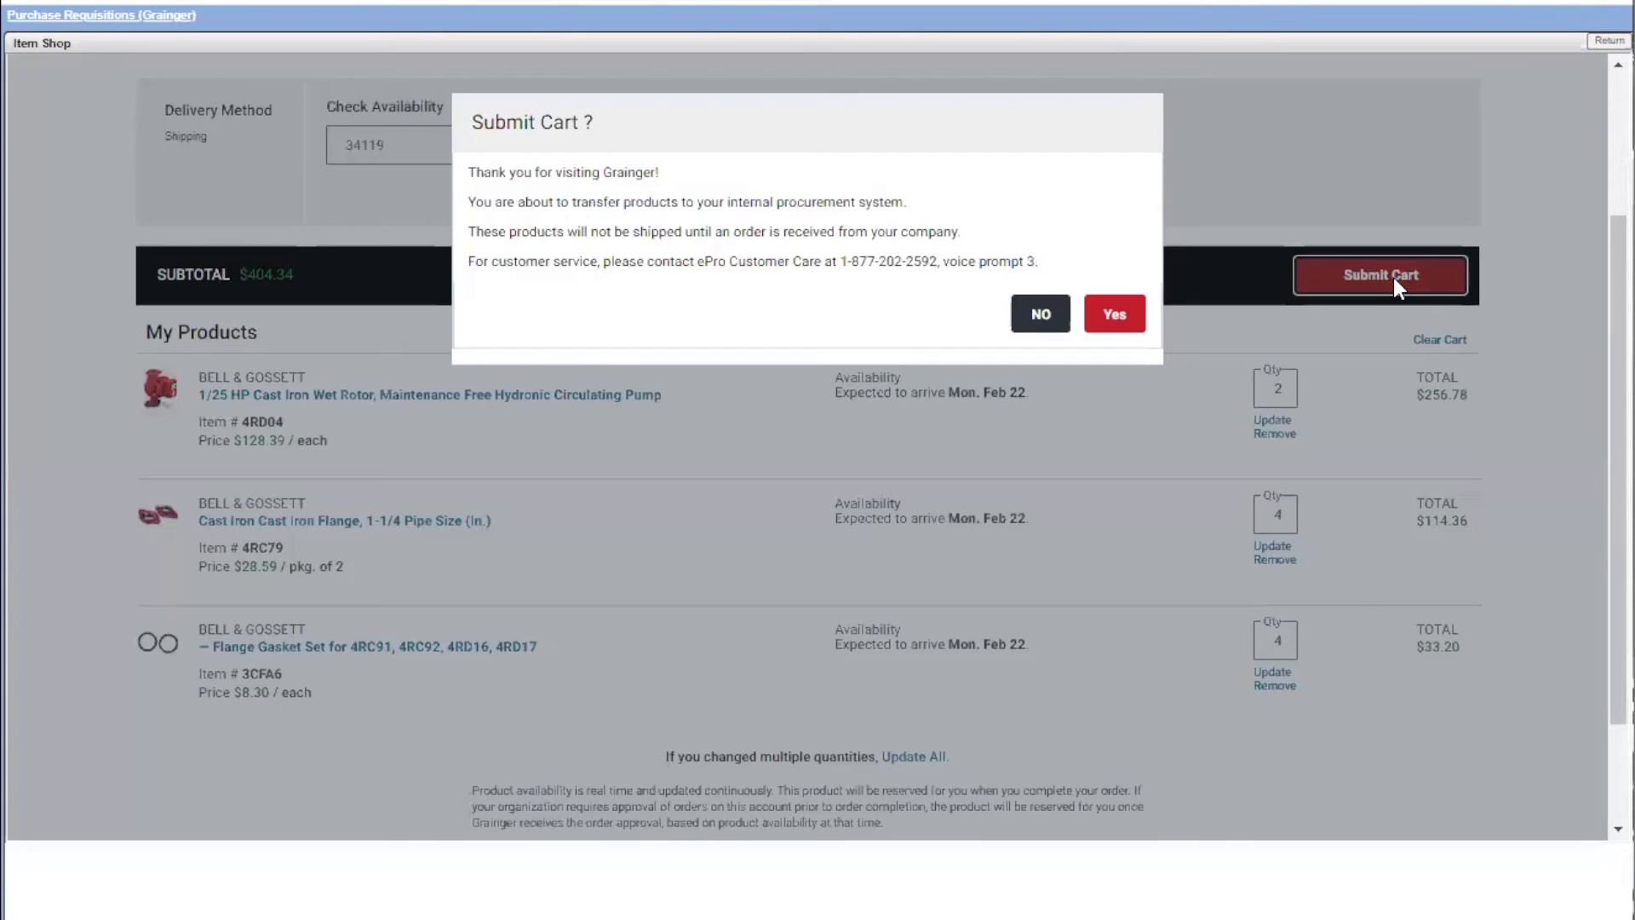
left_click(1114, 313)
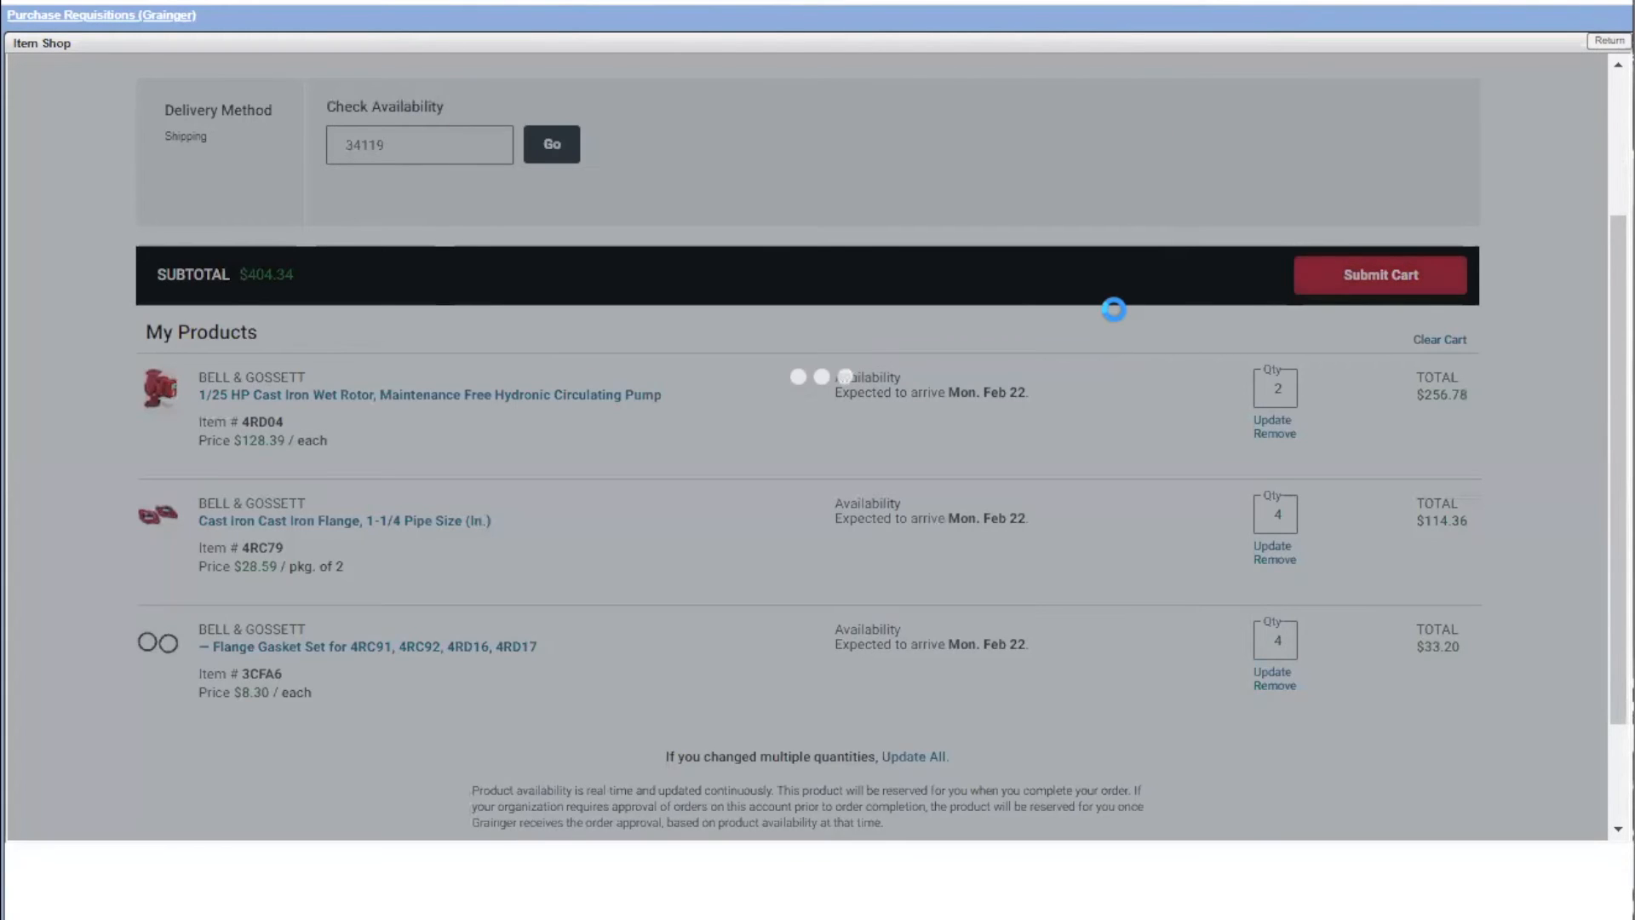
Expand line 1's pump details among requisition 1532's three Grainger lines totaling 404.34
left_click(1379, 274)
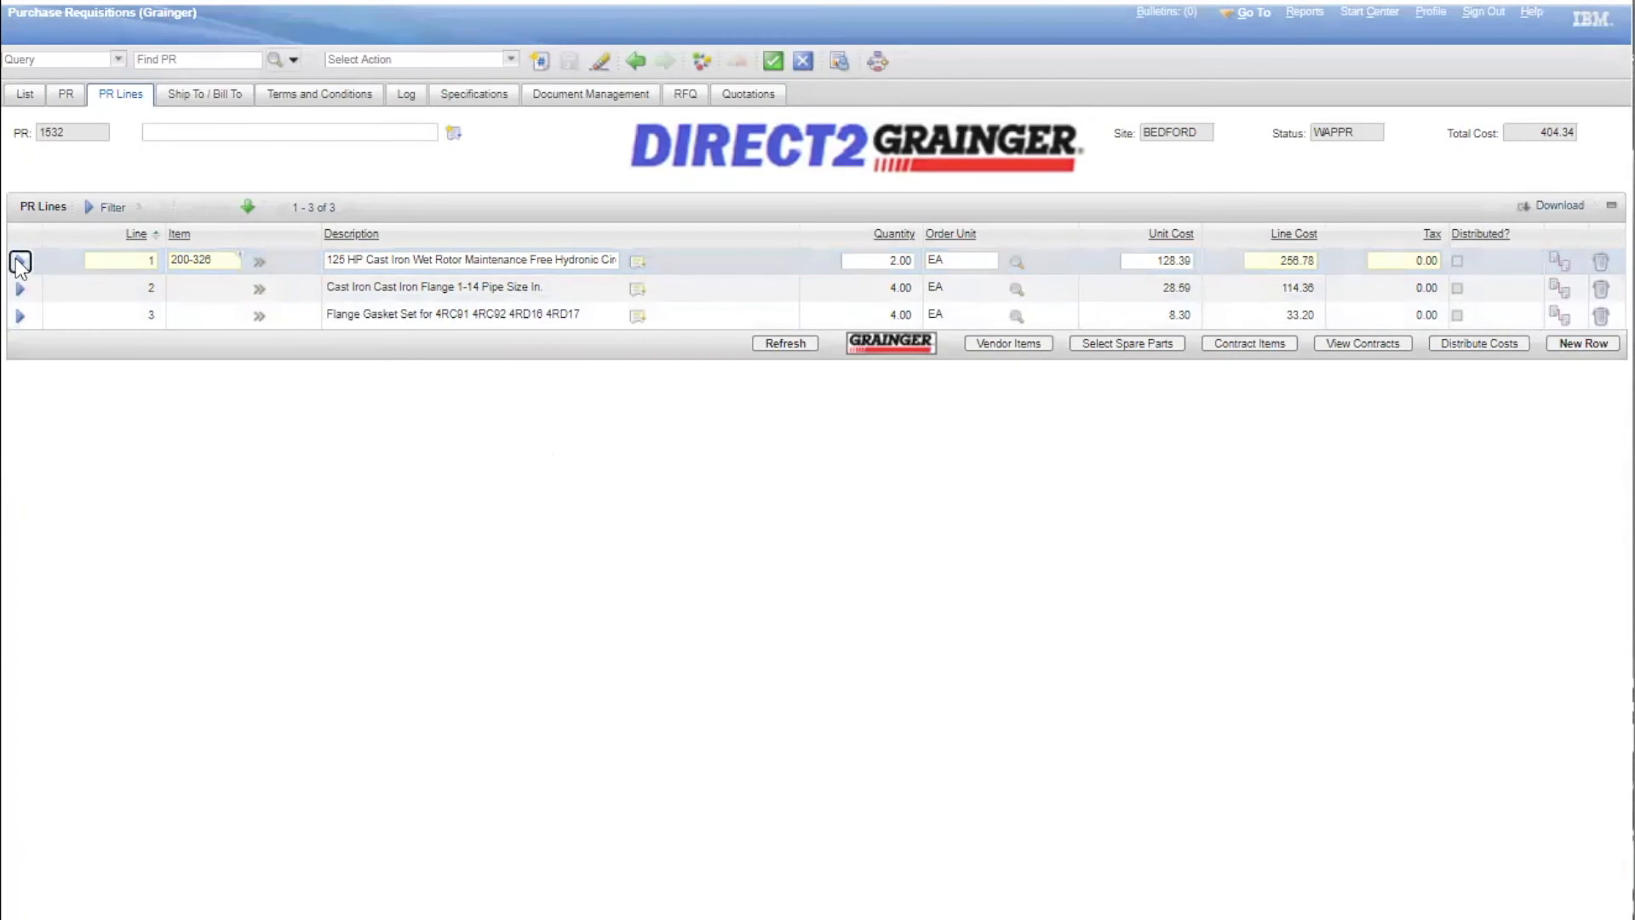
left_click(18, 260)
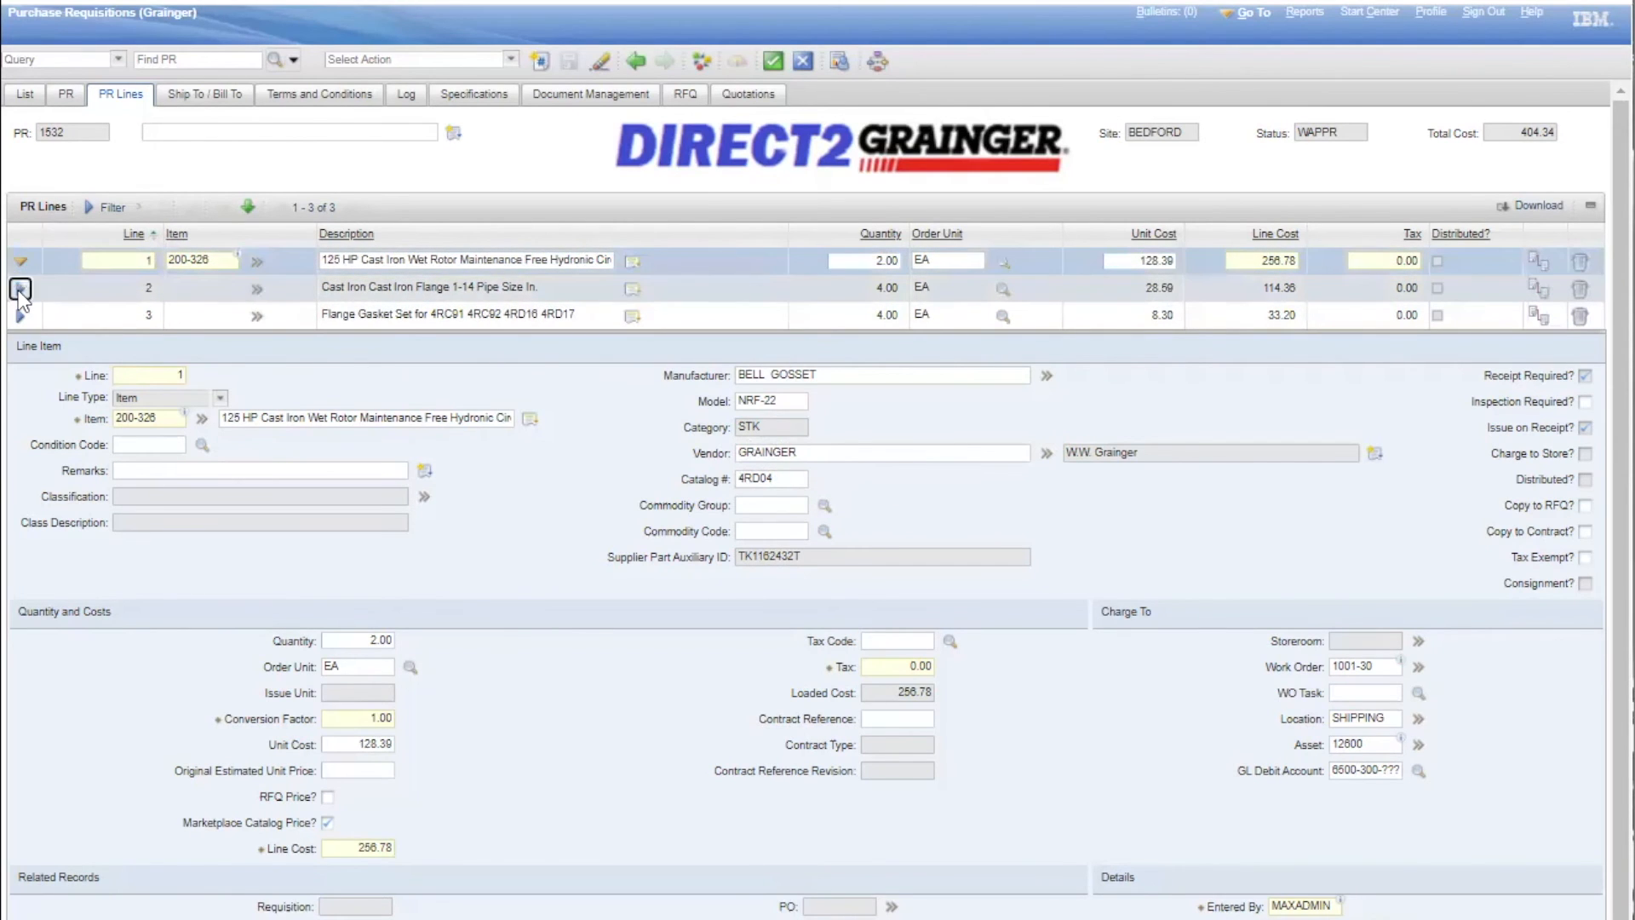
left_click(23, 288)
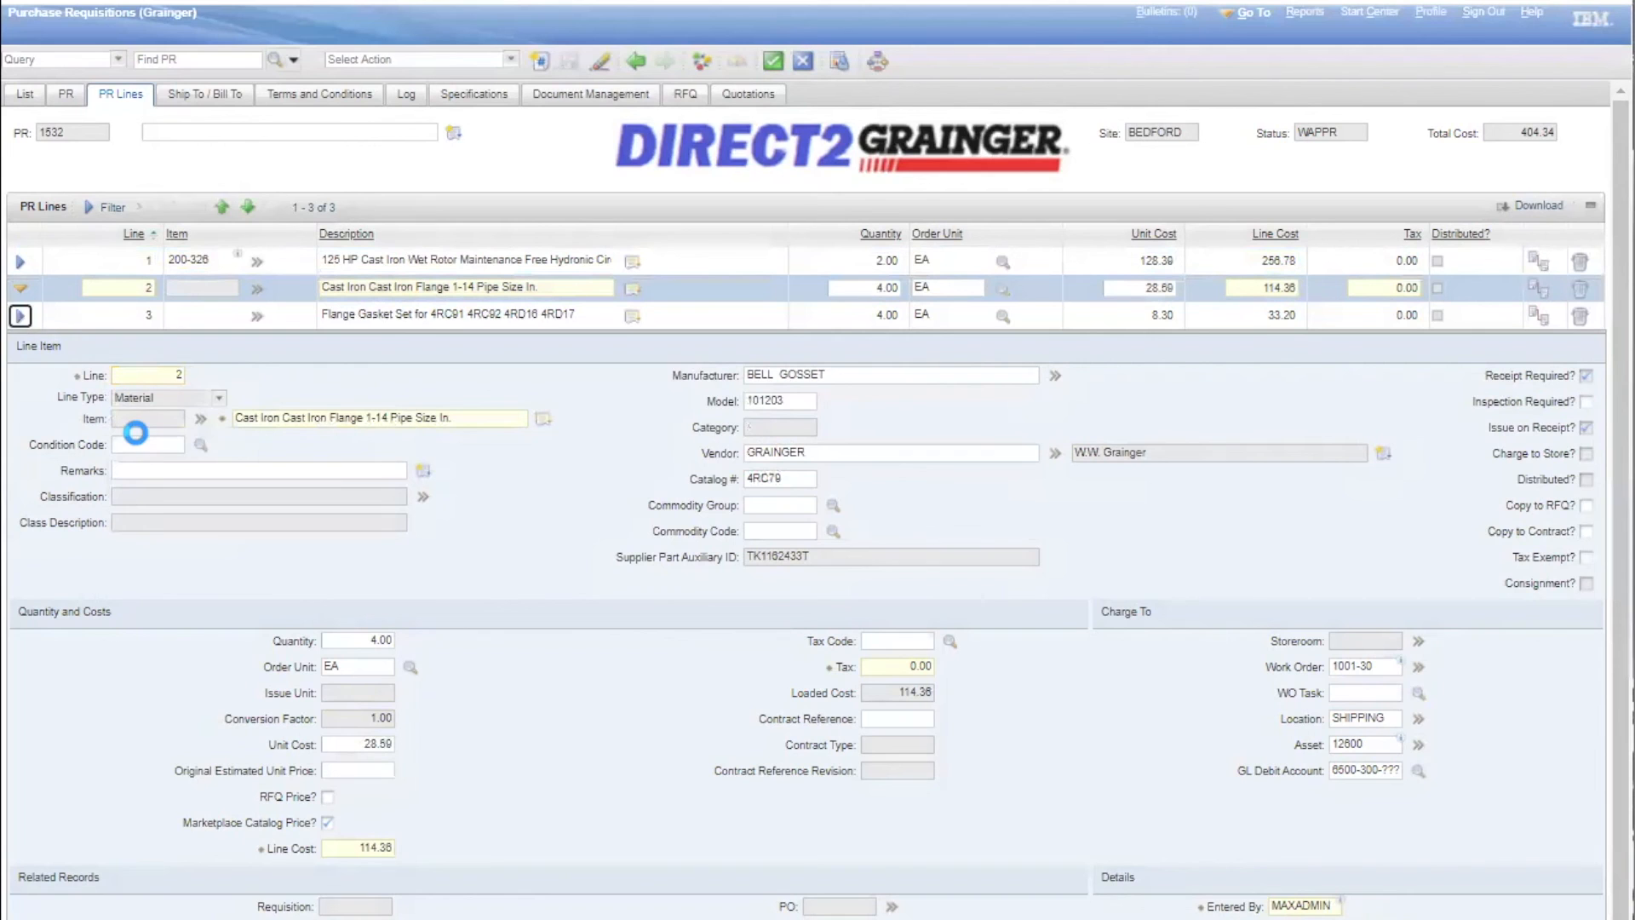
left_click(20, 315)
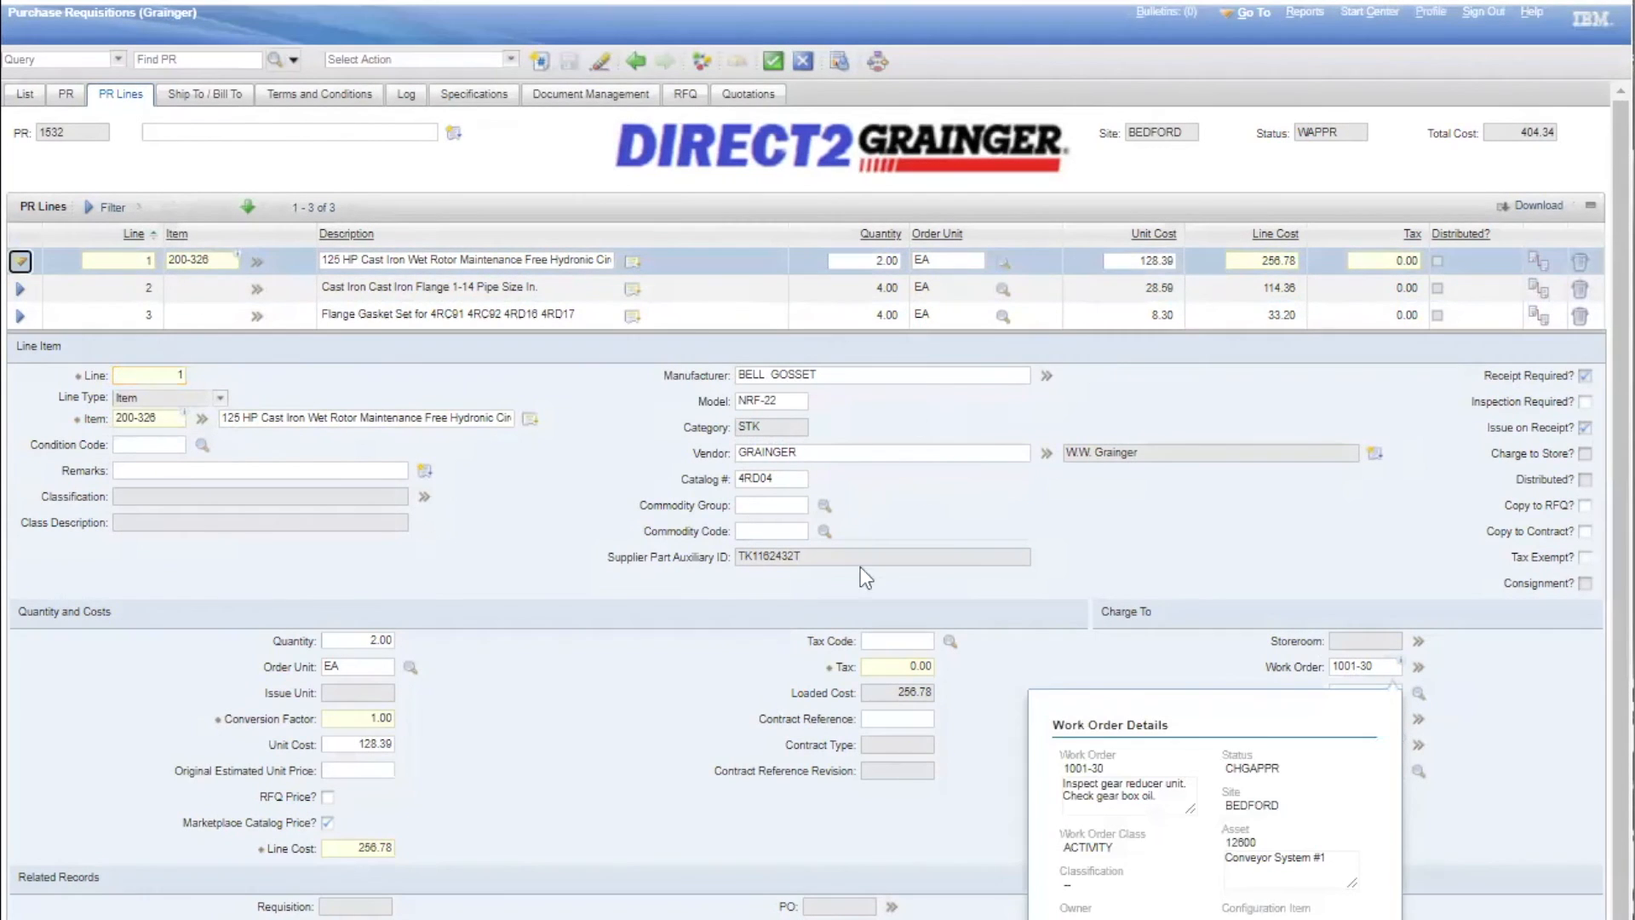
mouse_move(769, 400)
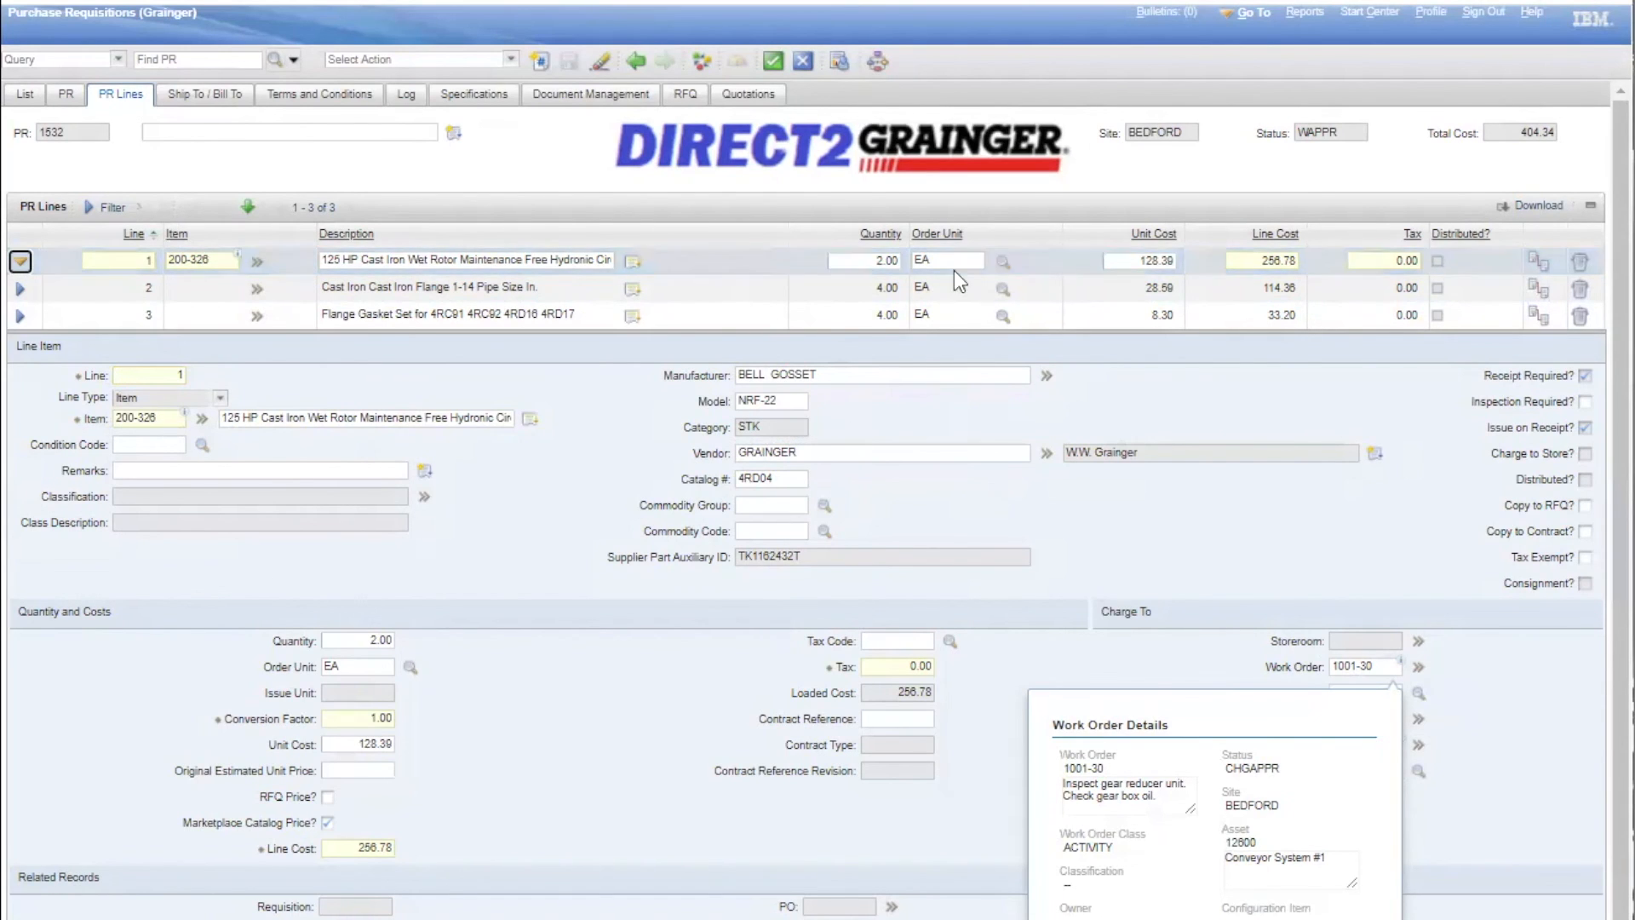
mouse_move(772, 60)
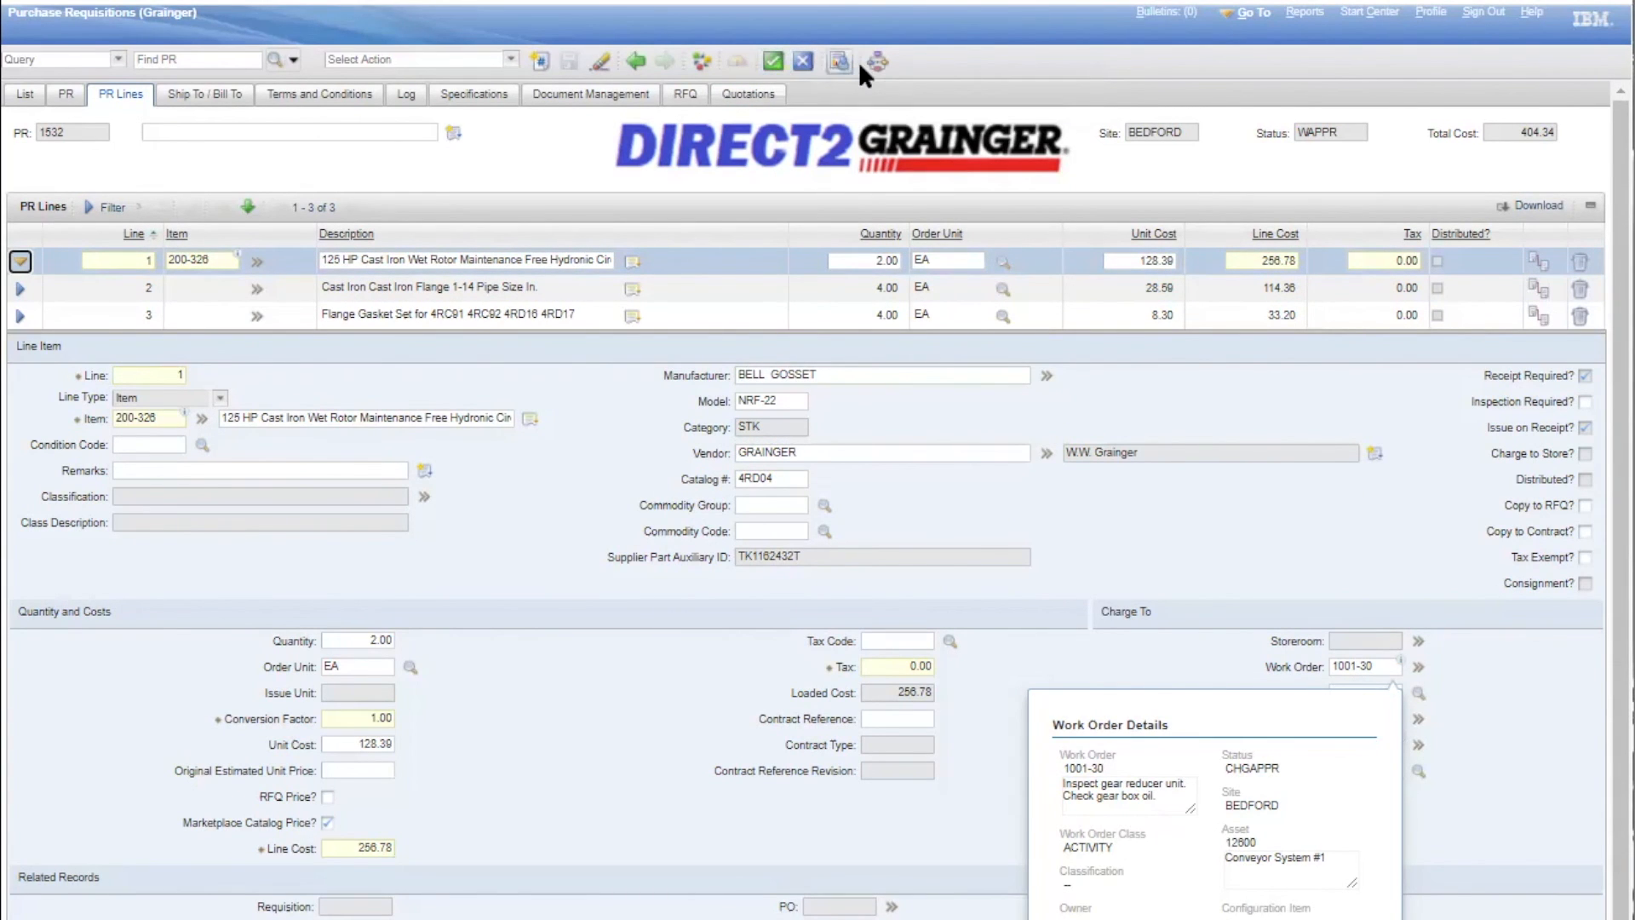
mouse_move(876, 62)
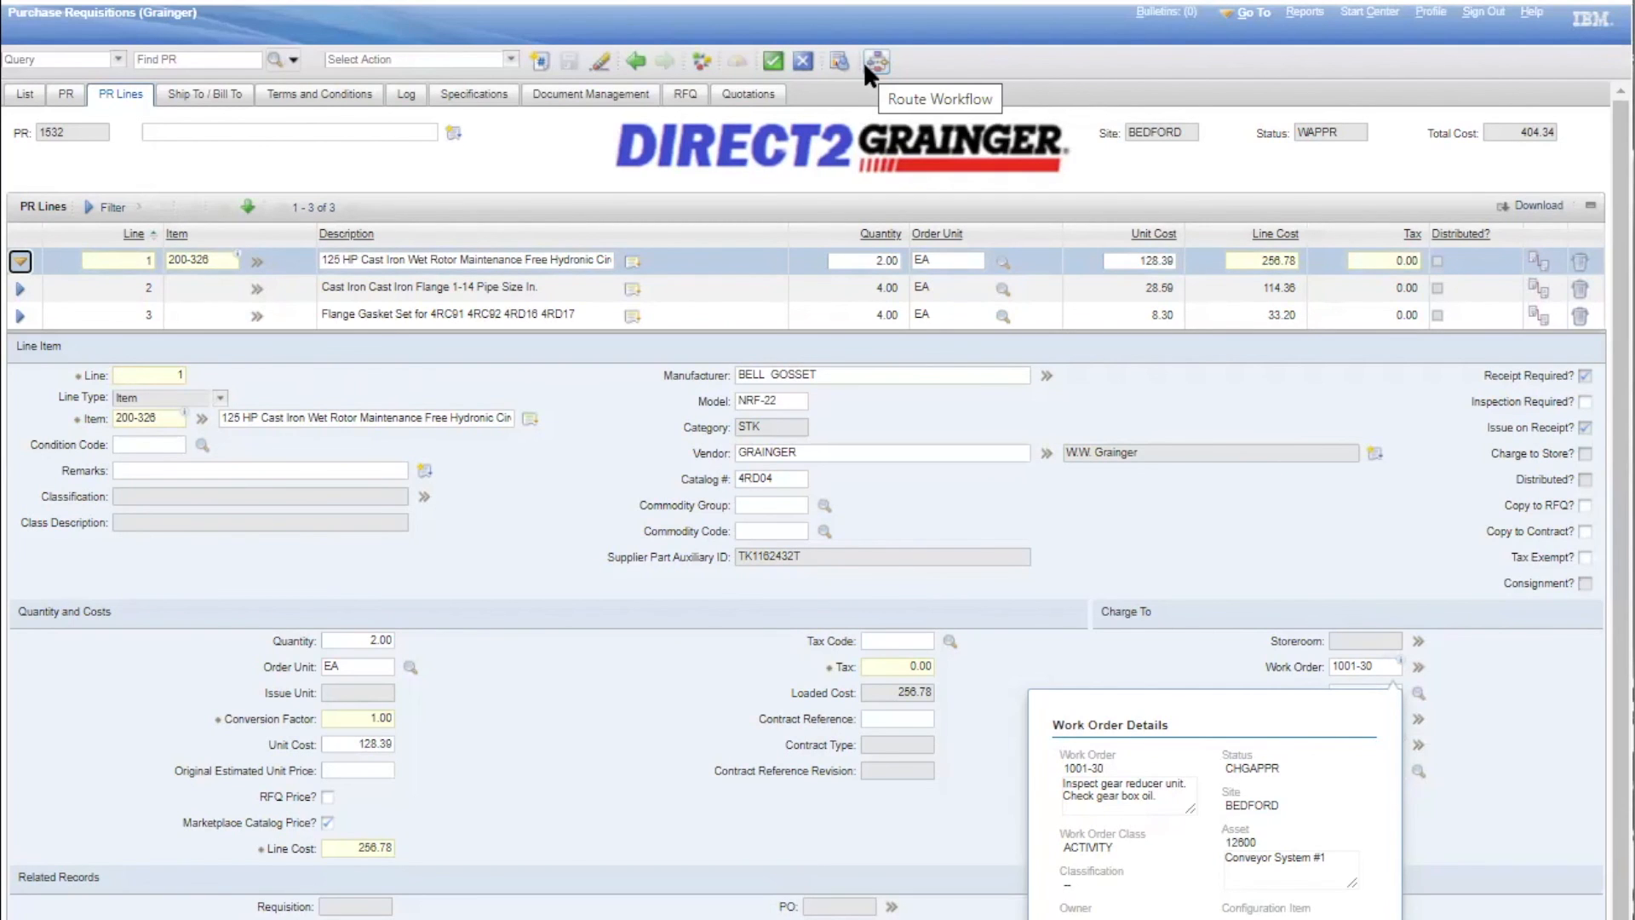
mouse_move(926, 123)
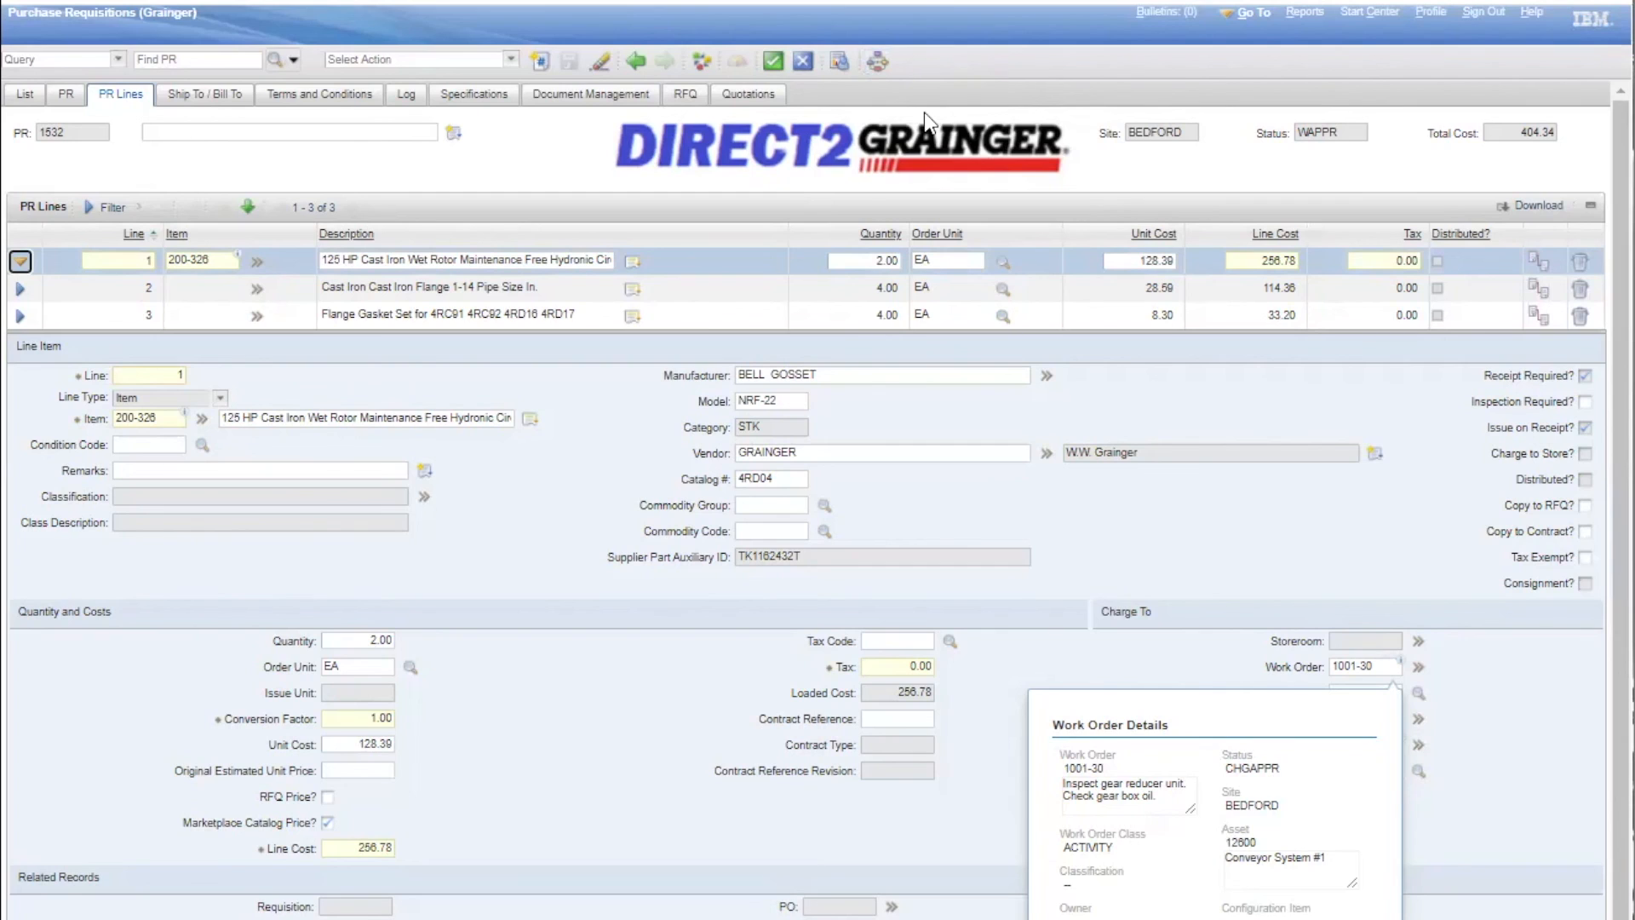